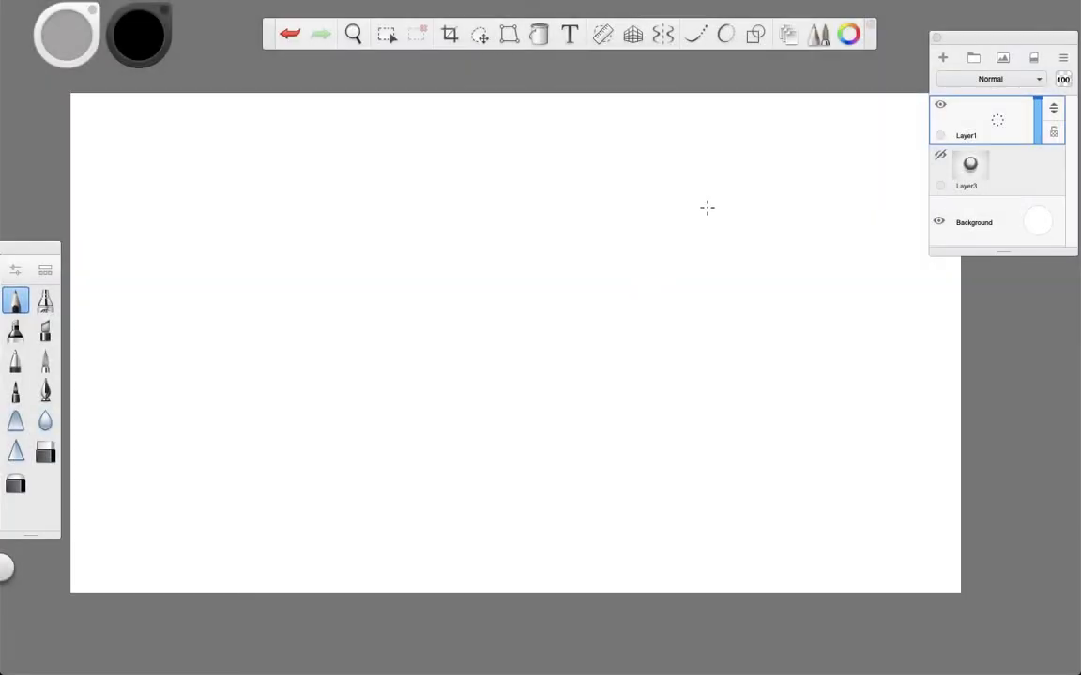
mouse_move(692, 210)
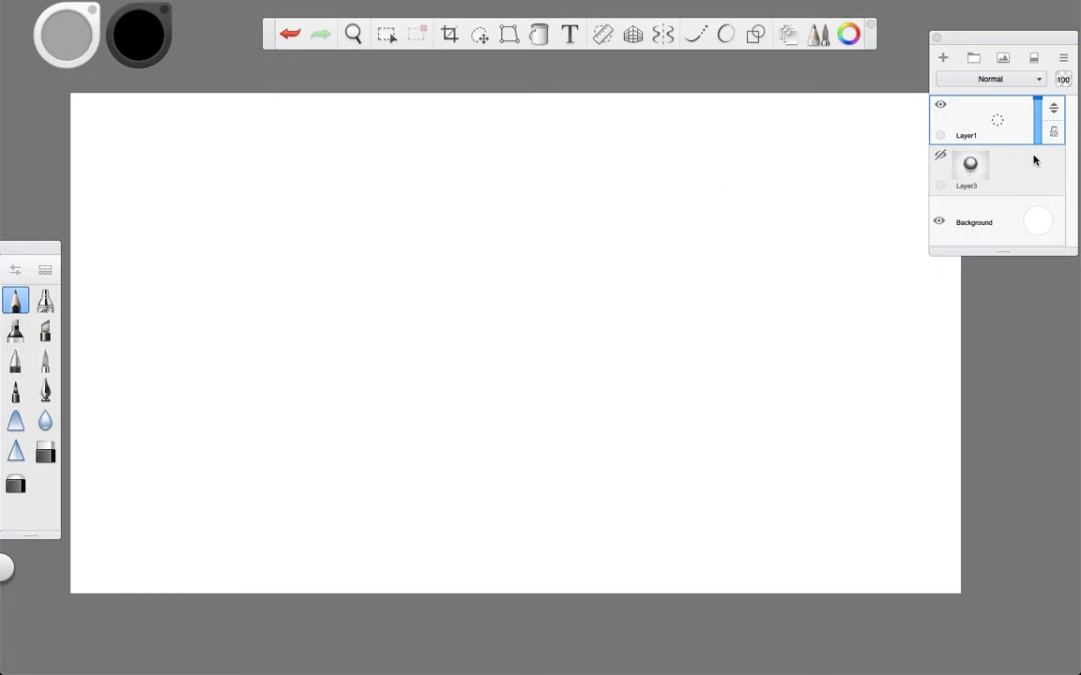
Show the hidden Layer3 metal sphere reference and zoom in on it.
click(938, 154)
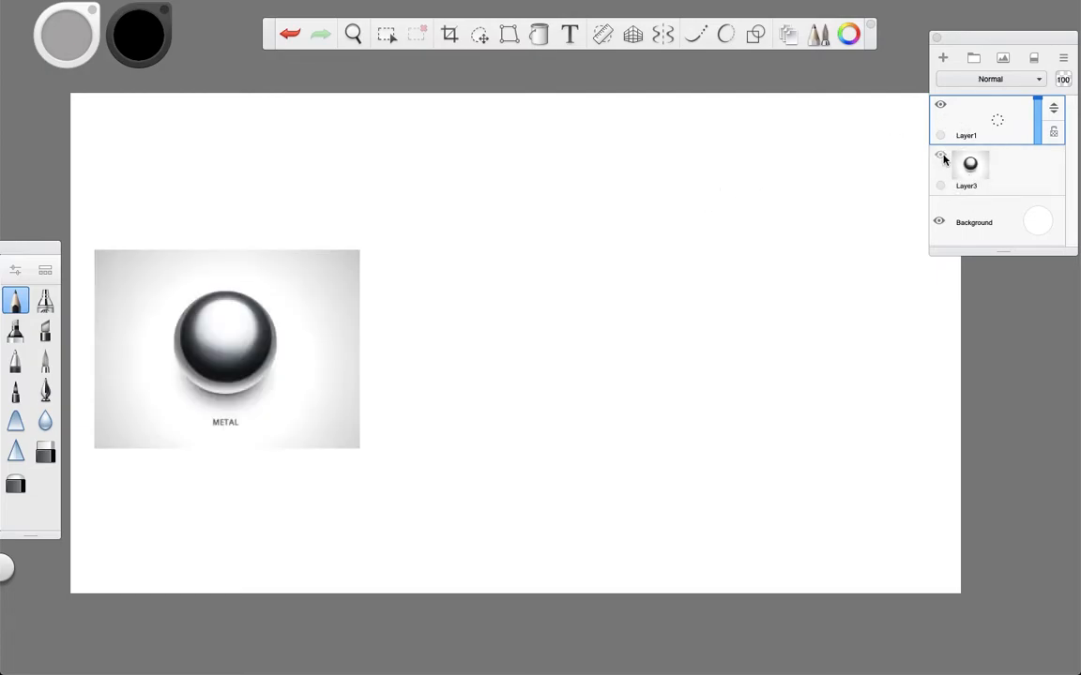
click(353, 34)
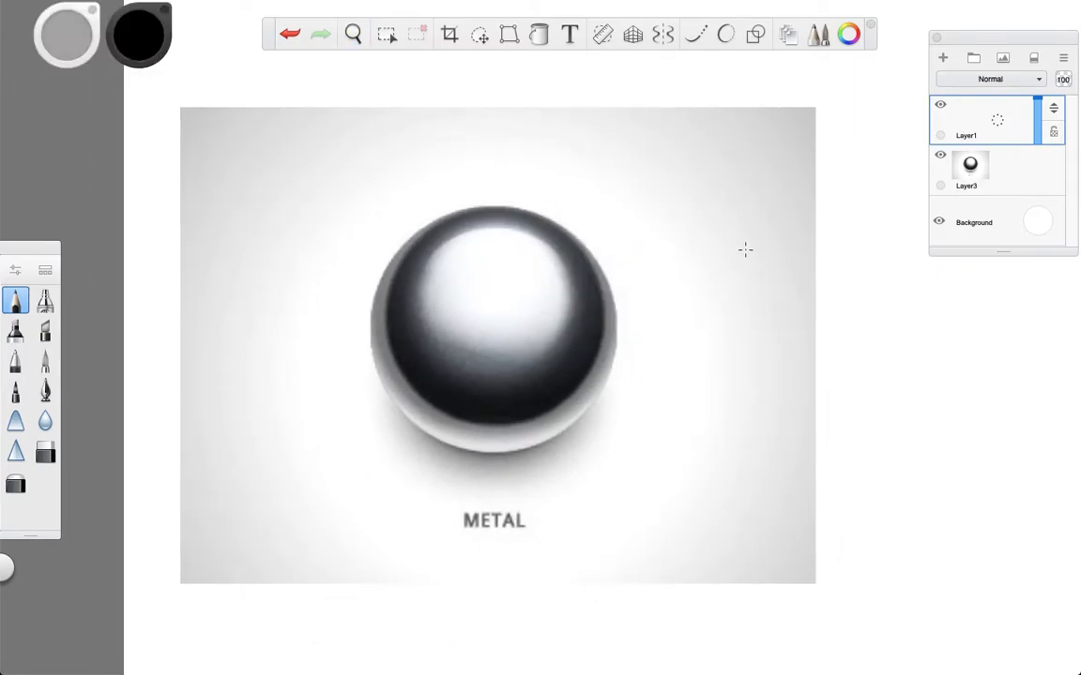
Sketch temporary pencil guide curves over the sphere, undo them, and shift the reference to the left.
click(45, 392)
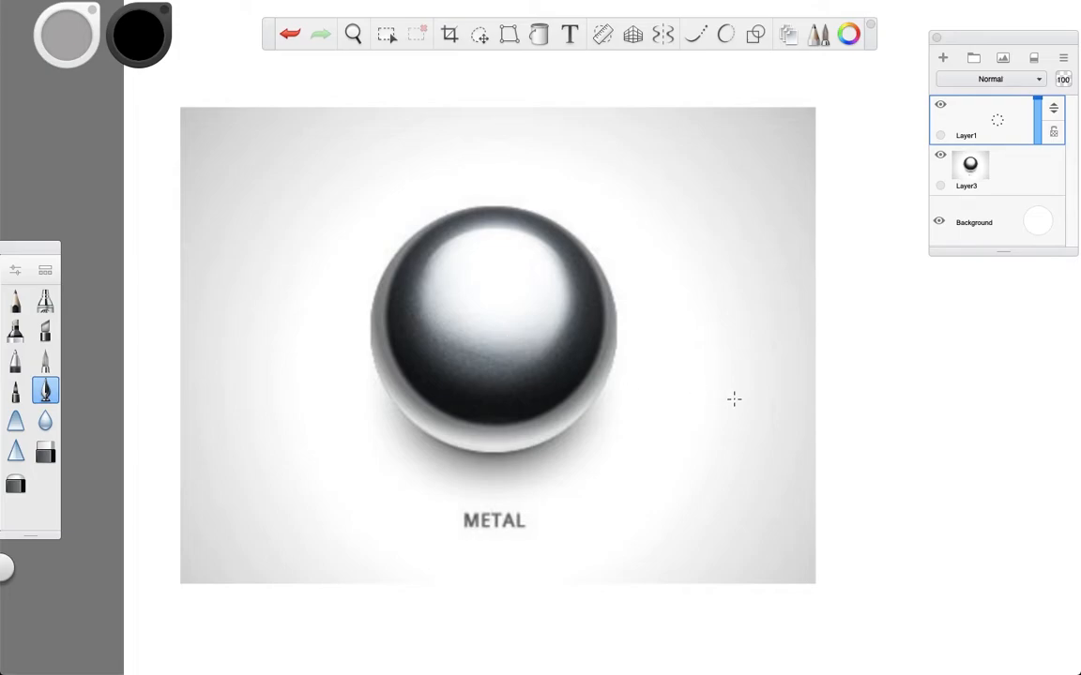
drag(525, 441, 797, 422)
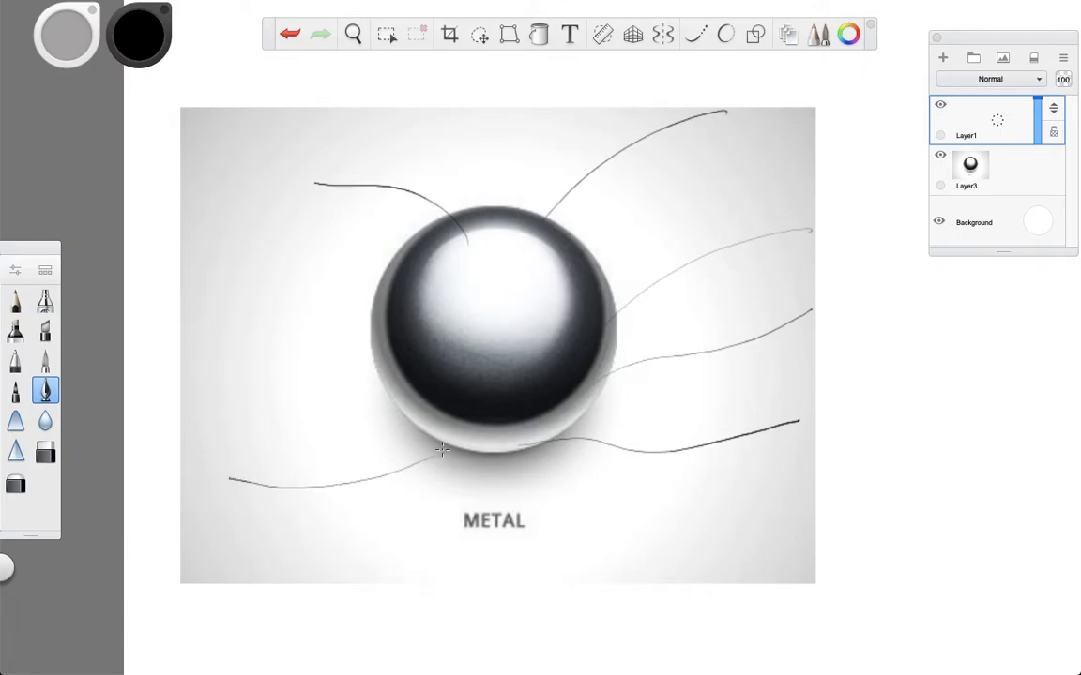
mouse_move(401, 419)
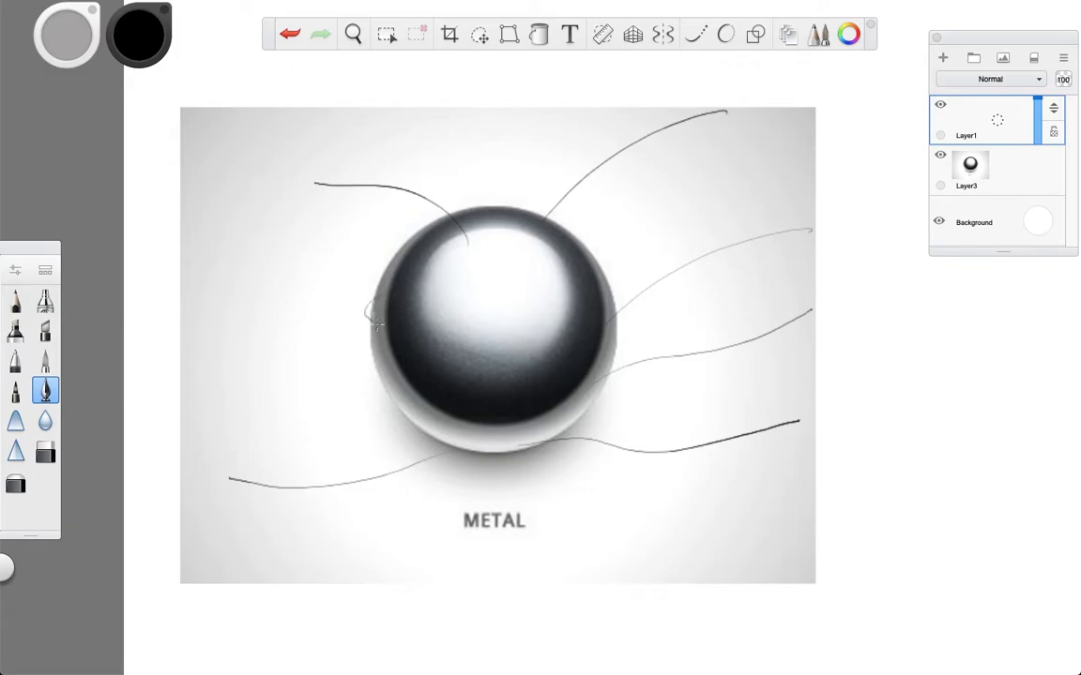
drag(252, 295, 394, 315)
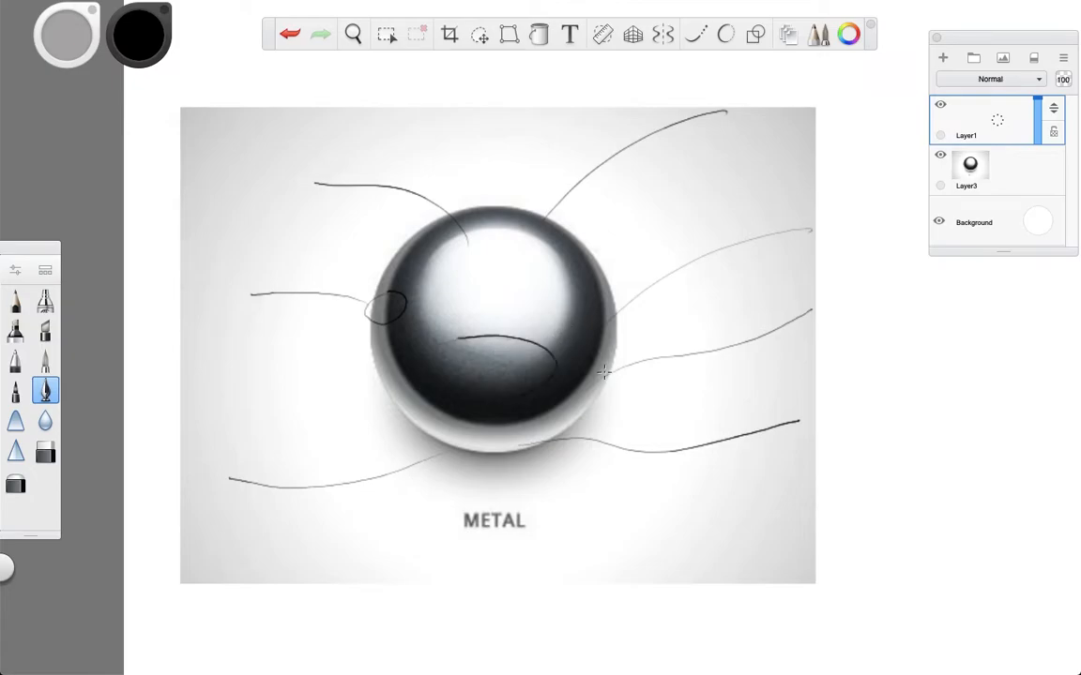
mouse_move(597, 377)
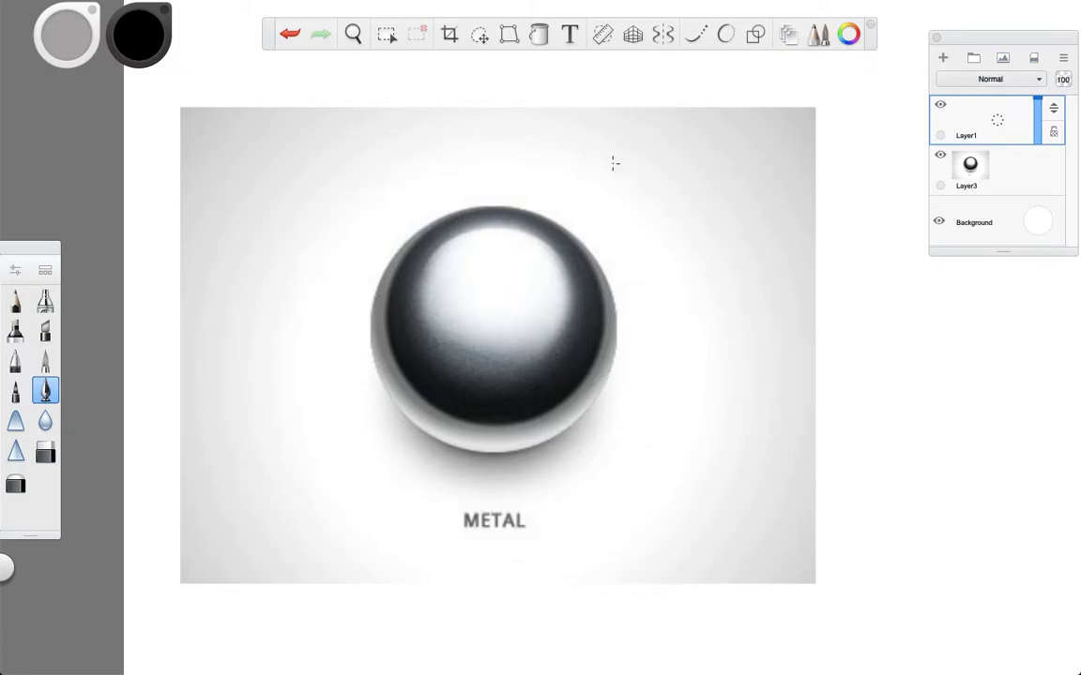
mouse_move(542, 459)
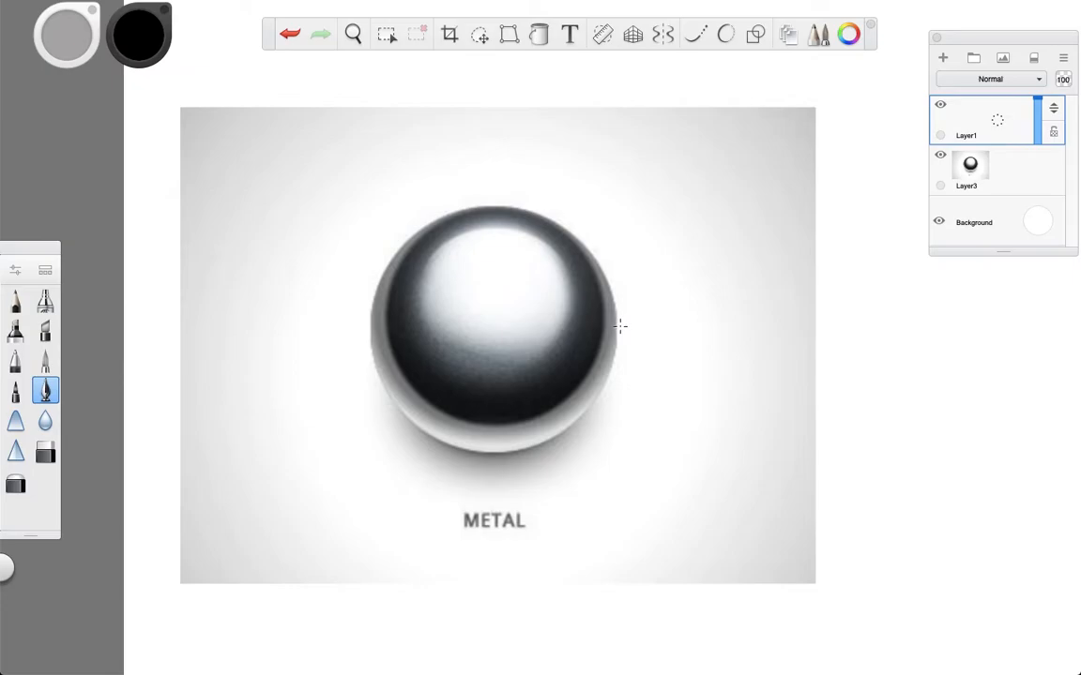
click(353, 34)
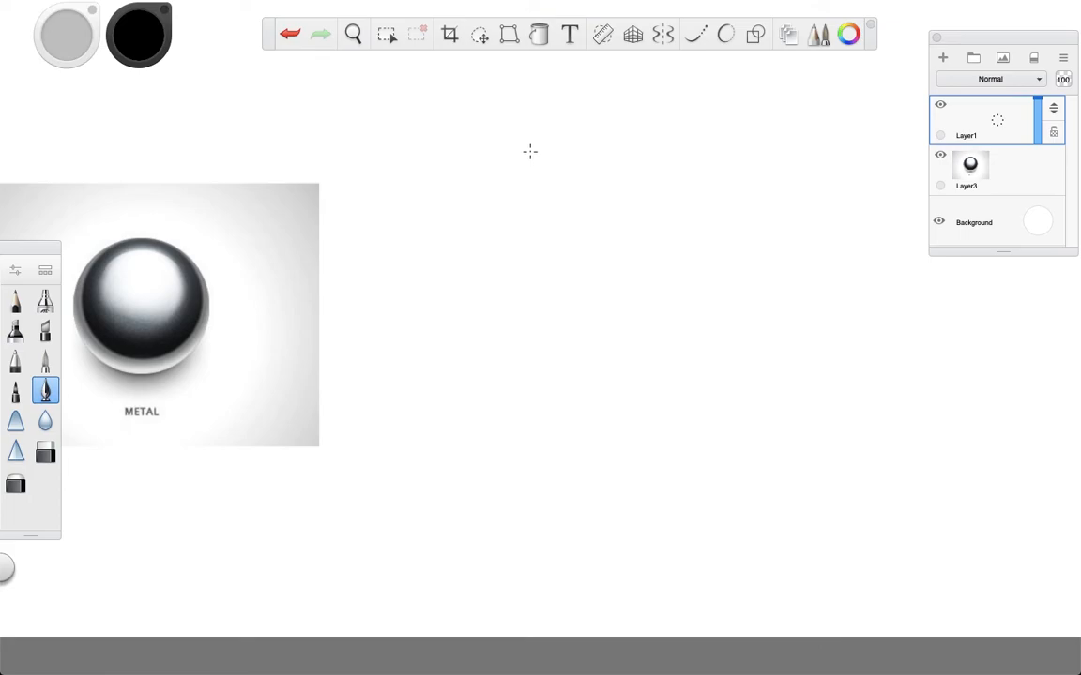
Fill an elliptical selection near the canvas centre with light gray as the sphere base.
click(387, 34)
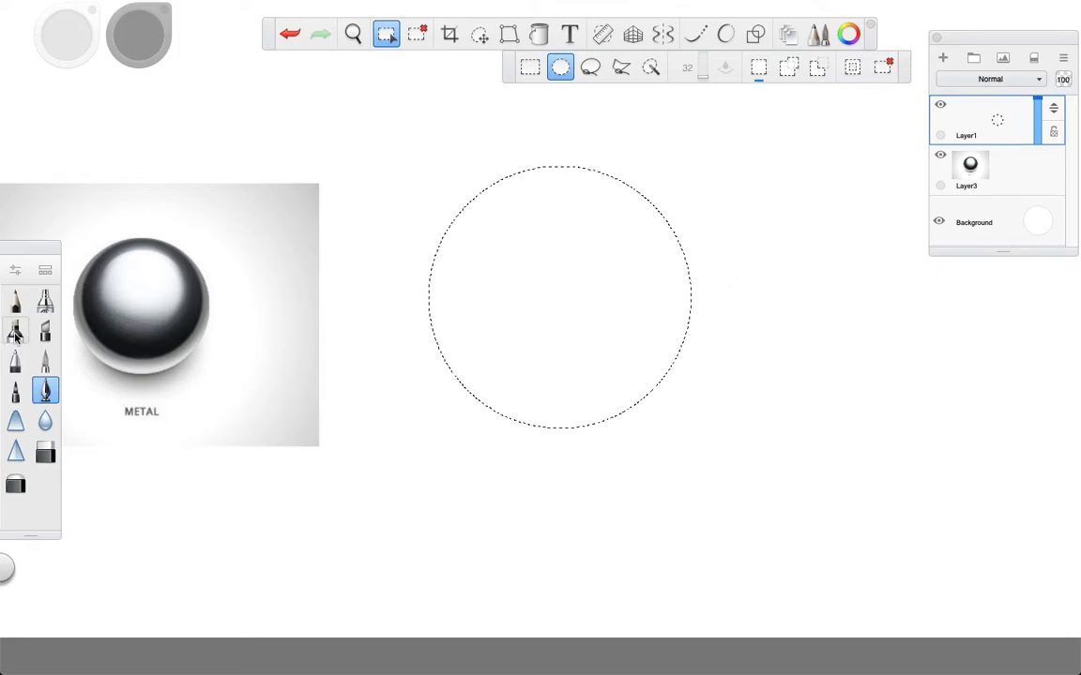
mouse_move(15, 334)
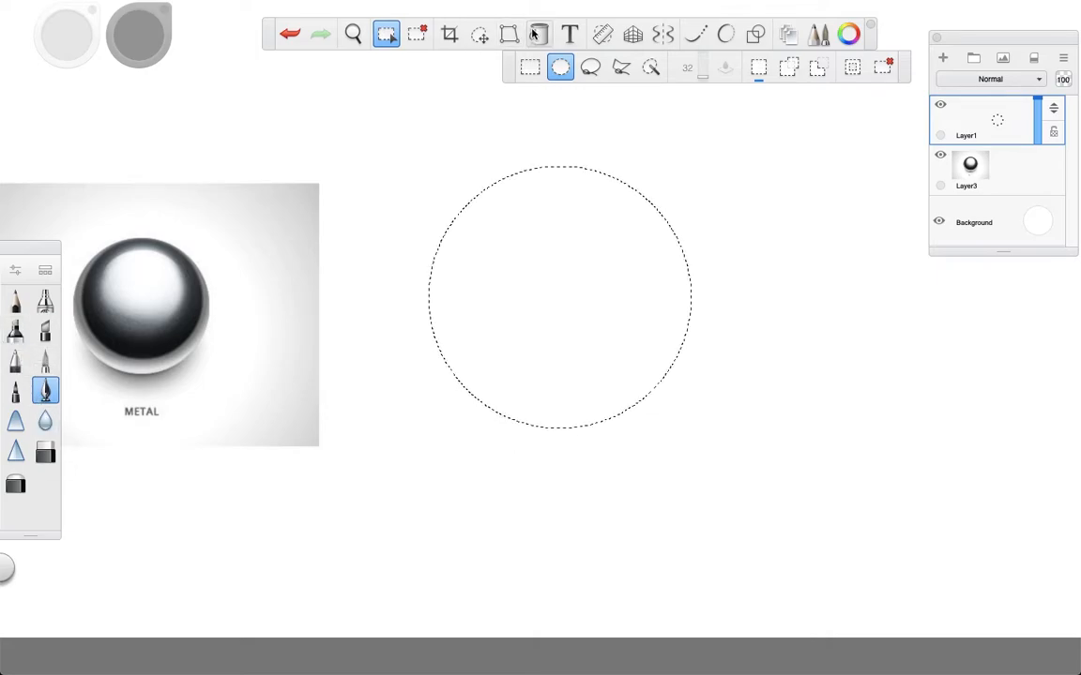
click(540, 33)
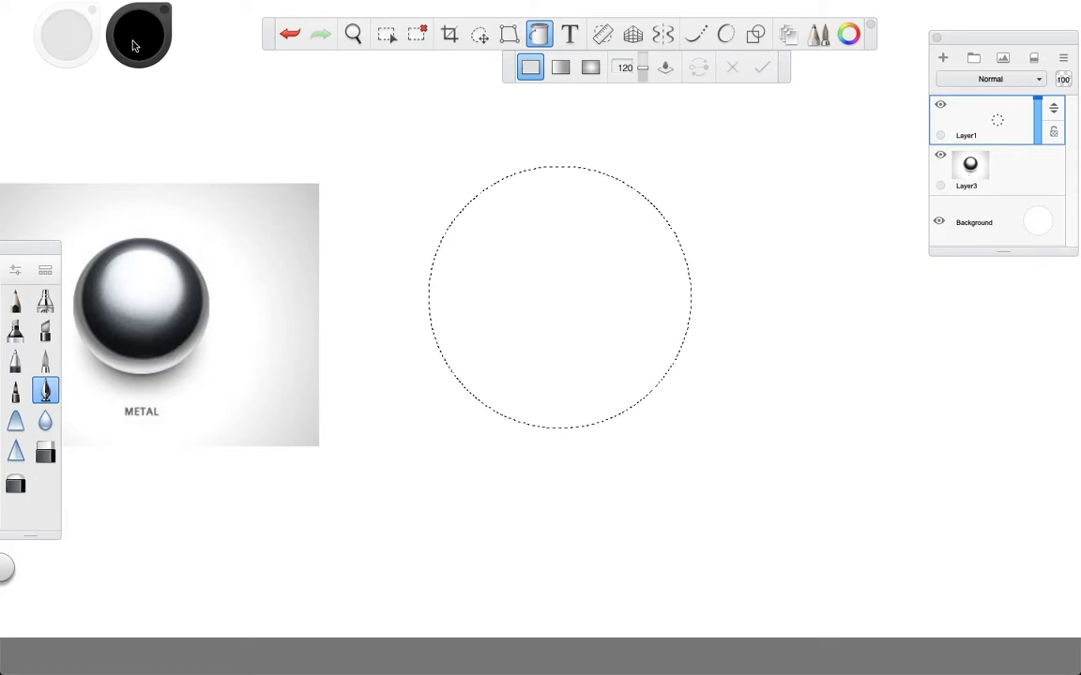
click(139, 33)
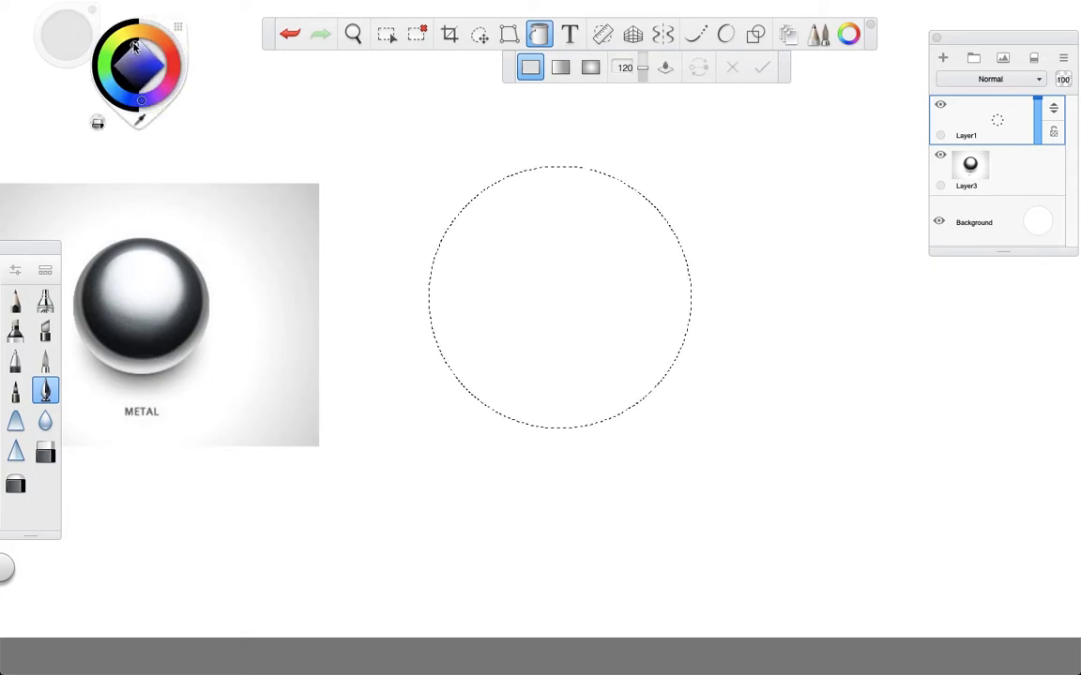
click(585, 290)
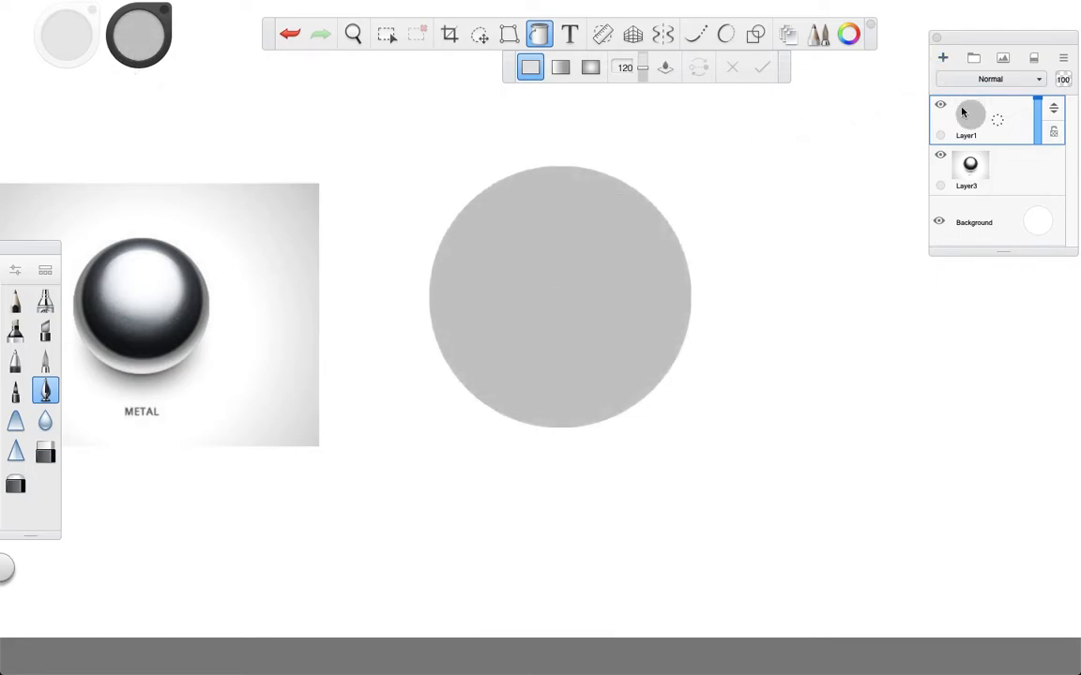
Add a new layer and name the gray disc layer 'Base color'.
click(942, 58)
text(Base)
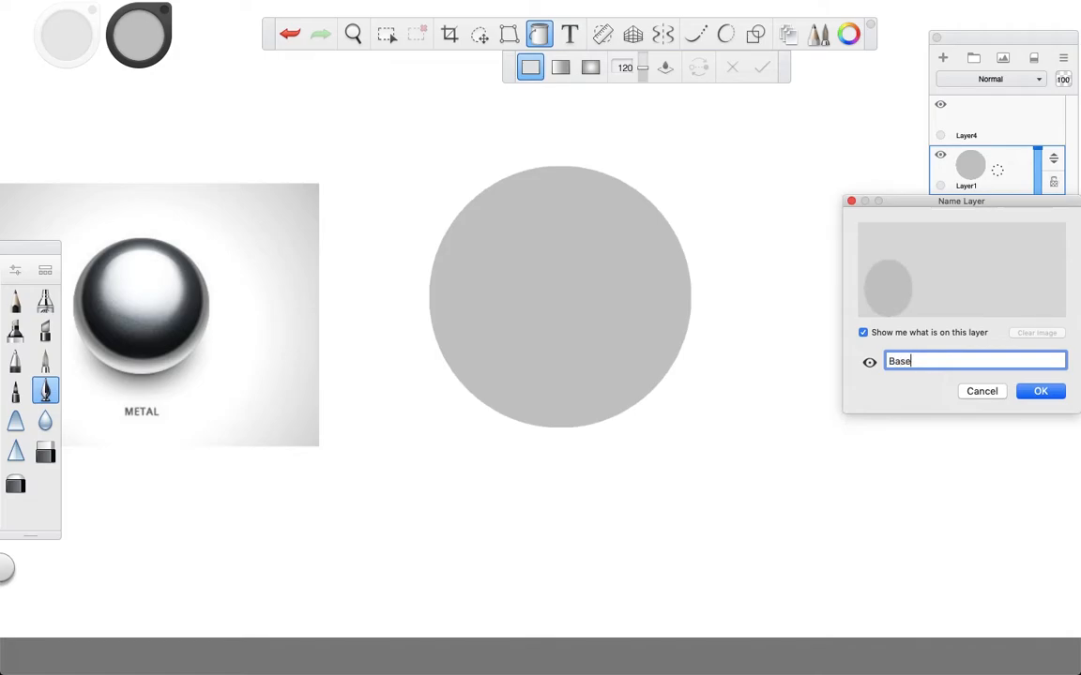
click(1040, 392)
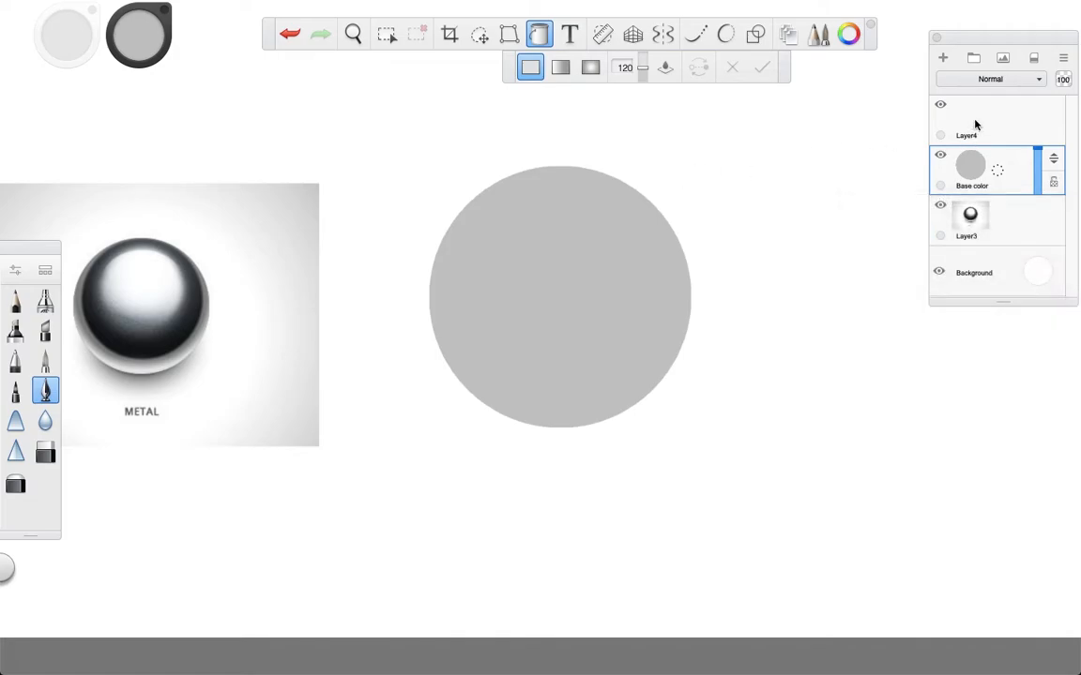
Rename the new empty layer above it to 'Light Base color'.
double_click(966, 120)
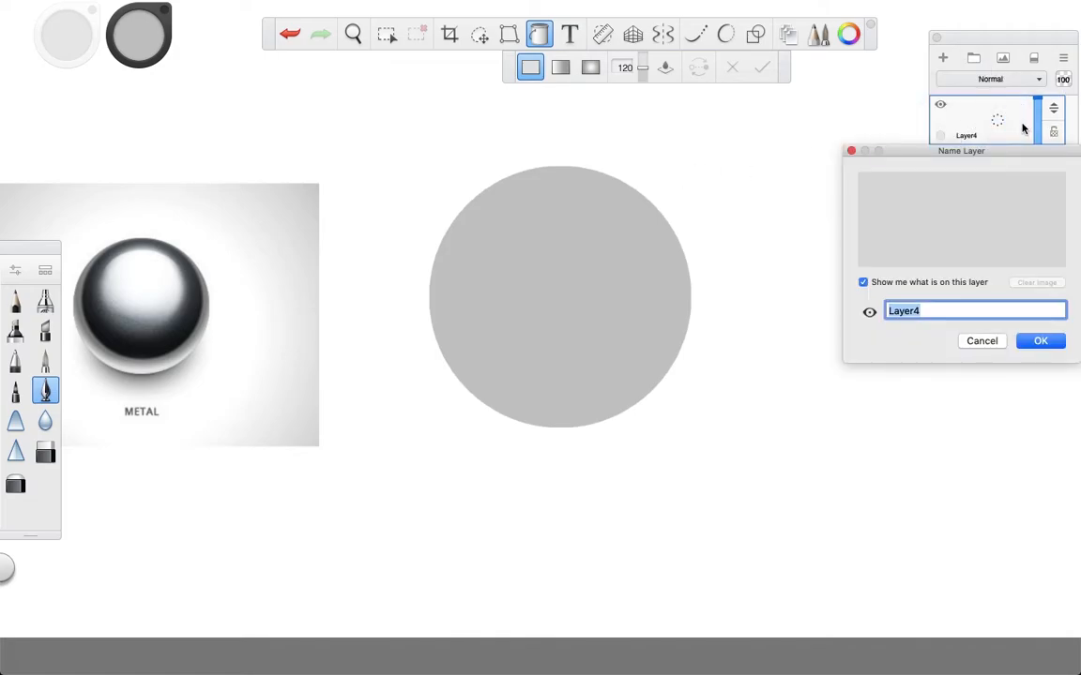
text(Shadow Base c)
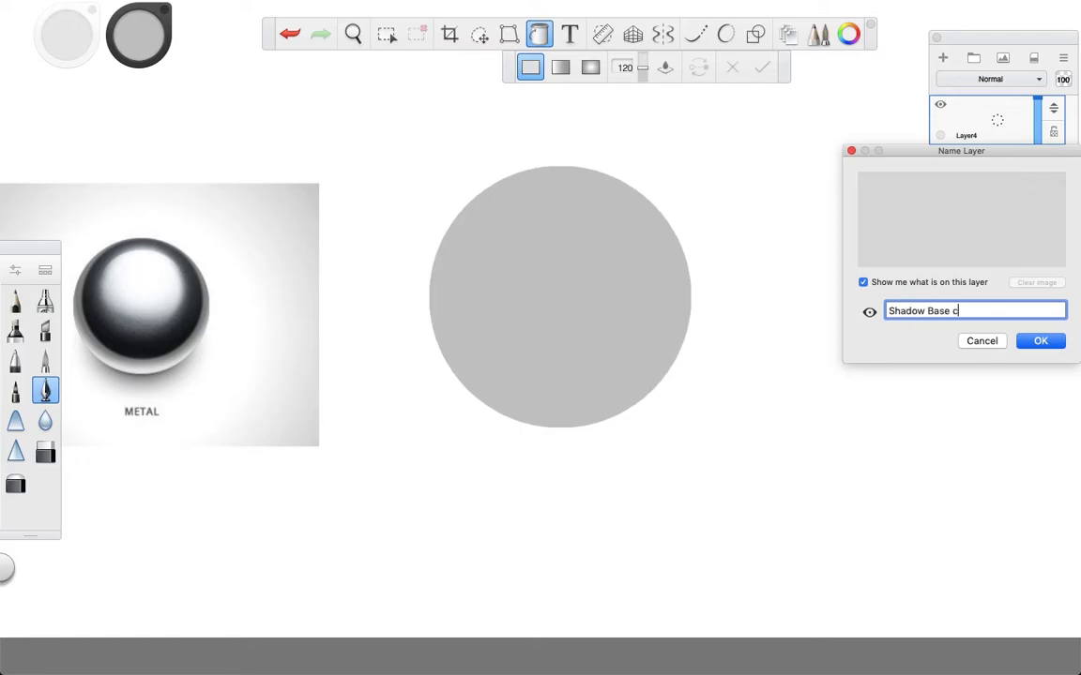
text(olor)
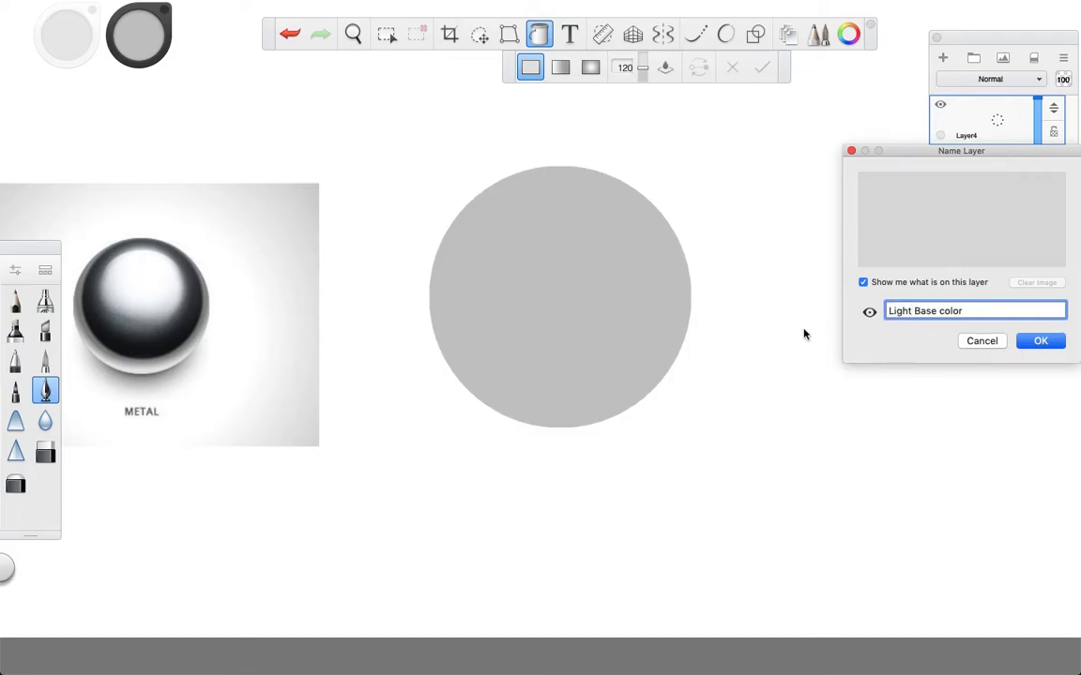
click(1039, 341)
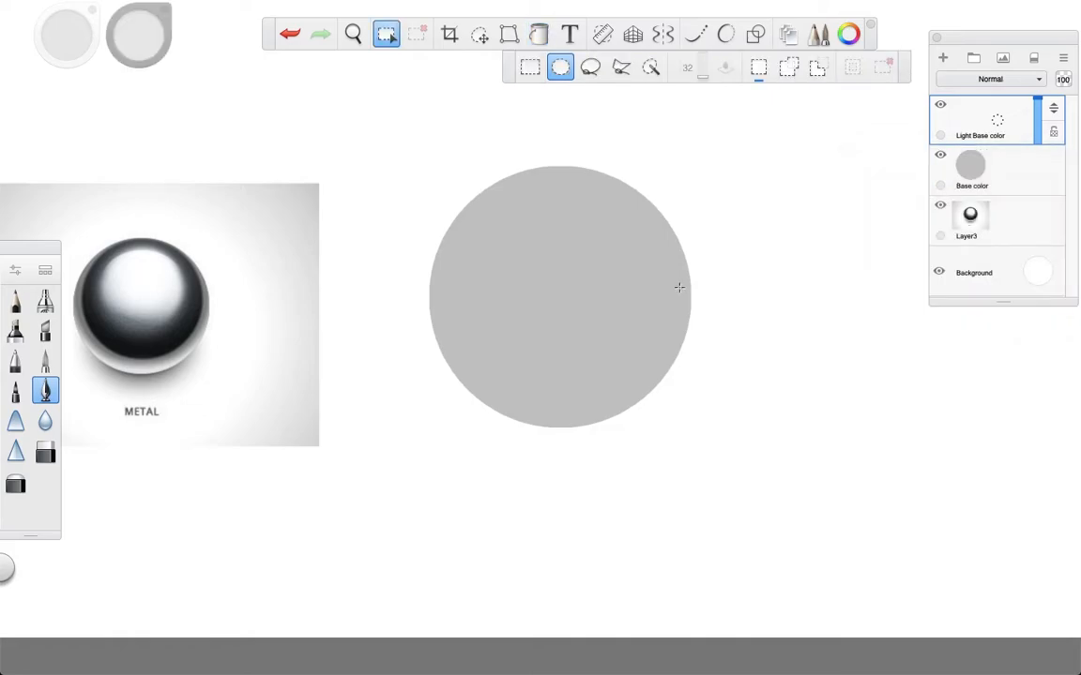
mouse_move(681, 278)
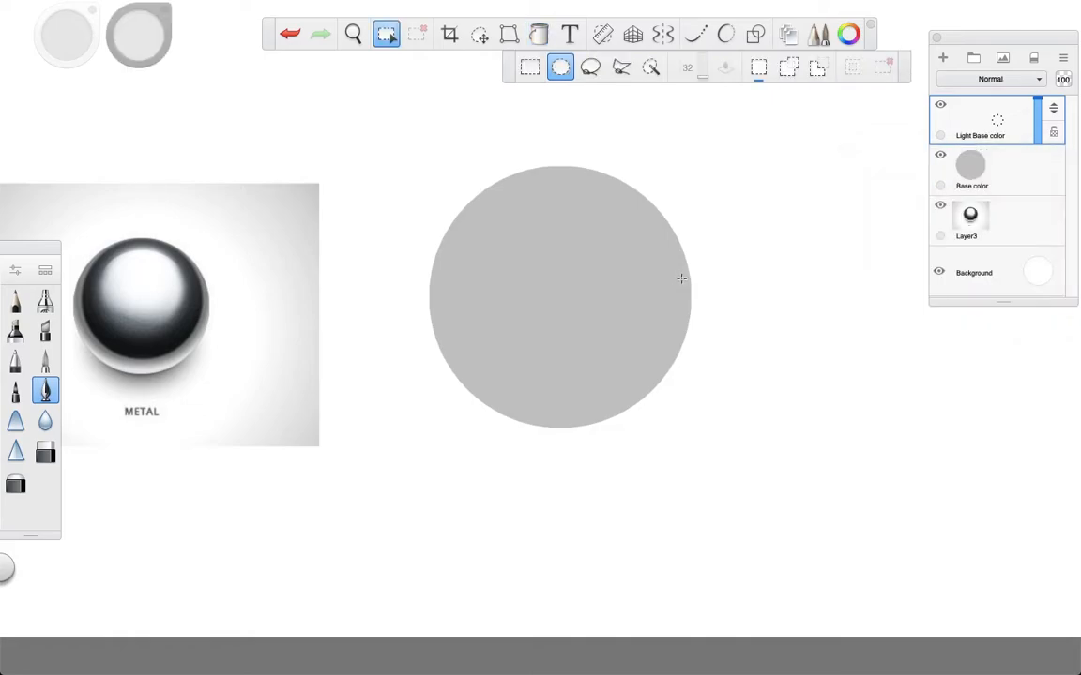
mouse_move(699, 232)
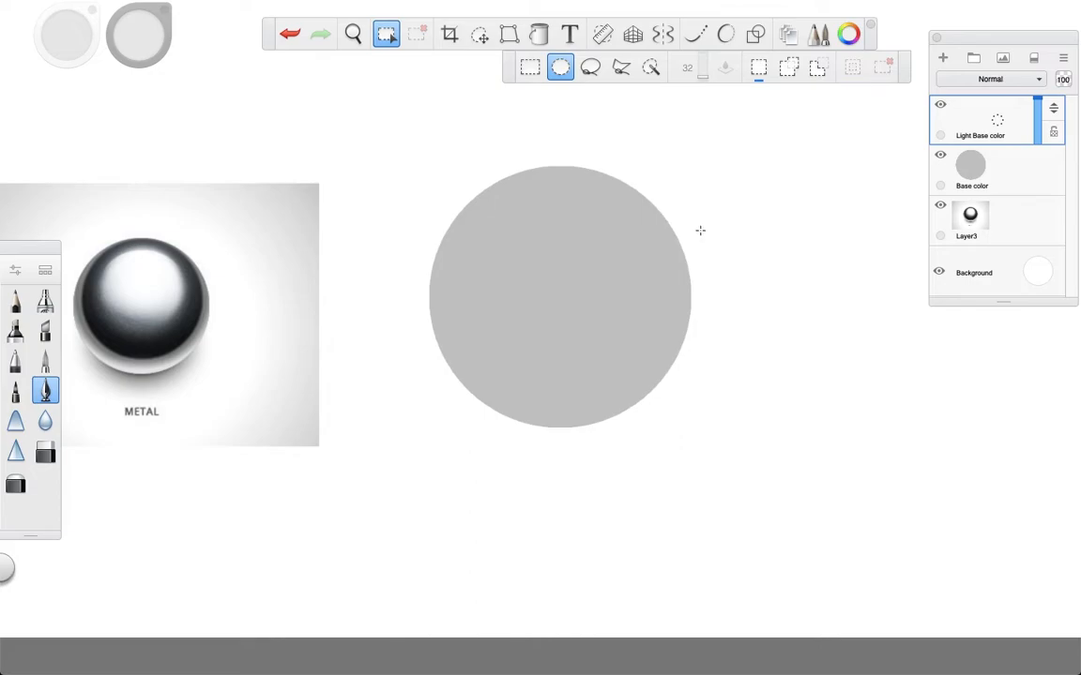
mouse_move(557, 267)
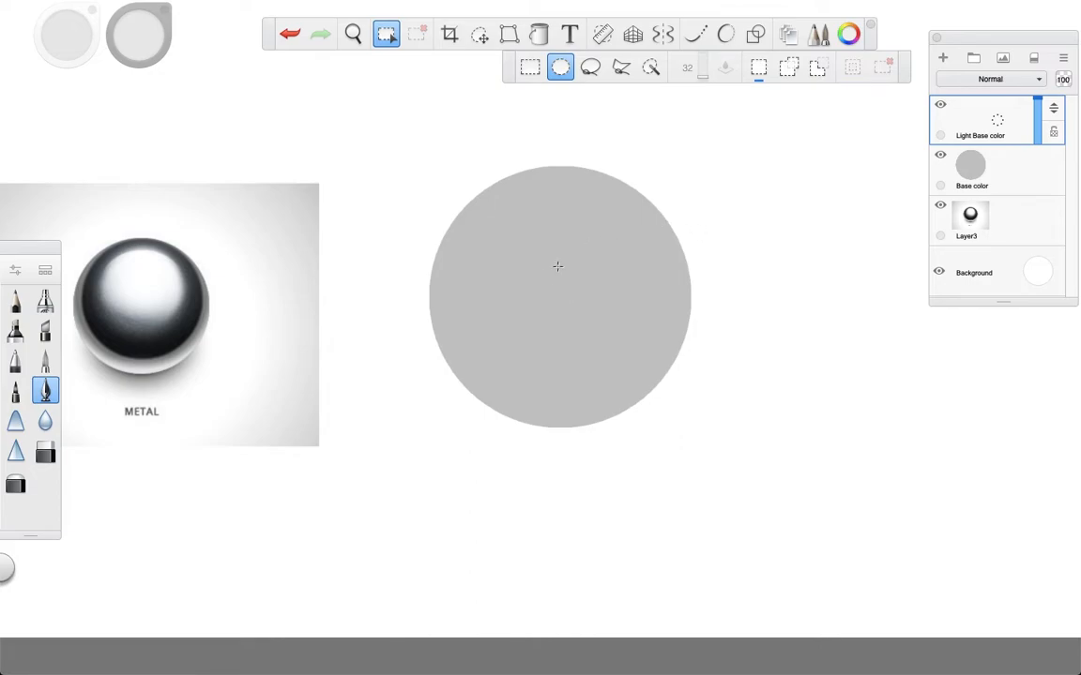
mouse_move(623, 155)
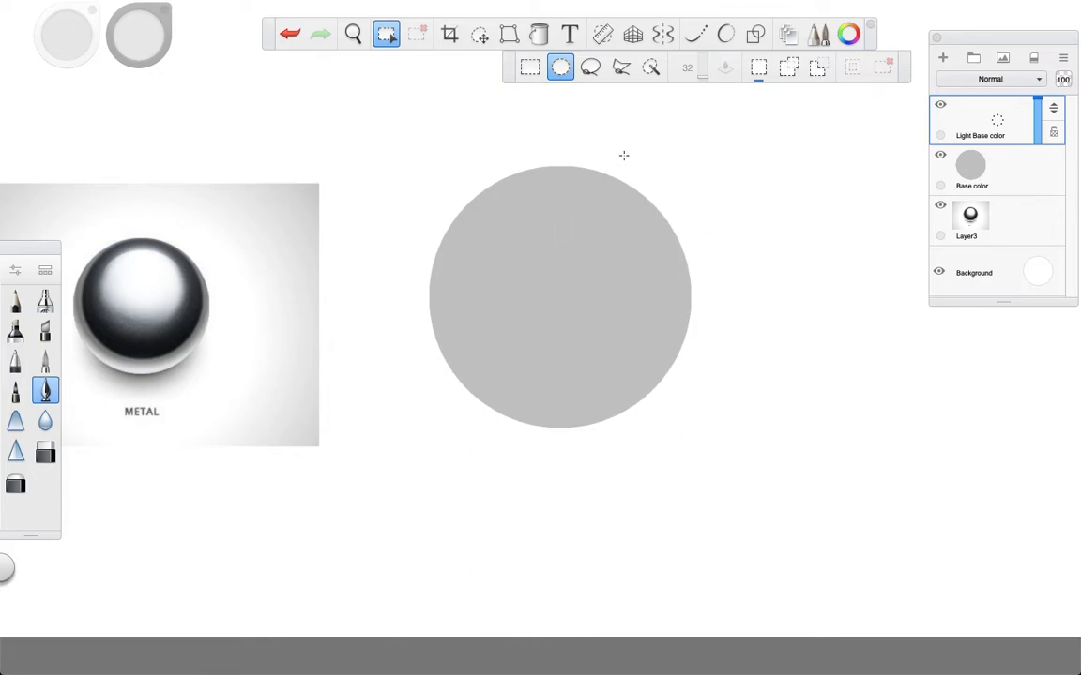
Select the gray circle by colour from Base color and return to the Light Base color layer.
click(649, 68)
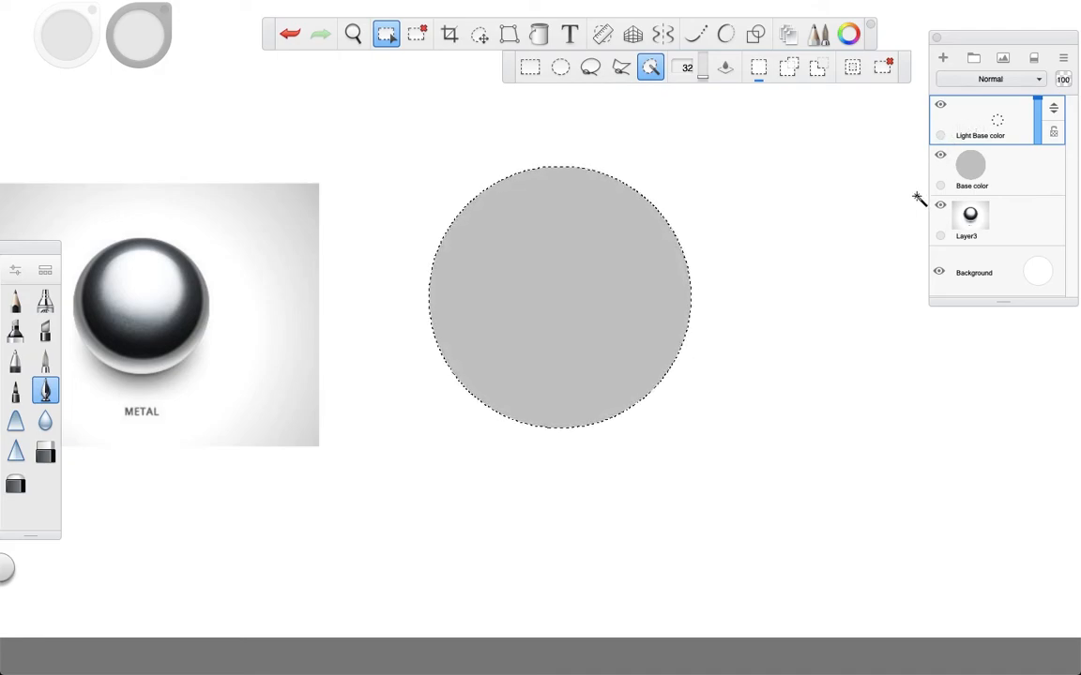
click(972, 169)
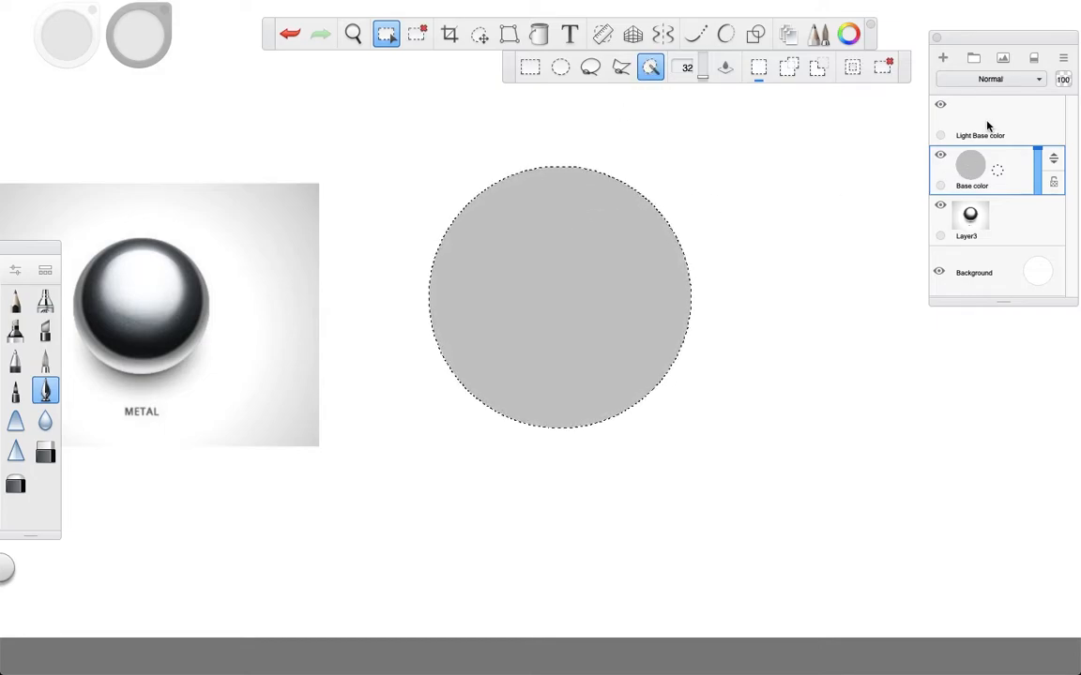
click(979, 121)
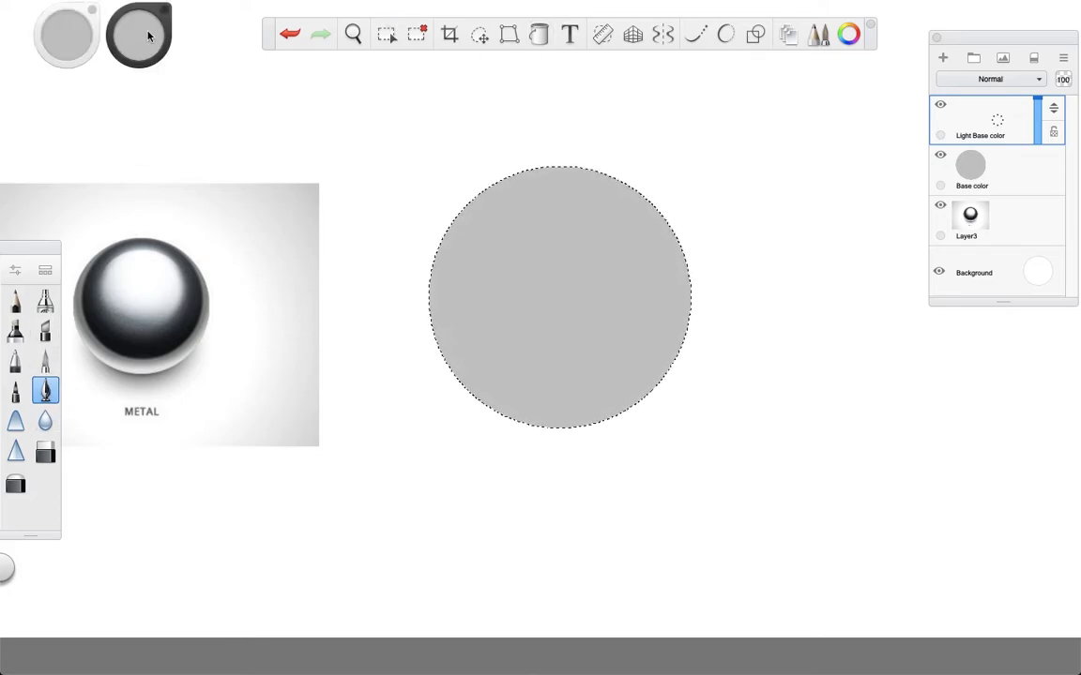
Airbrush dark gray at size 95 along the circle's lower edge for a soft shadow.
click(139, 34)
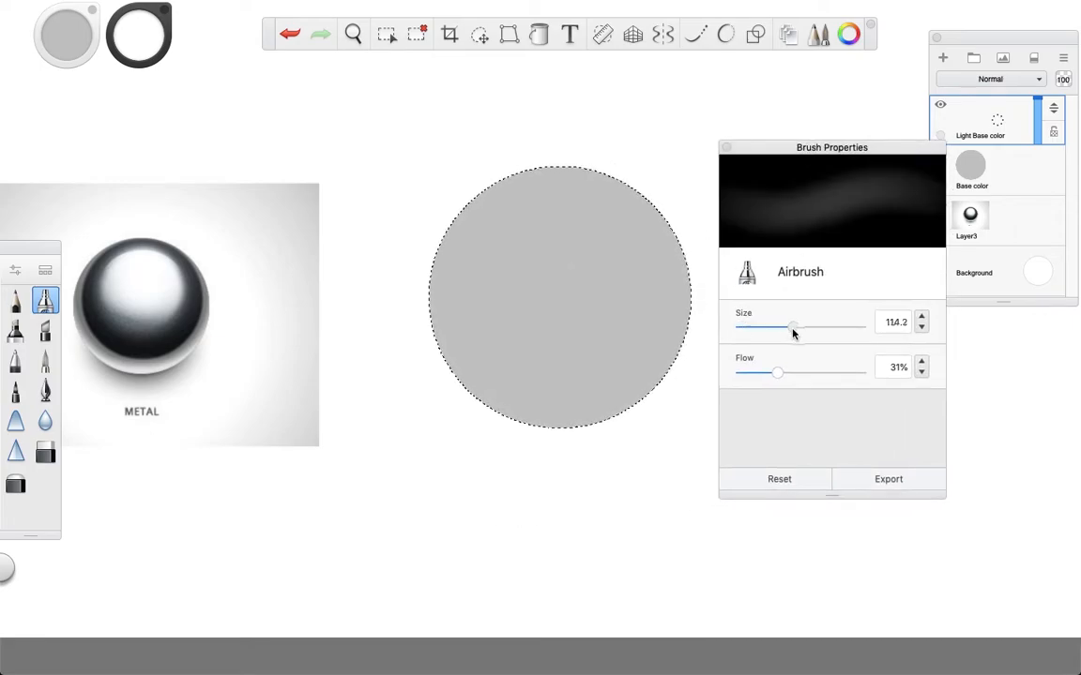
drag(776, 373, 803, 373)
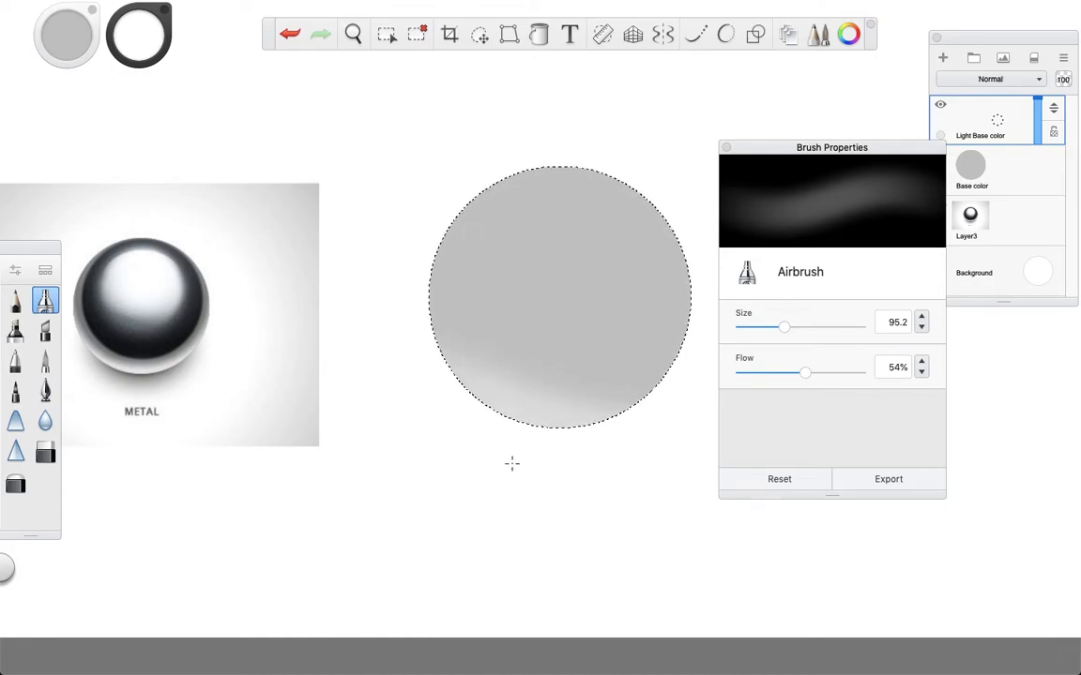
click(726, 146)
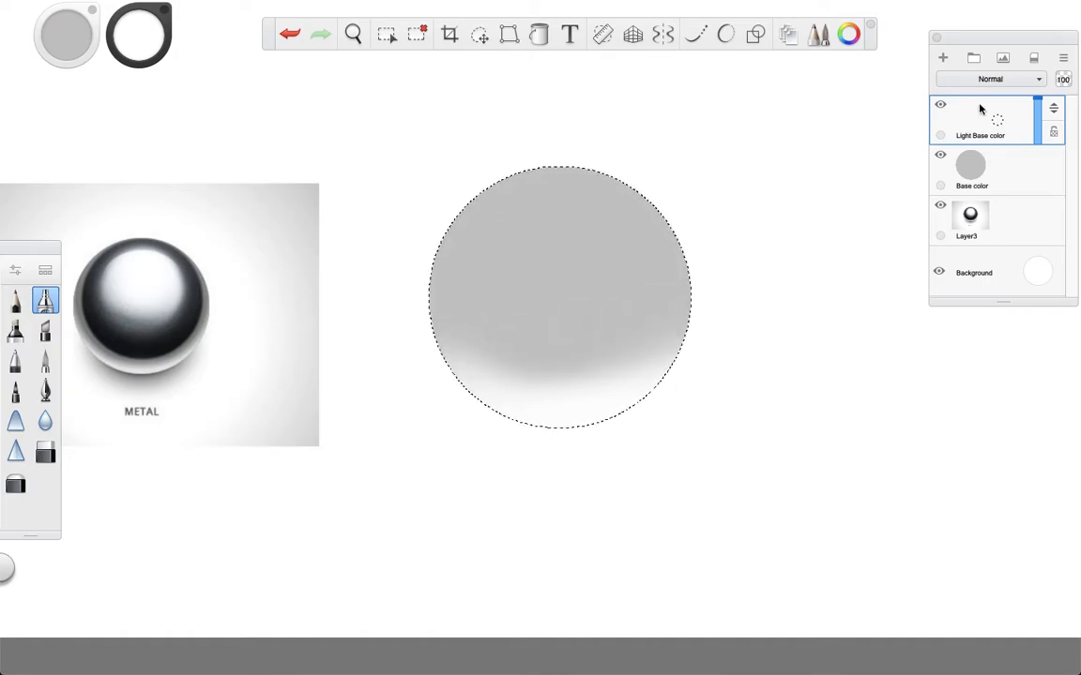
Fill a smaller oval selection with black on a new layer over the gray disc, then add another layer.
click(942, 57)
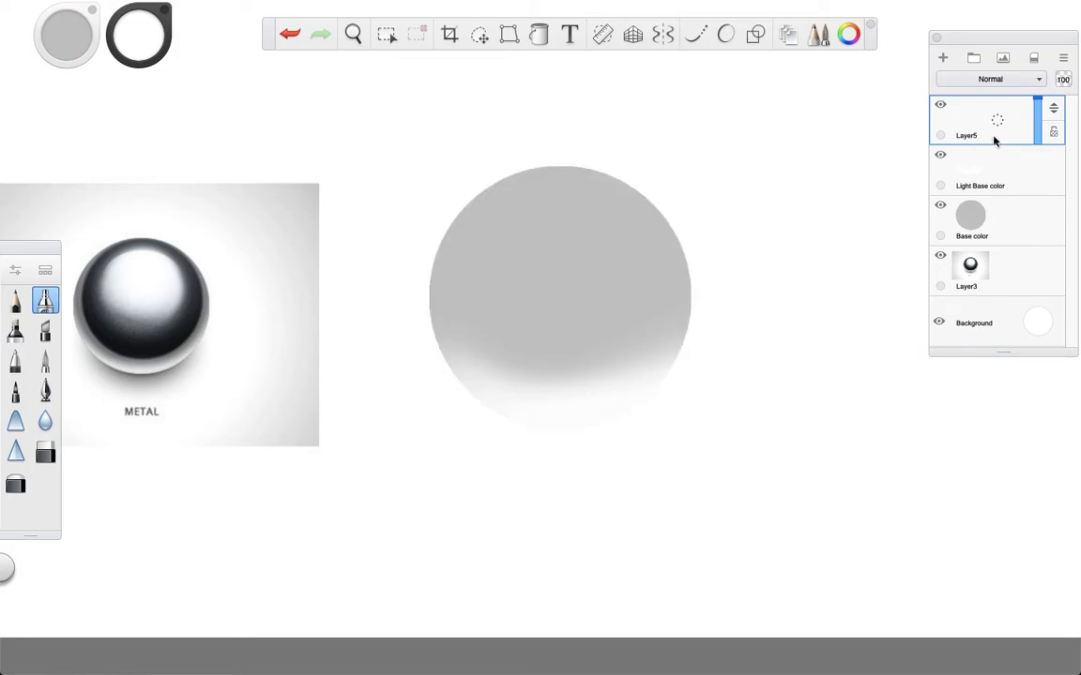
mouse_move(150, 72)
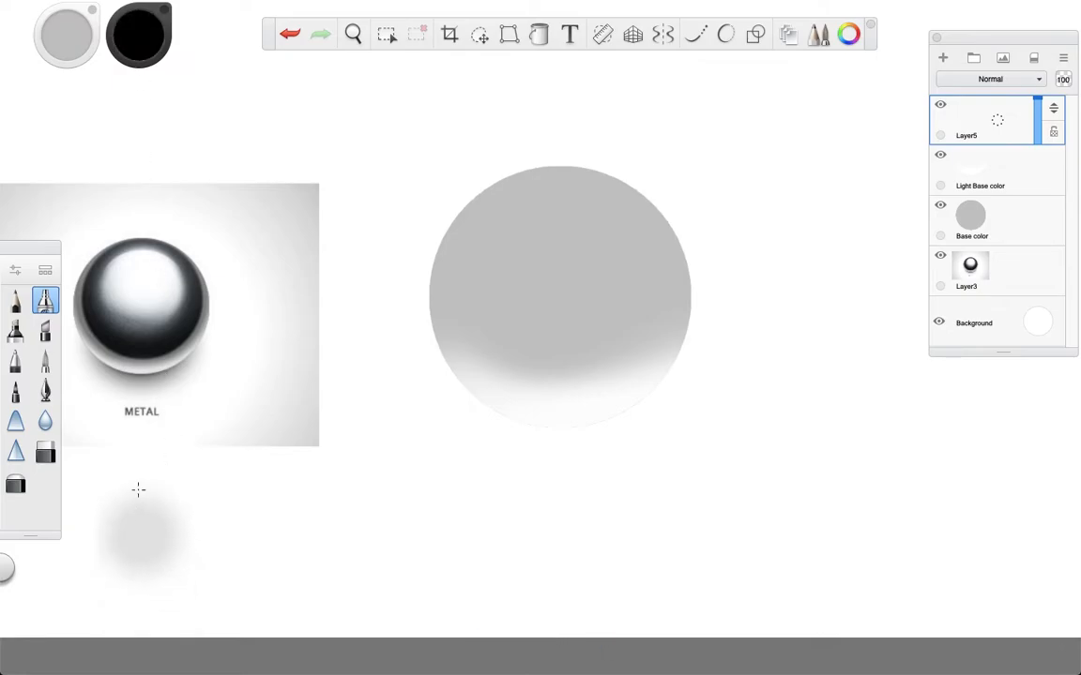
click(540, 33)
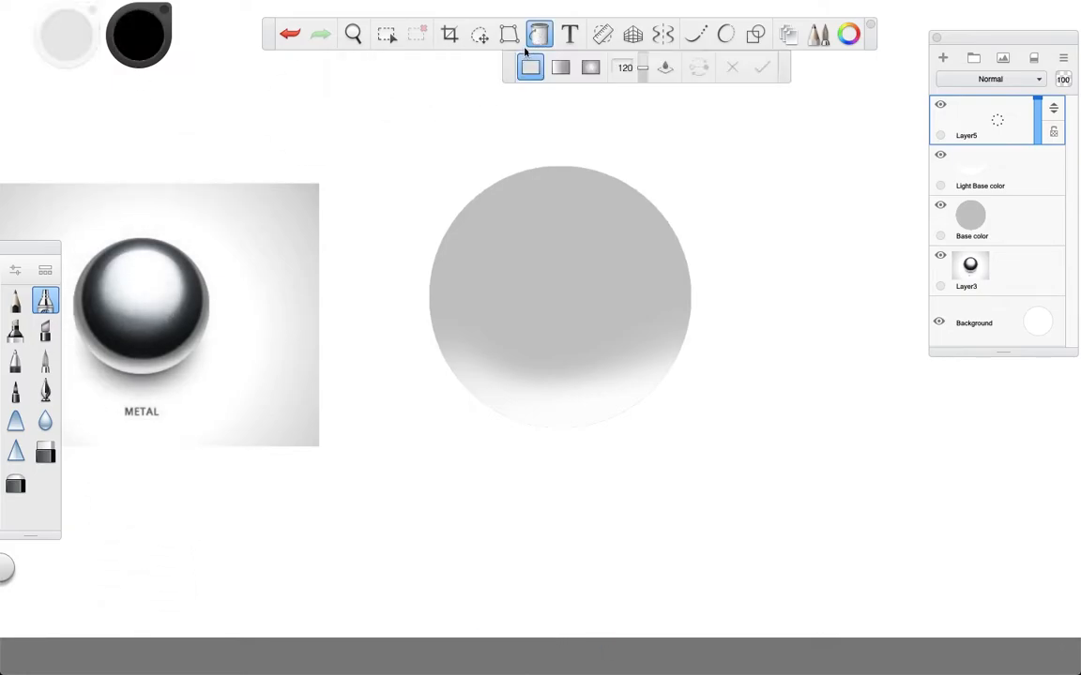
click(387, 34)
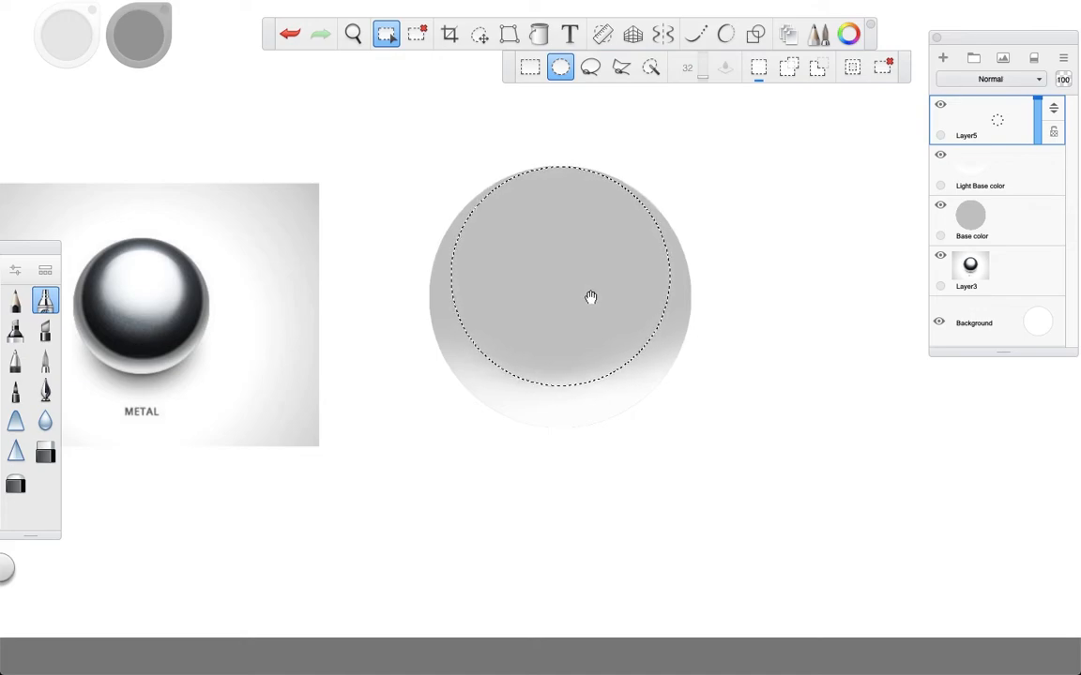
click(539, 34)
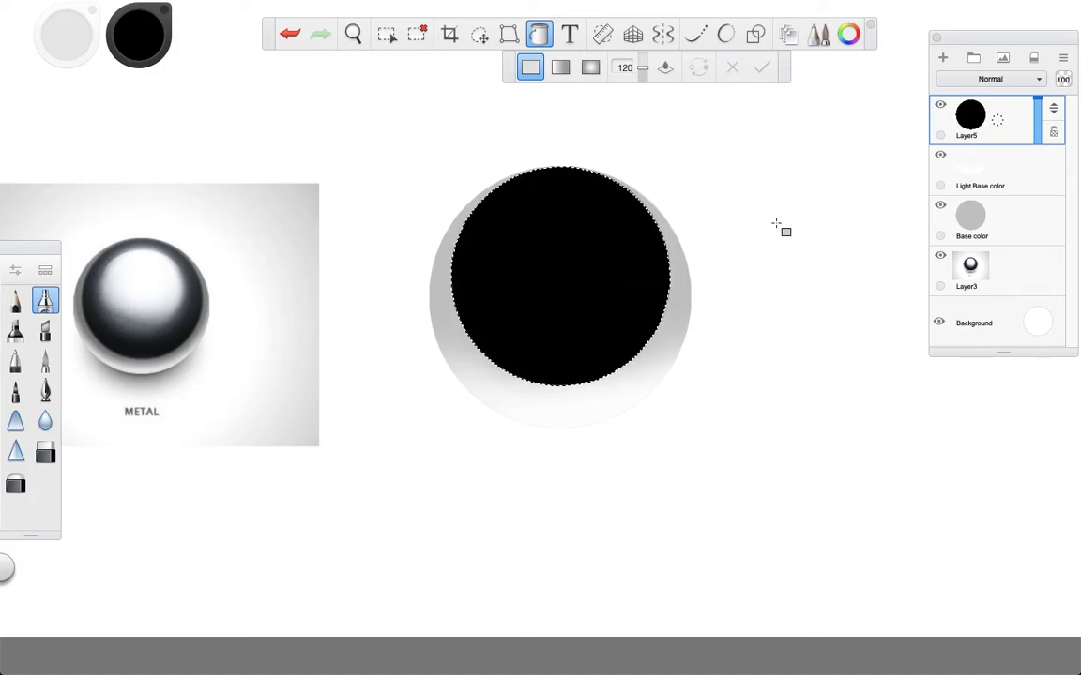
click(942, 58)
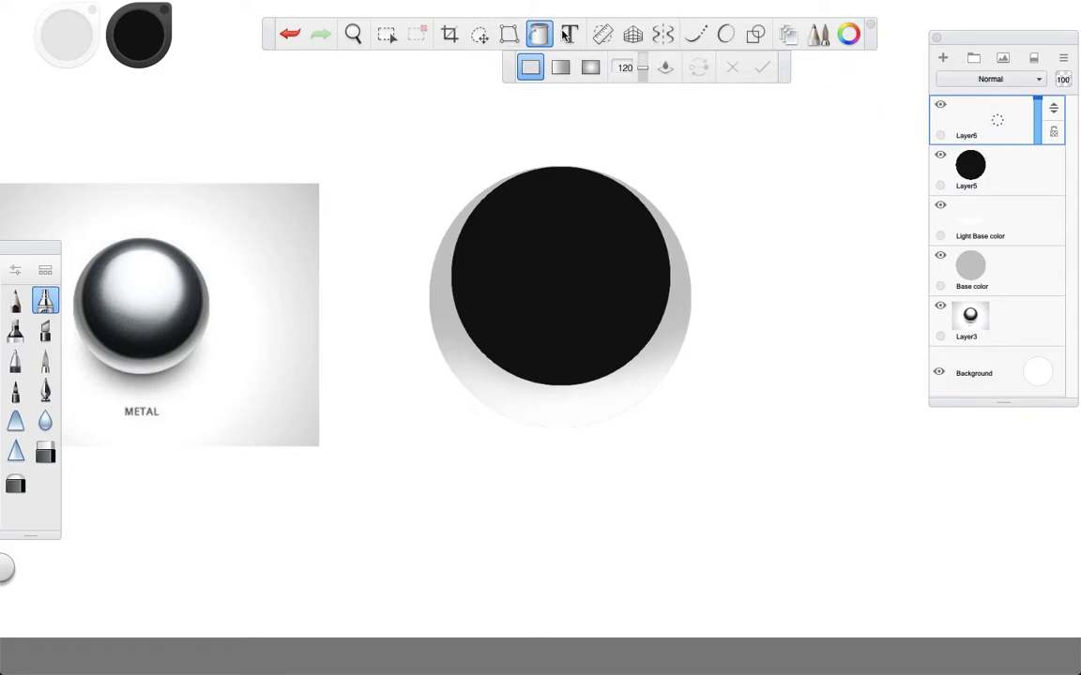
Fit the Ellipse ruler over the black circle and enlarge the airbrush to about 95.
click(600, 34)
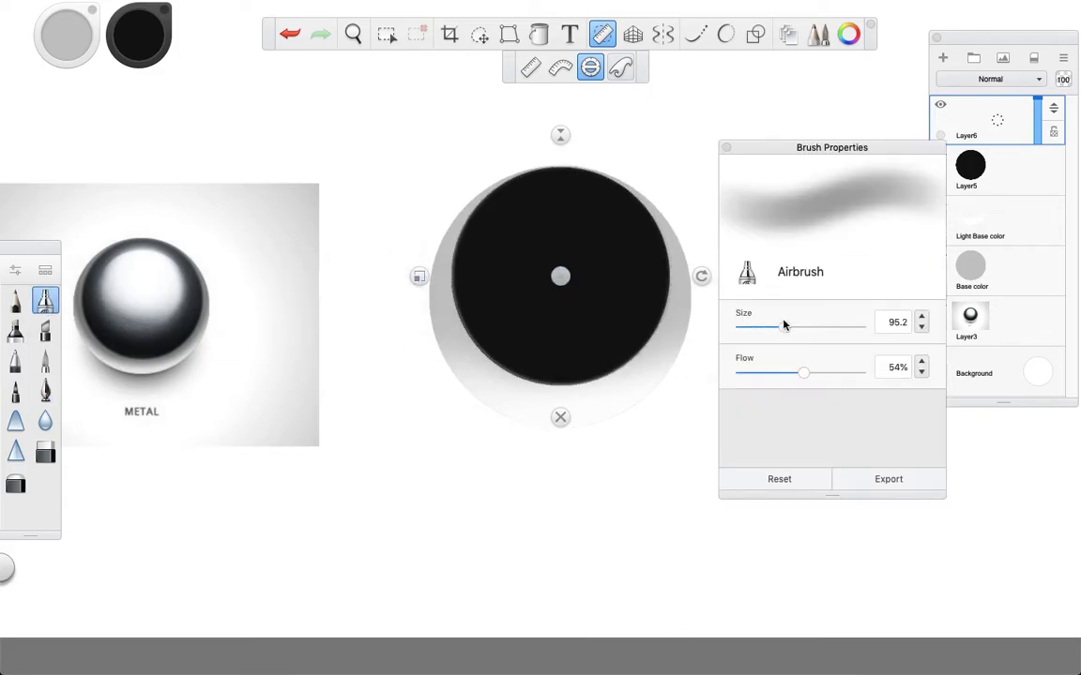
drag(784, 326, 741, 326)
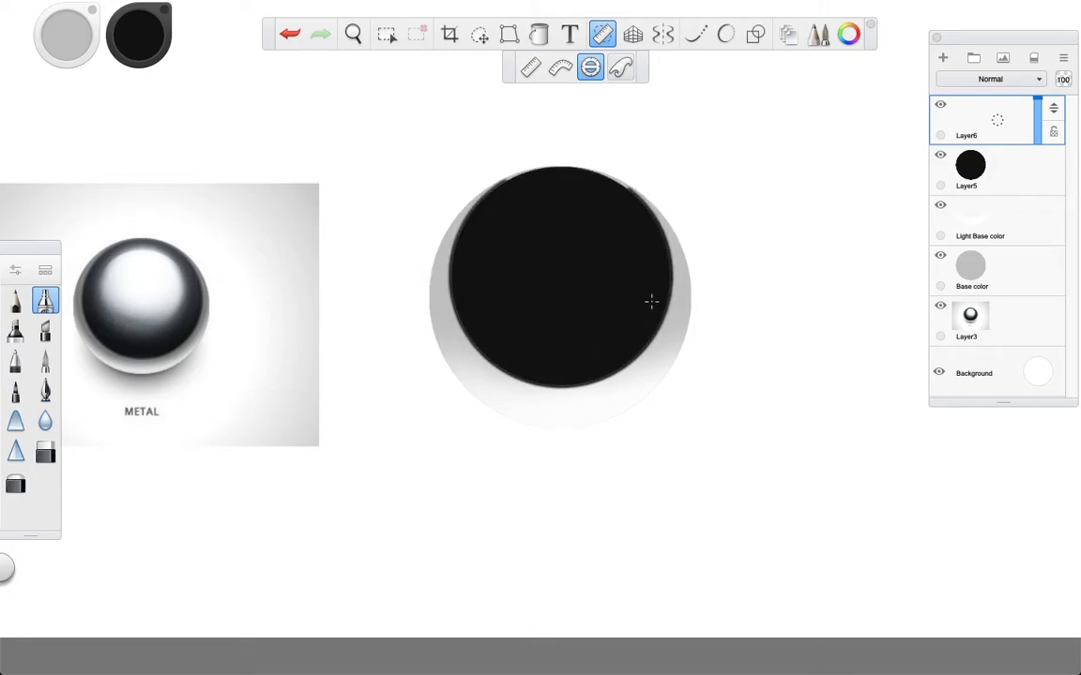
mouse_move(600, 217)
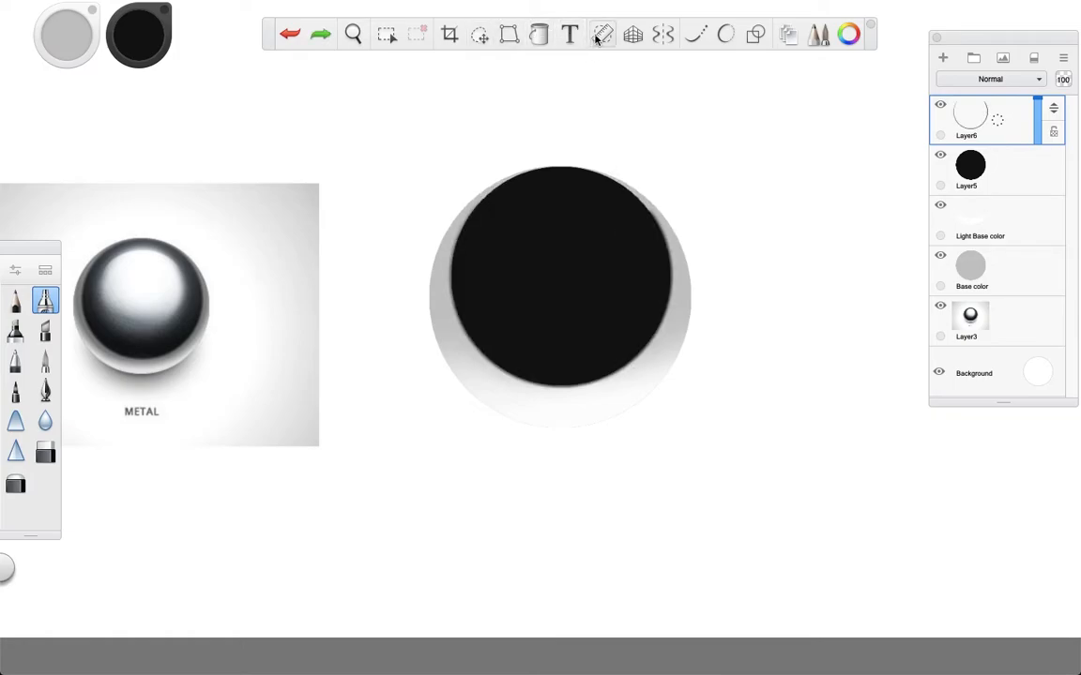
Stroke white along the ellipse ruler around the black circle on Layer6 and close the ruler.
click(602, 34)
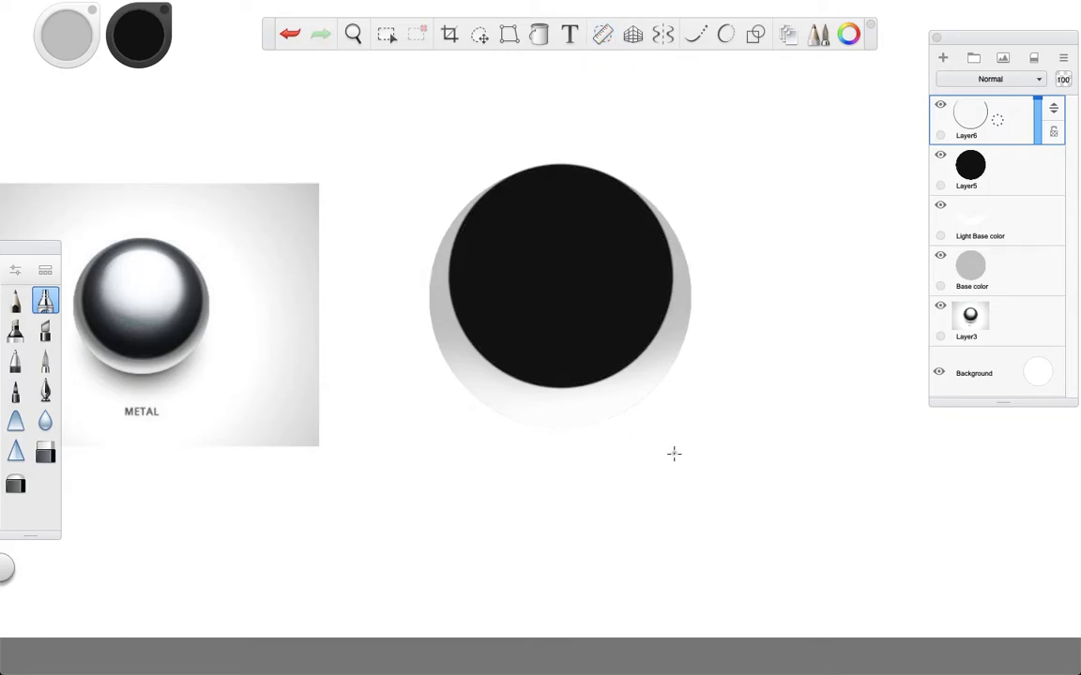
Airbrush gray into the circle's top on a Light black layer, then add a layer named 'White'.
click(353, 34)
text(Light black)
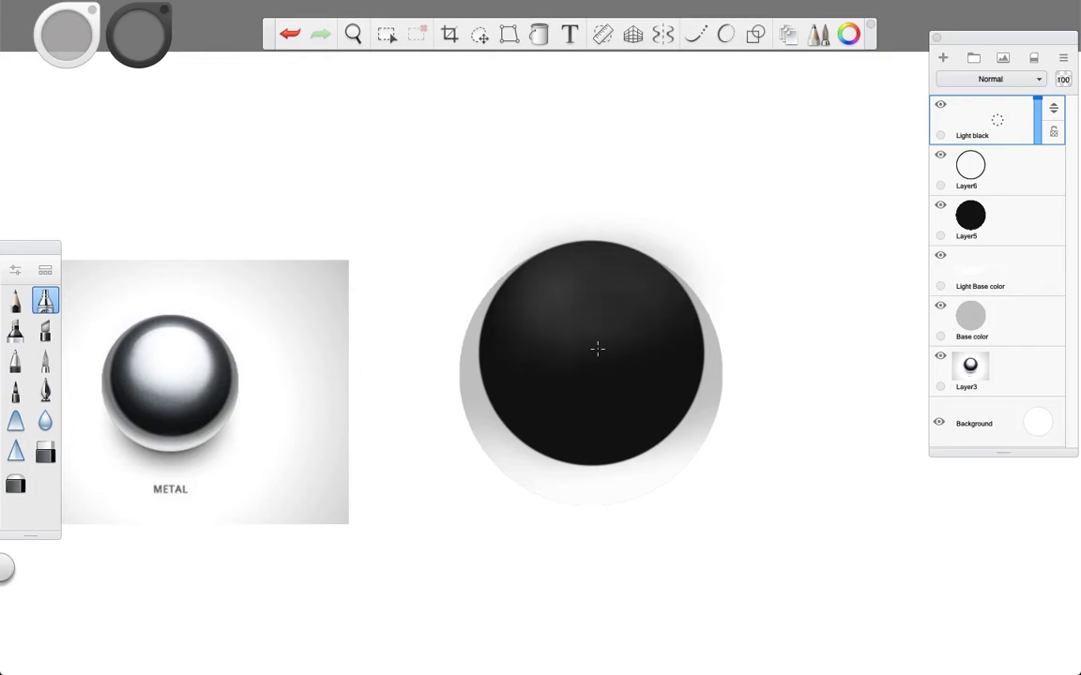
mouse_move(641, 296)
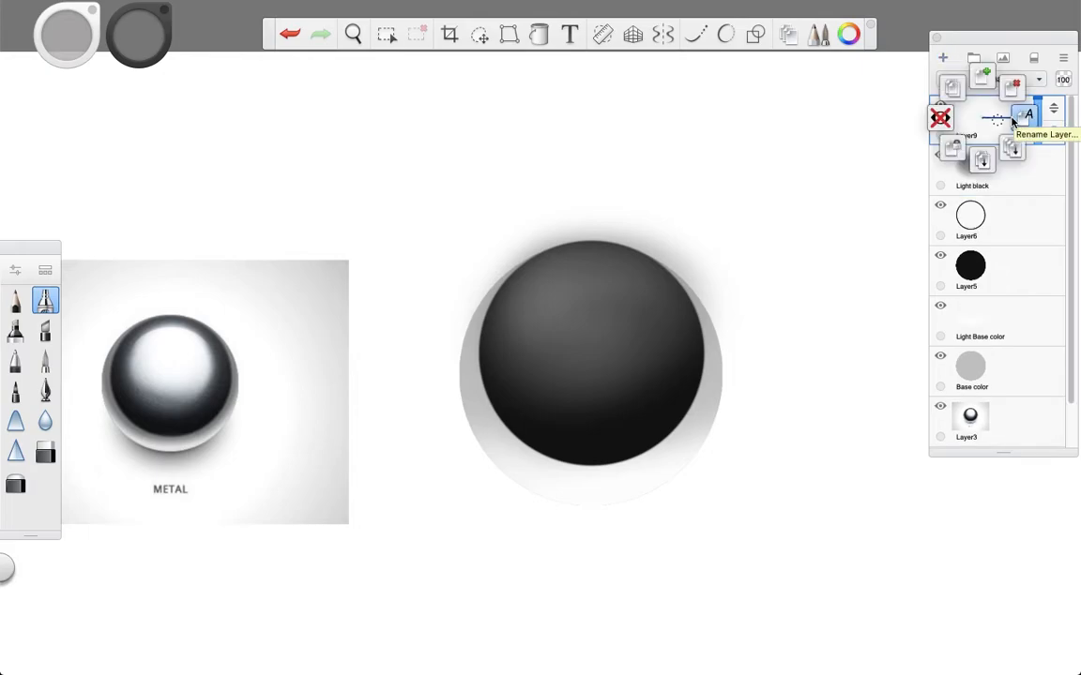
click(1028, 124)
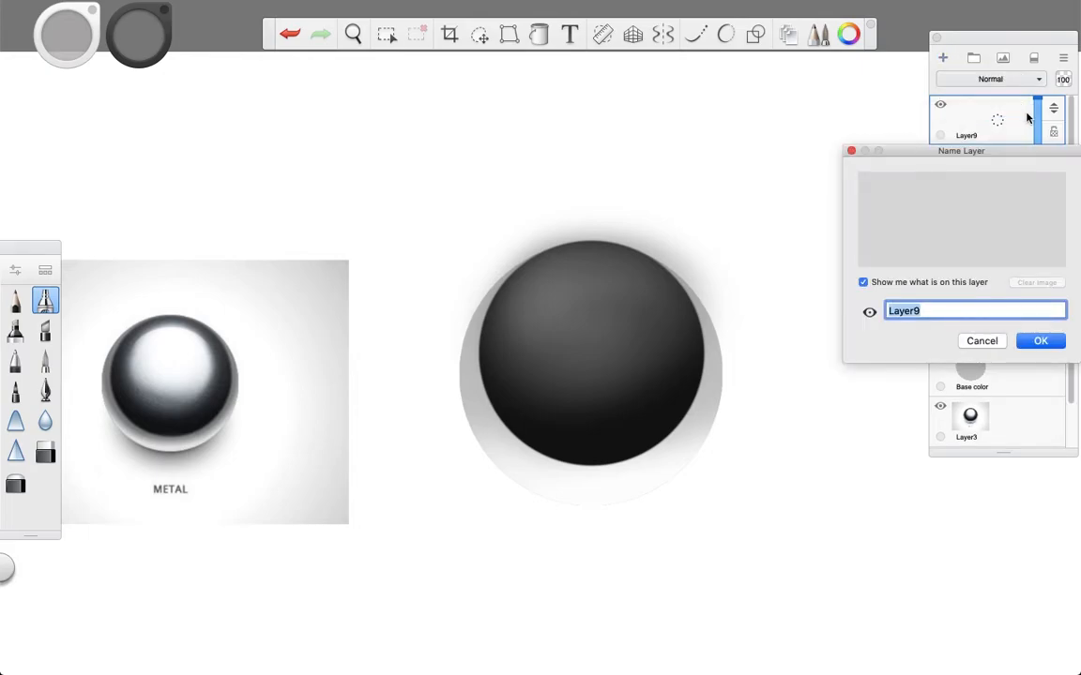
text(White)
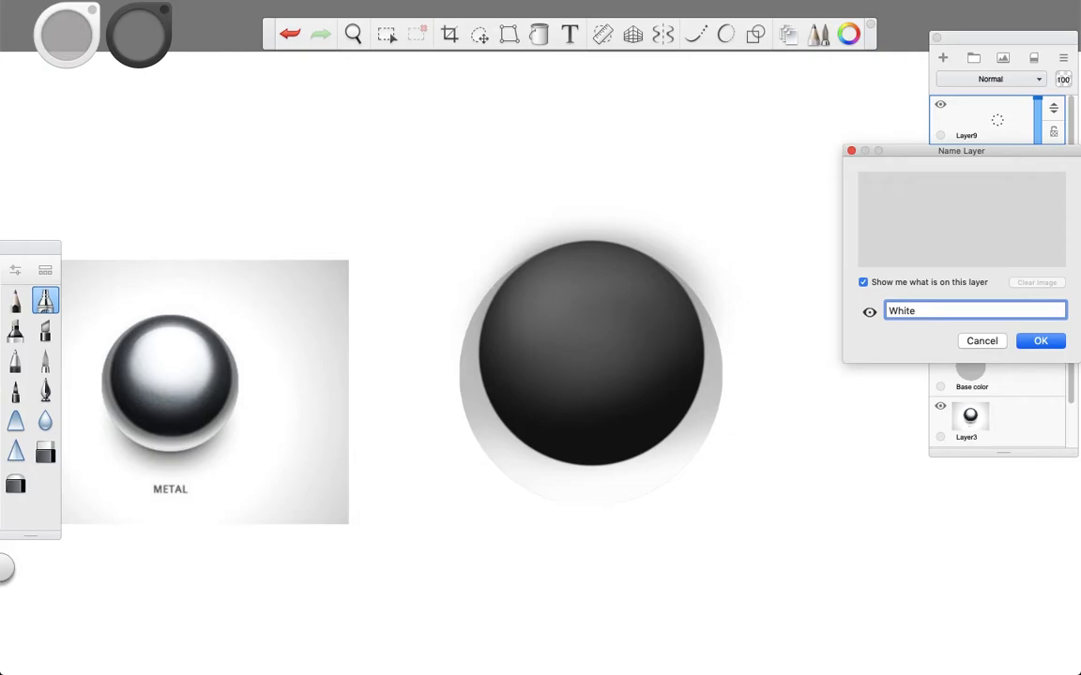
click(1040, 342)
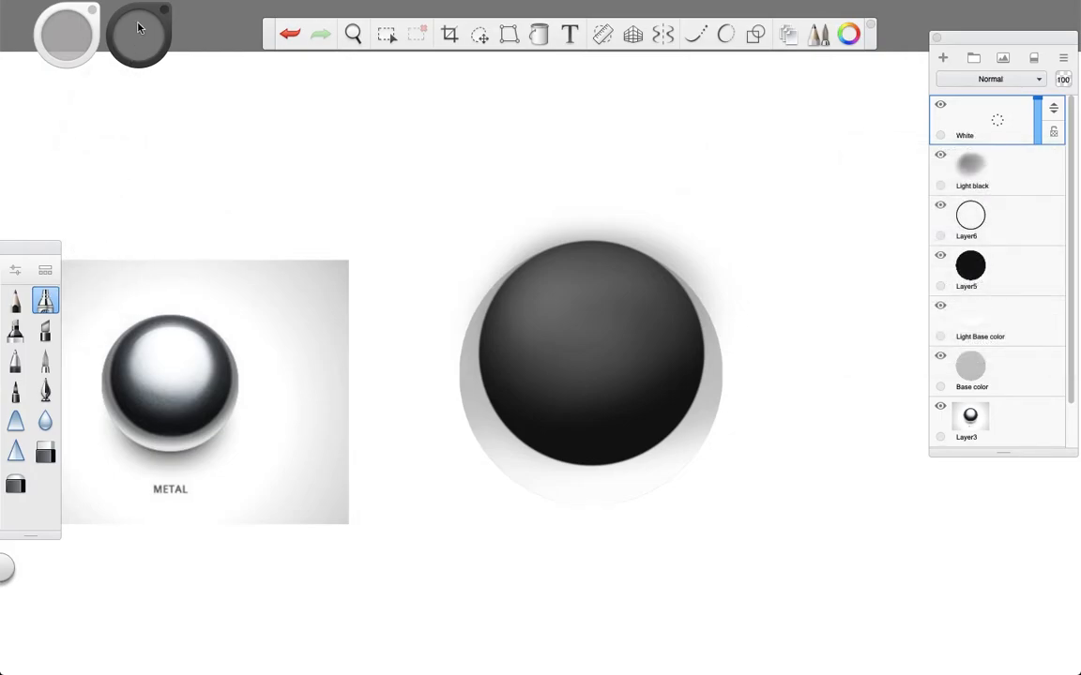
Airbrush a large soft white highlight over the sphere's upper half, then select the Base color layer.
click(139, 34)
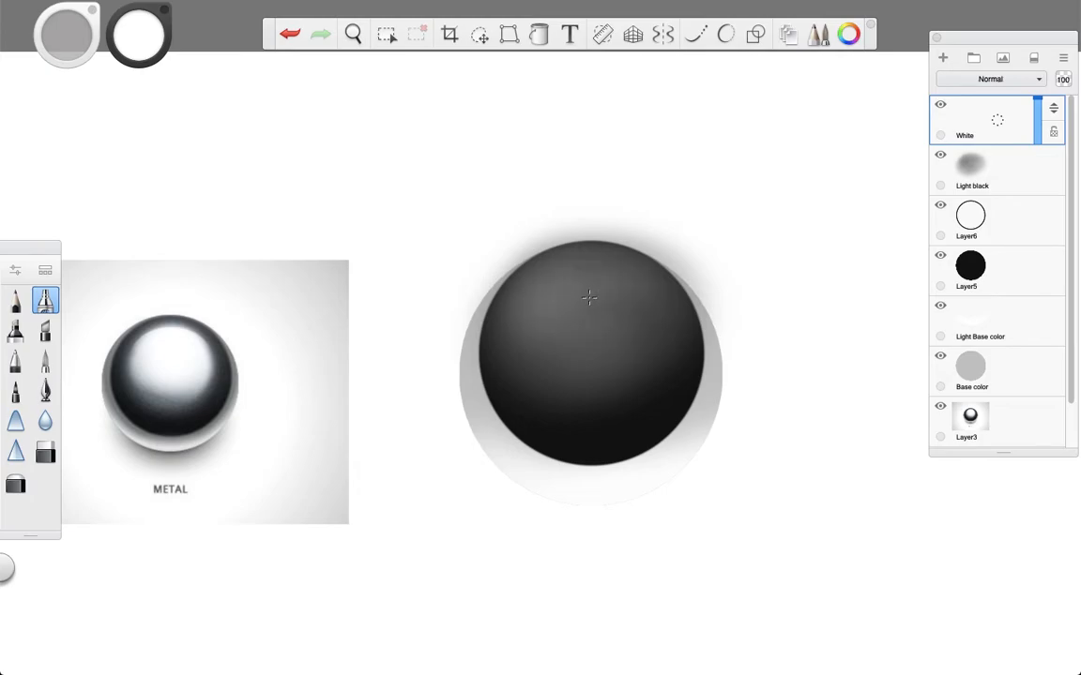
drag(589, 298, 562, 332)
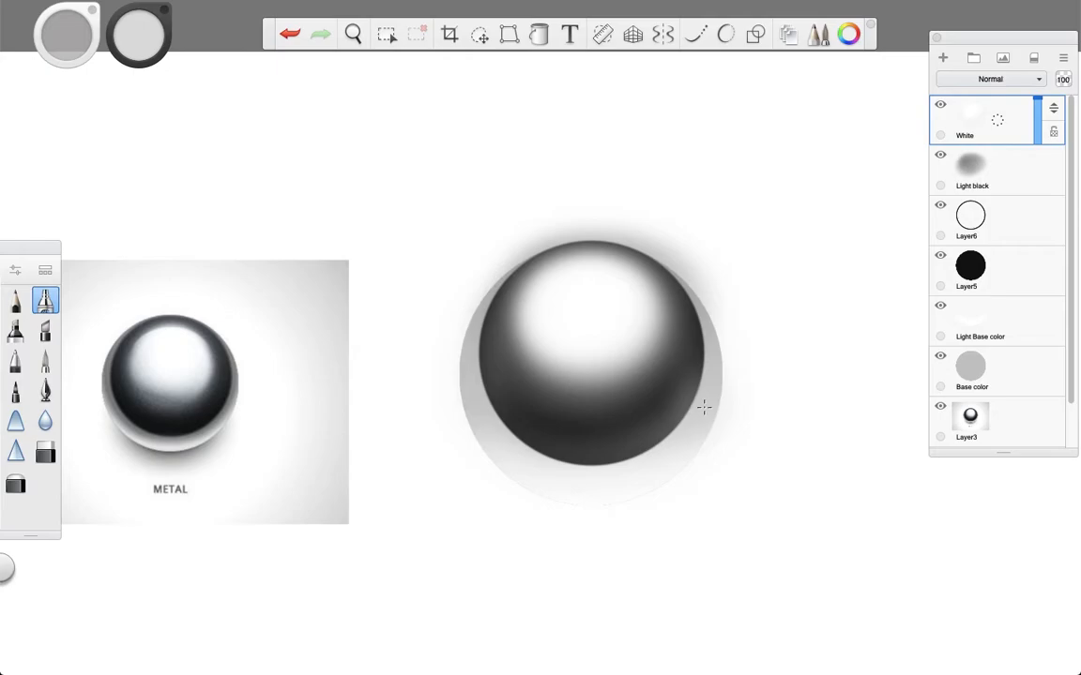
mouse_move(821, 332)
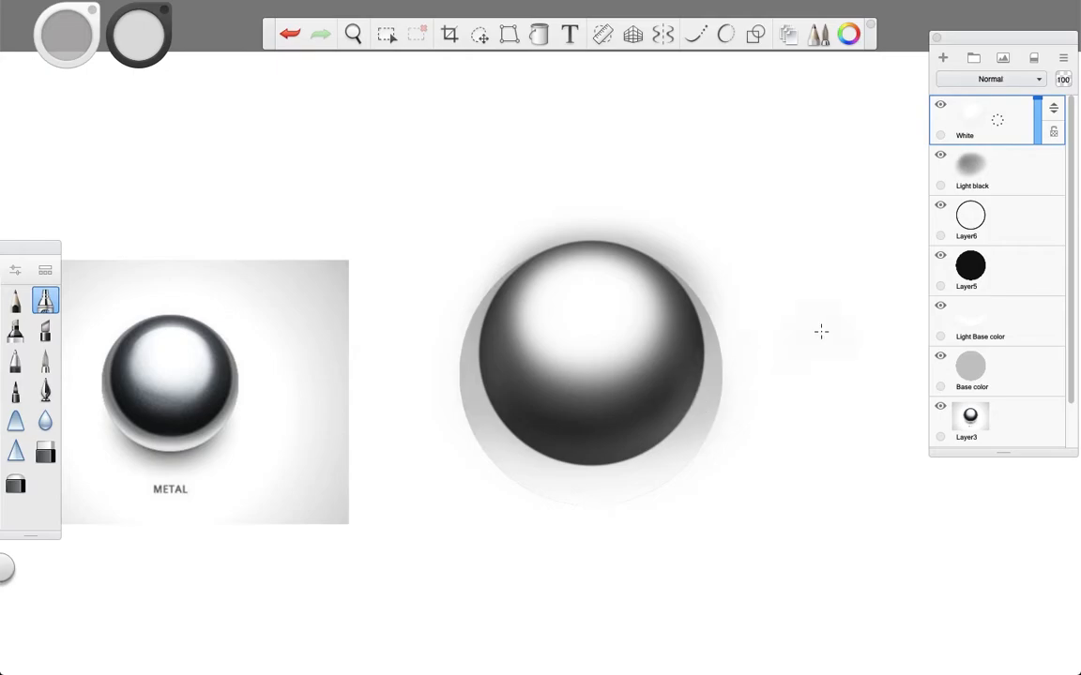
click(980, 371)
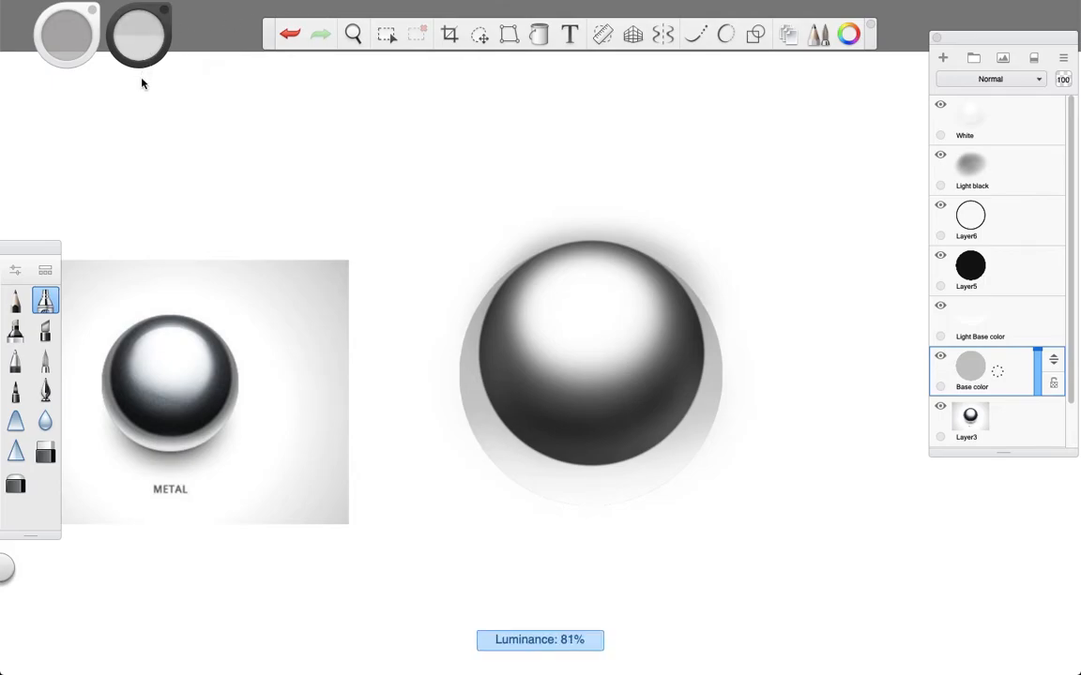
Refill the Base color disc with a darker gray, then reselect the White highlight layer.
click(540, 34)
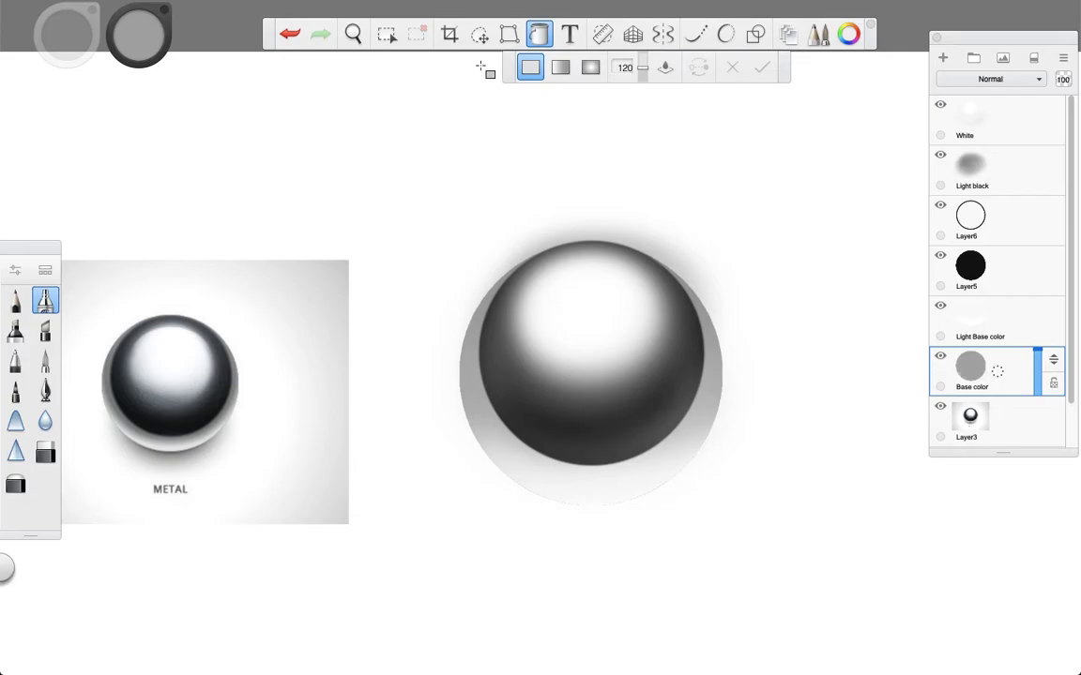
mouse_move(533, 302)
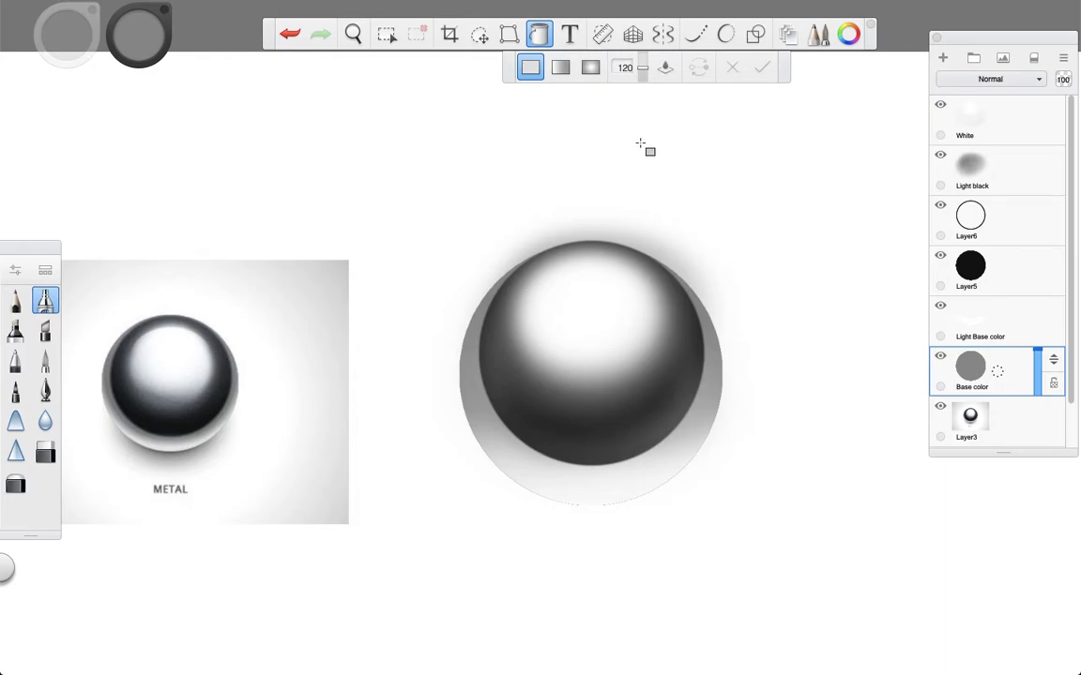
click(975, 127)
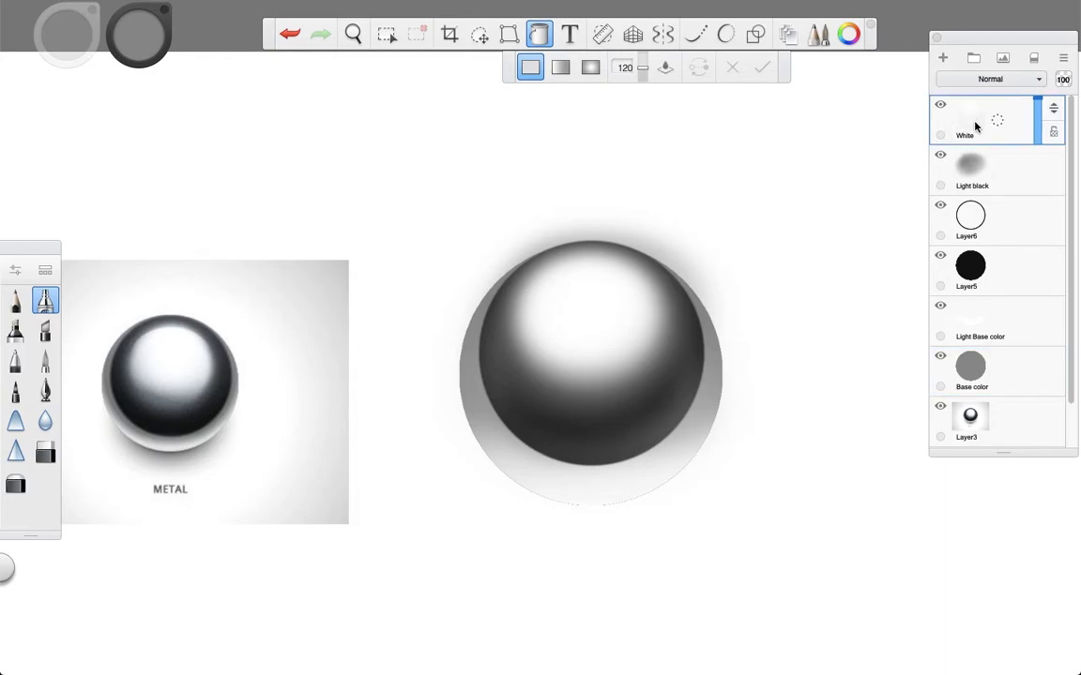
click(481, 34)
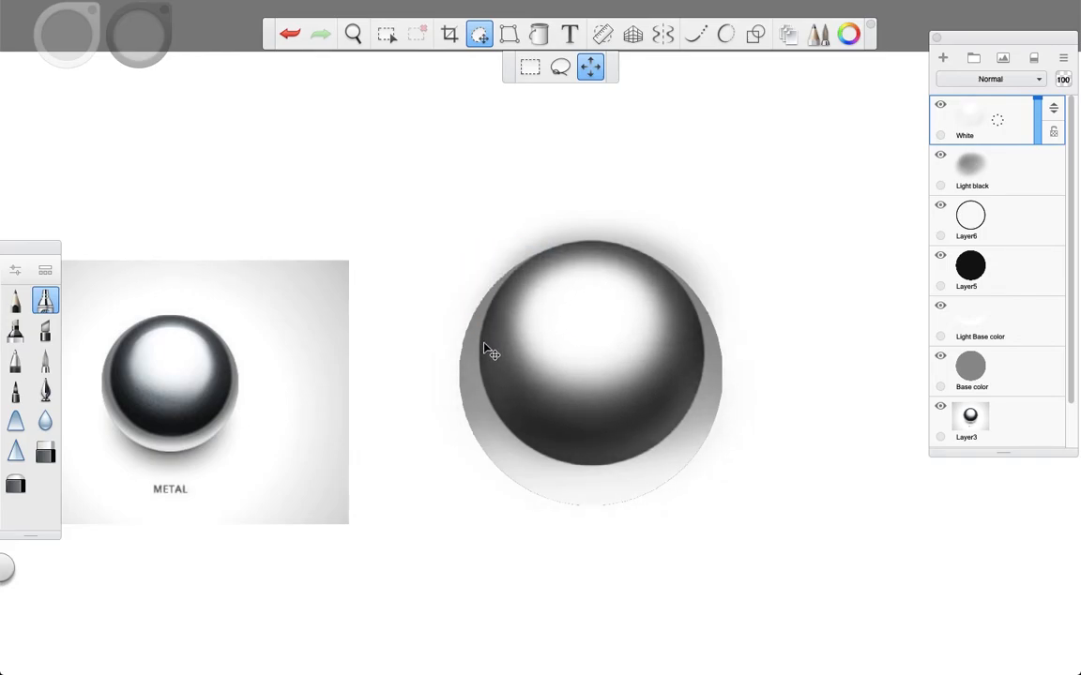
click(491, 353)
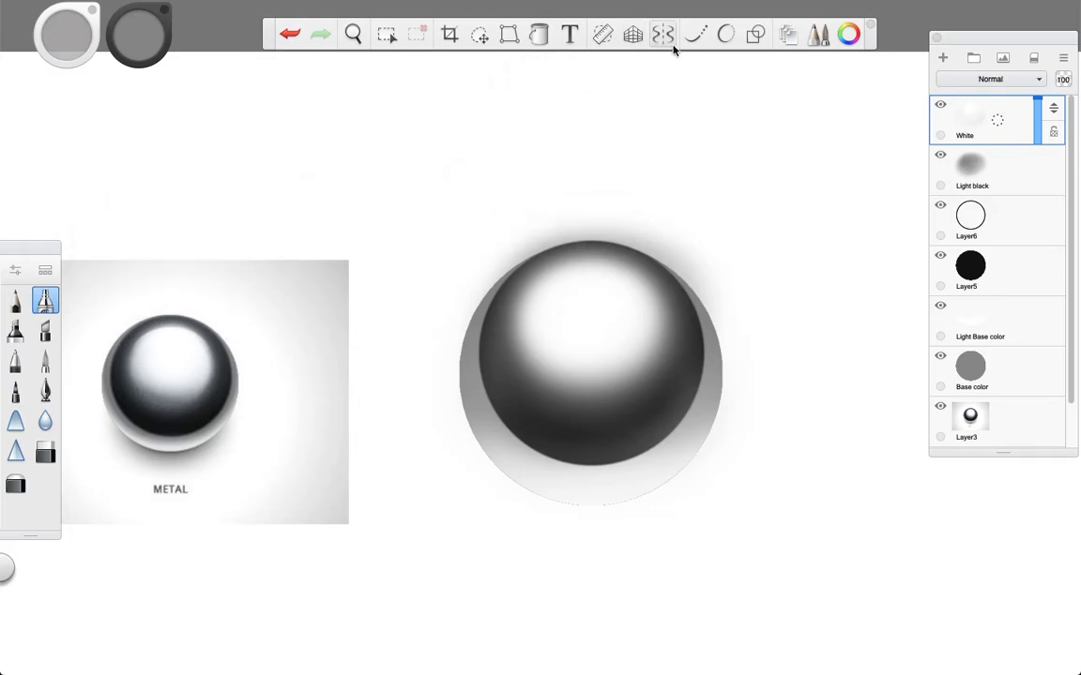
Make the airbrush the active tool and shrink its size to about 12.9.
click(694, 34)
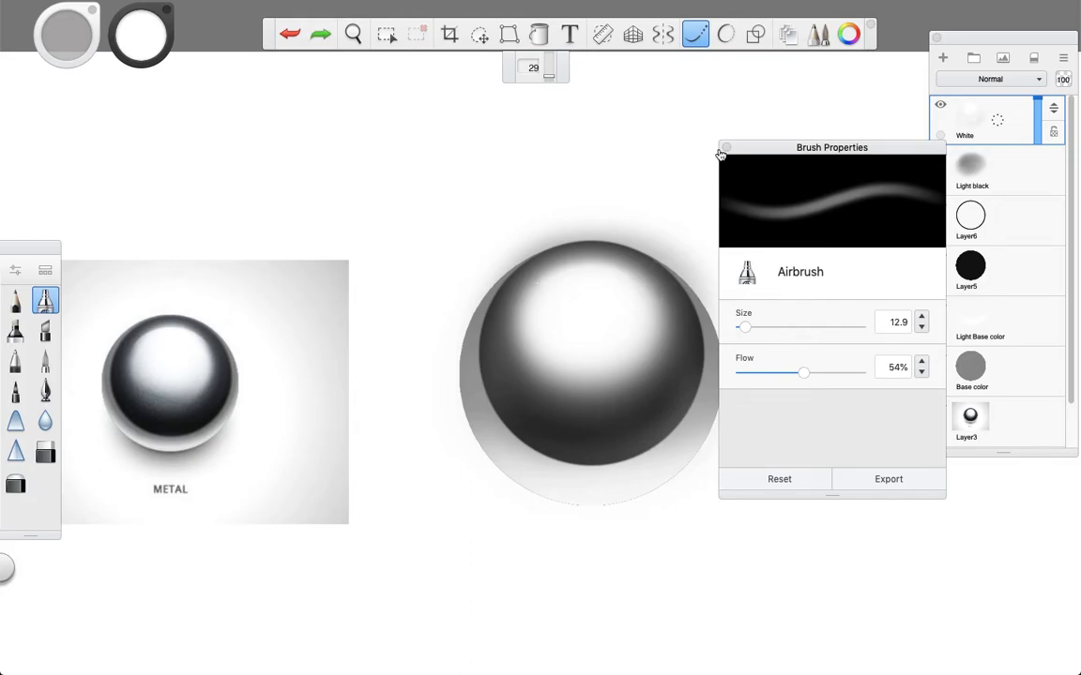
With a curved ellipse guide, airbrush a thin white streak along the sphere's upper rim.
click(602, 34)
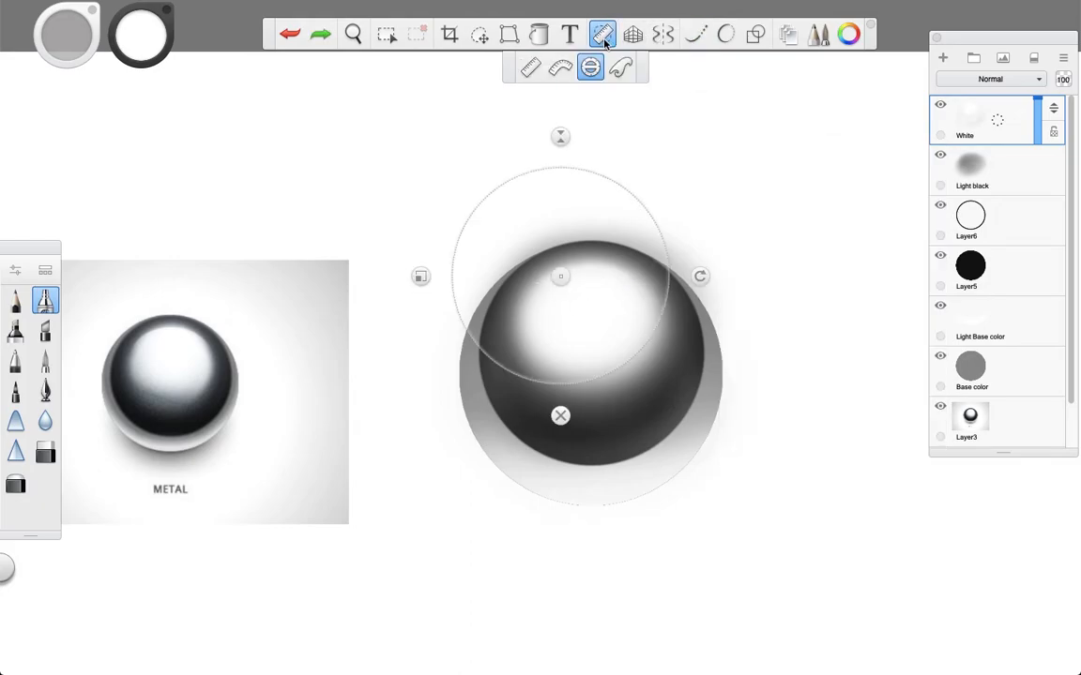
click(559, 68)
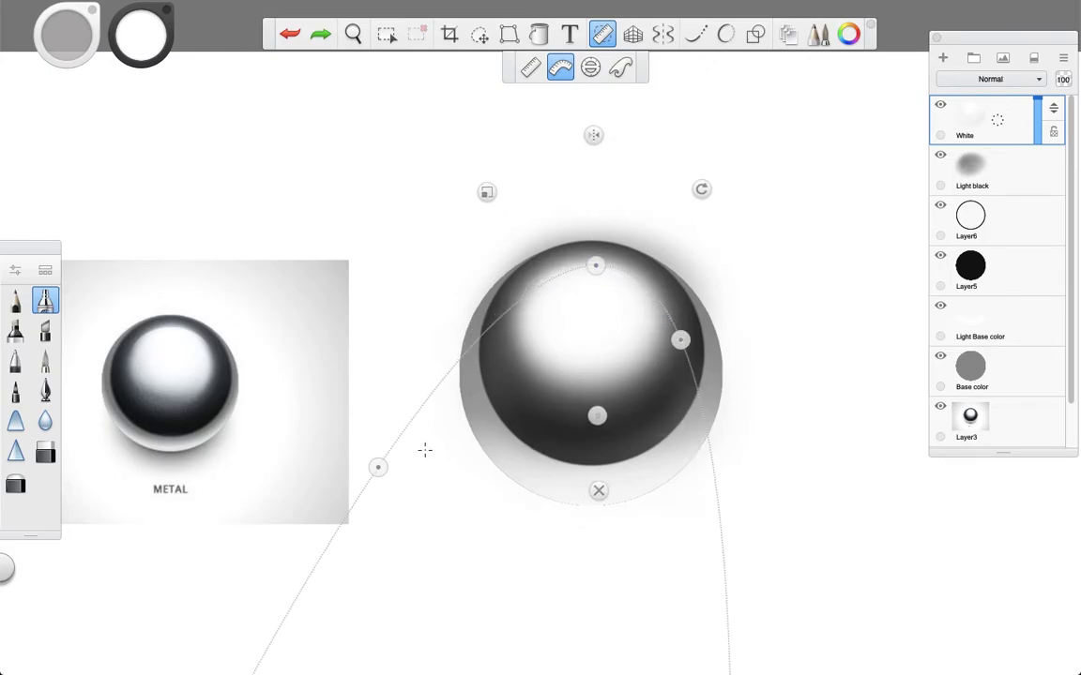
drag(379, 468, 502, 330)
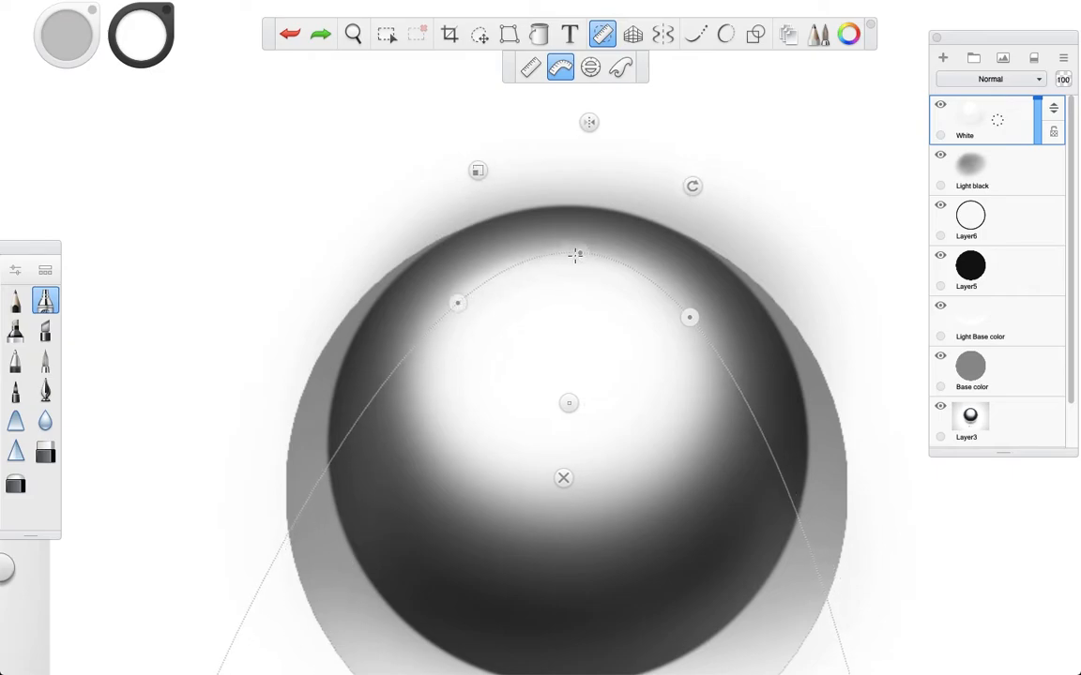
drag(568, 403, 564, 421)
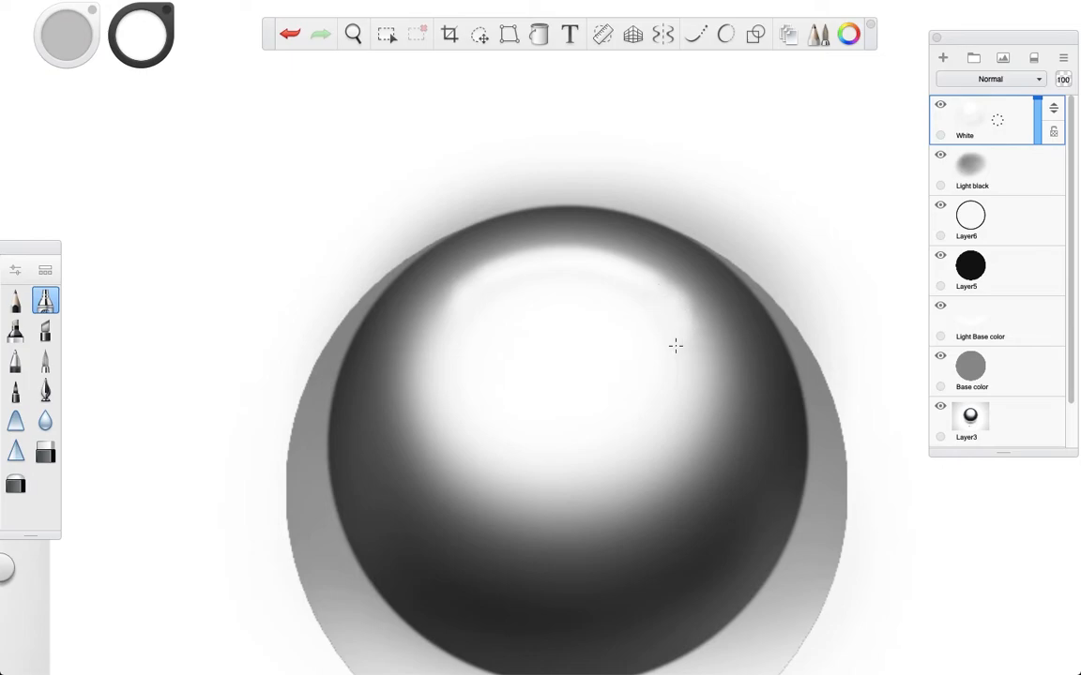
mouse_move(570, 277)
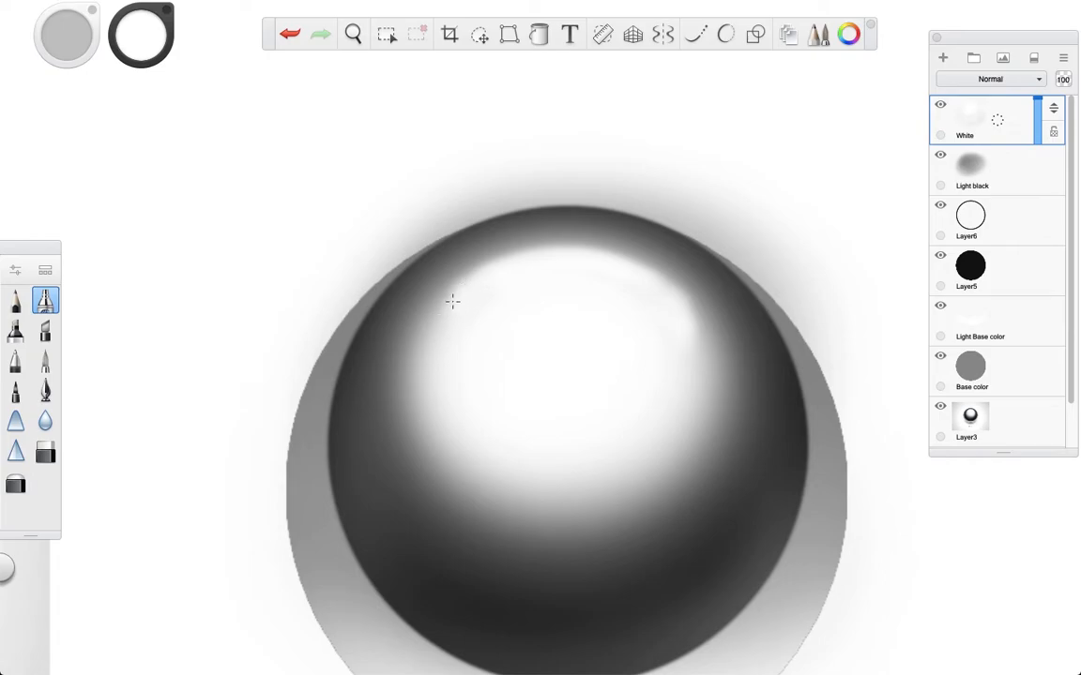
mouse_move(459, 295)
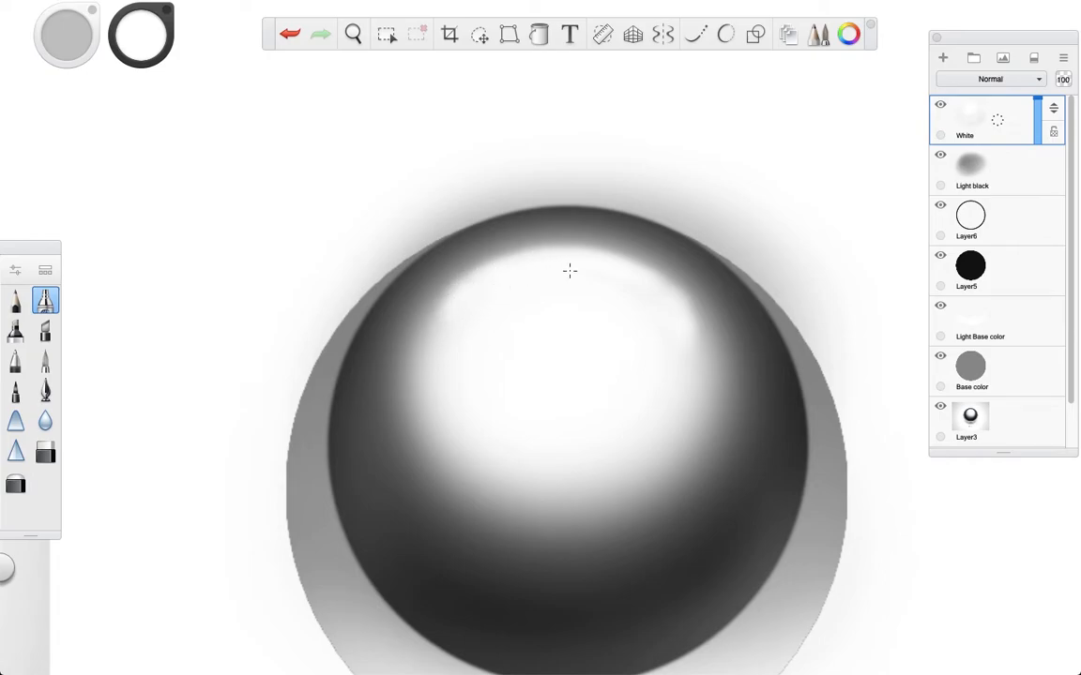
mouse_move(600, 274)
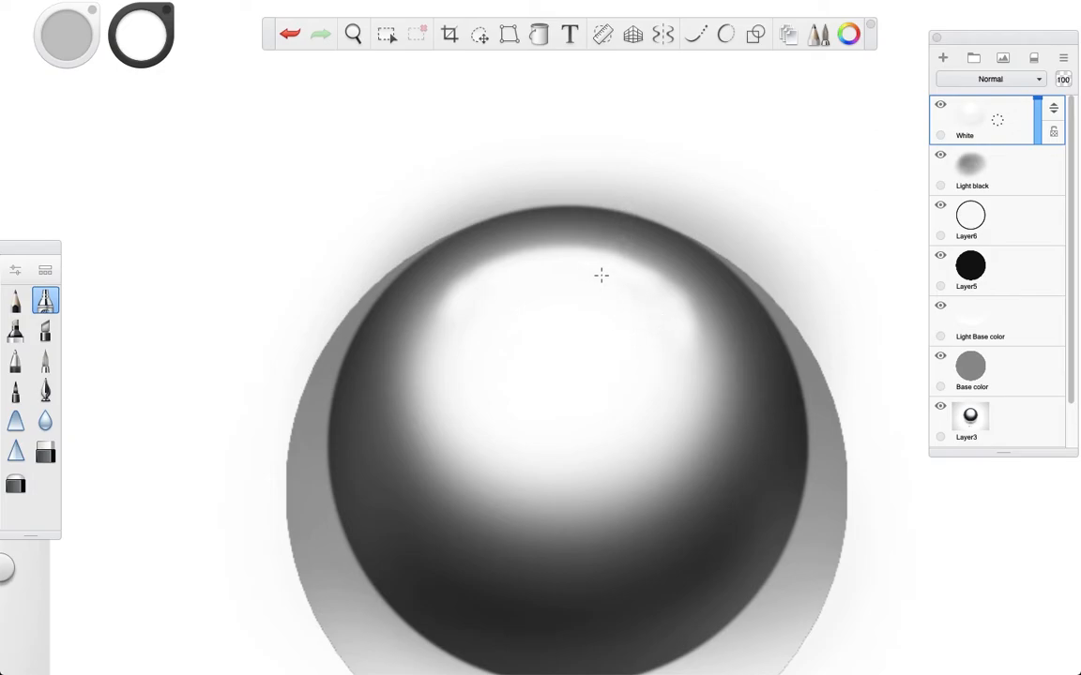
click(352, 33)
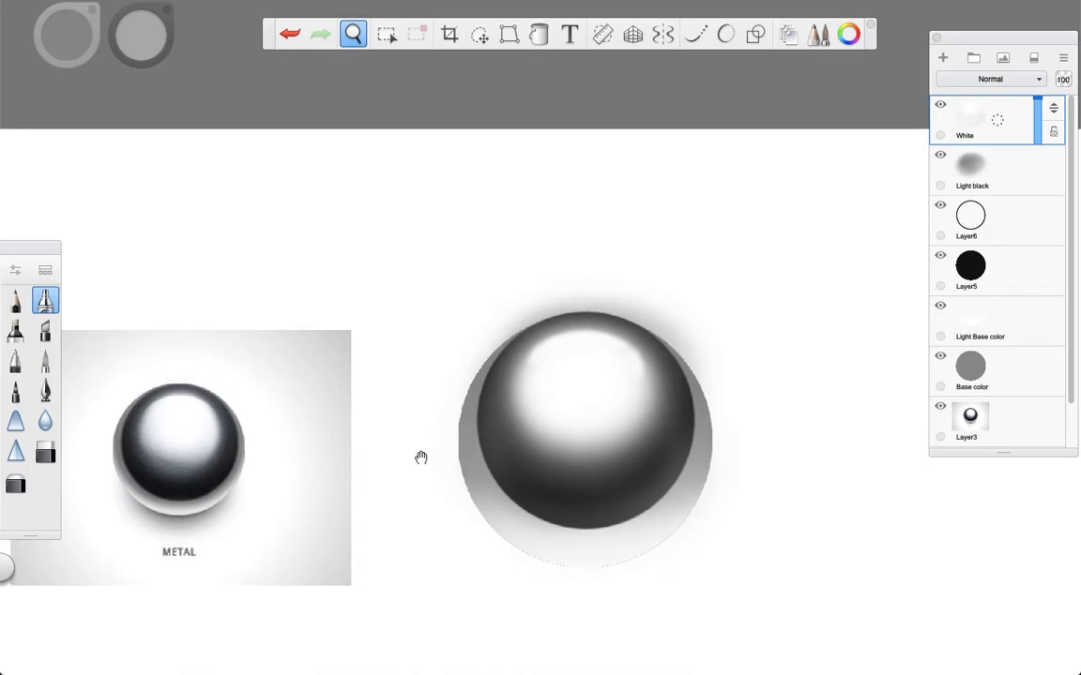
Enlarge the airbrush and paint a broader, brighter white highlight over the sphere's top.
click(352, 34)
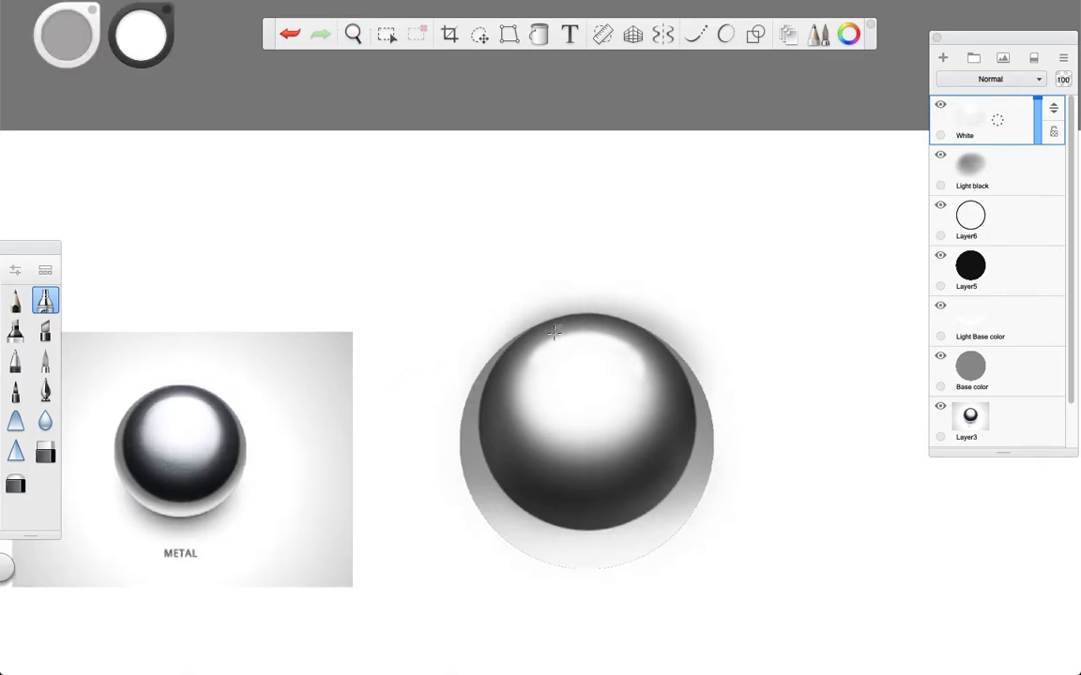
click(352, 34)
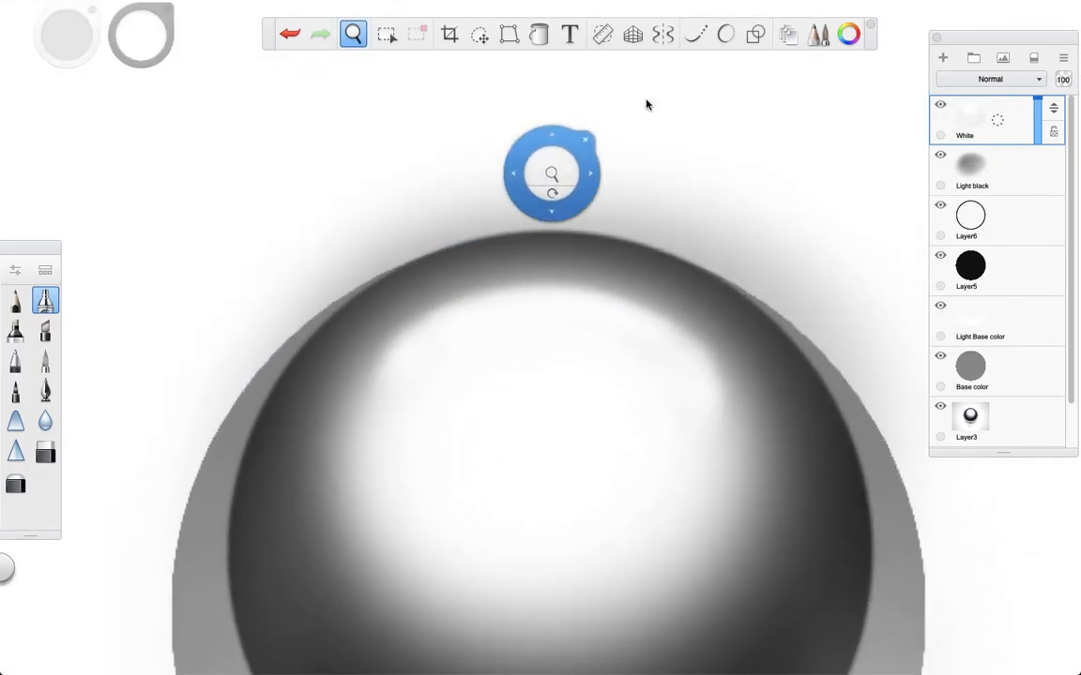
click(696, 33)
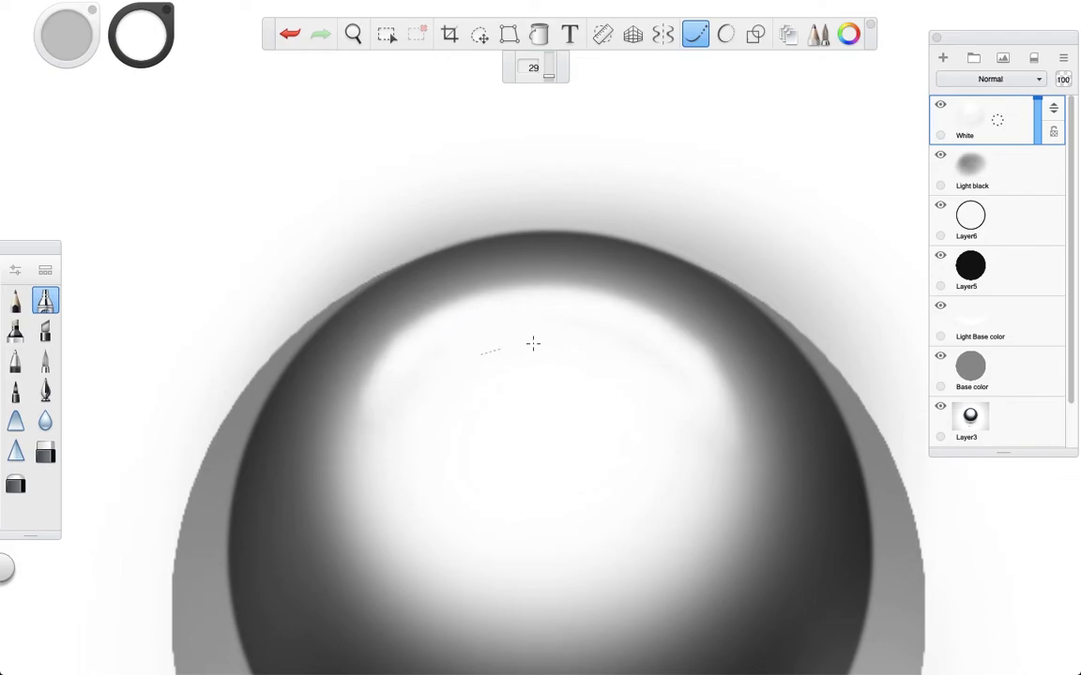
click(352, 33)
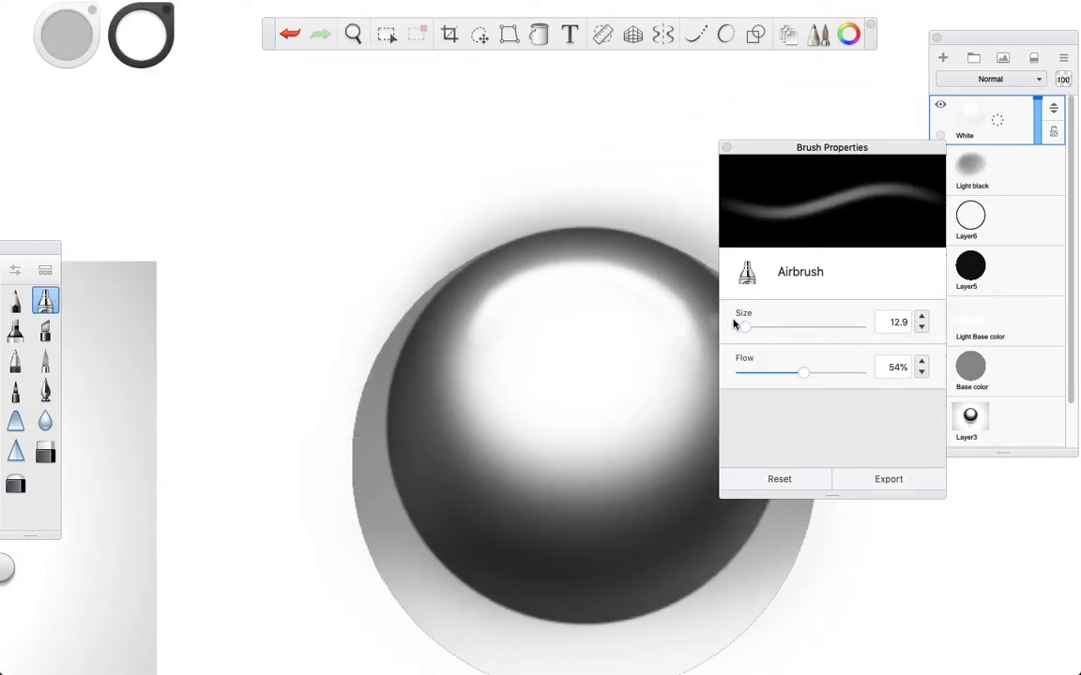
drag(743, 326, 776, 327)
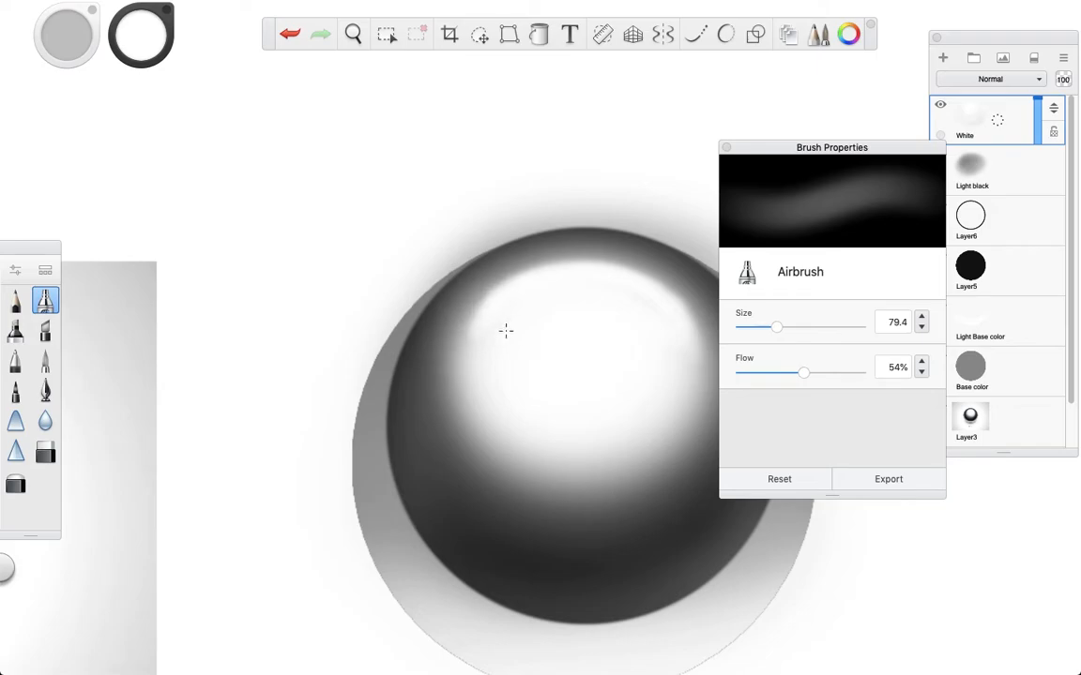
click(728, 146)
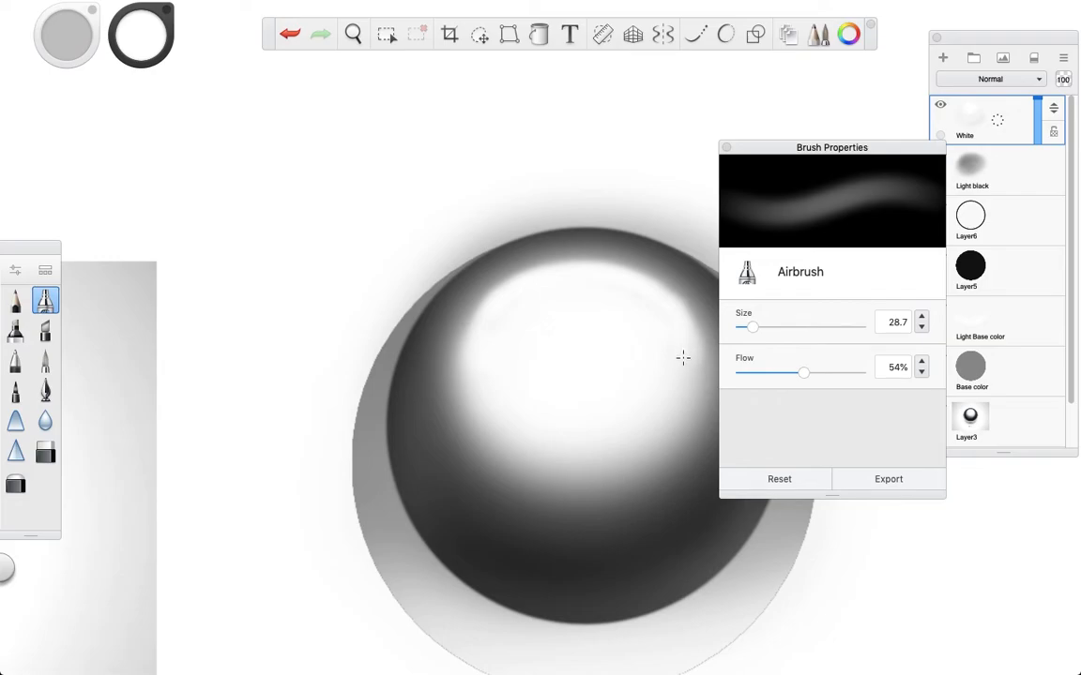
click(724, 146)
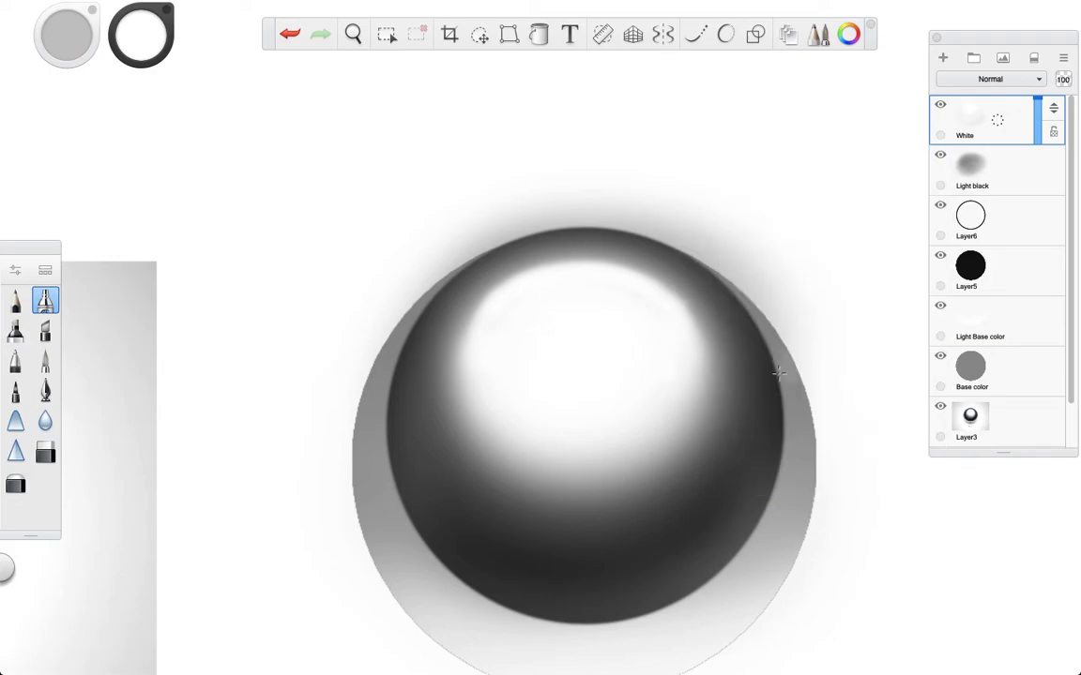
click(353, 34)
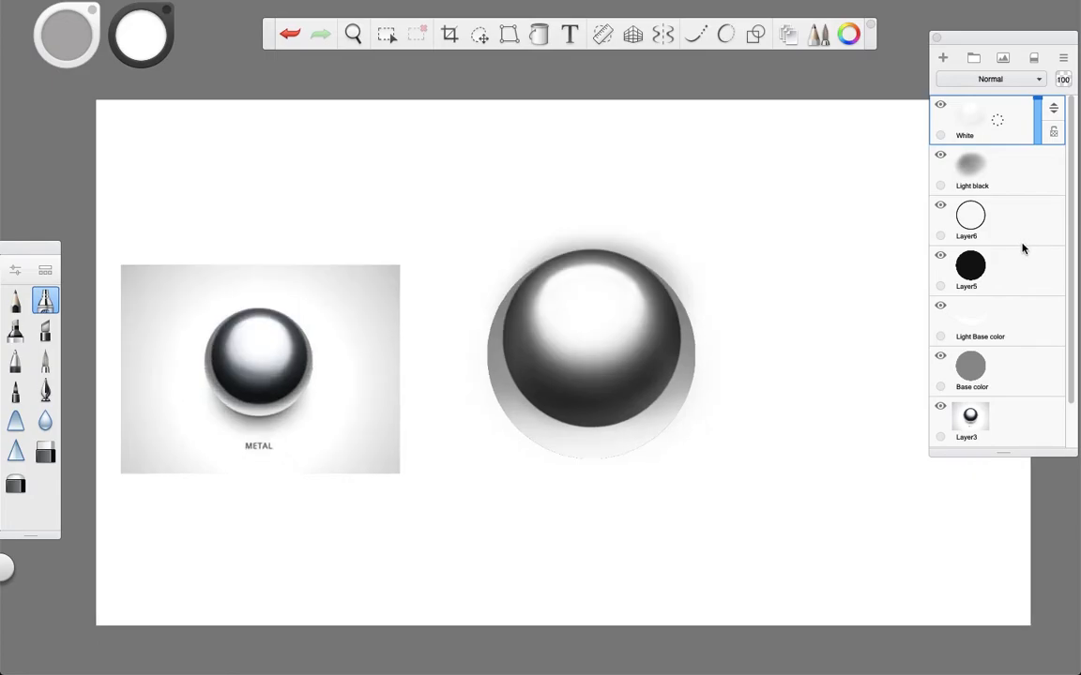
Name the bottom layer Background and fill it with a 95%-luminance light gray.
scroll(down, 3)
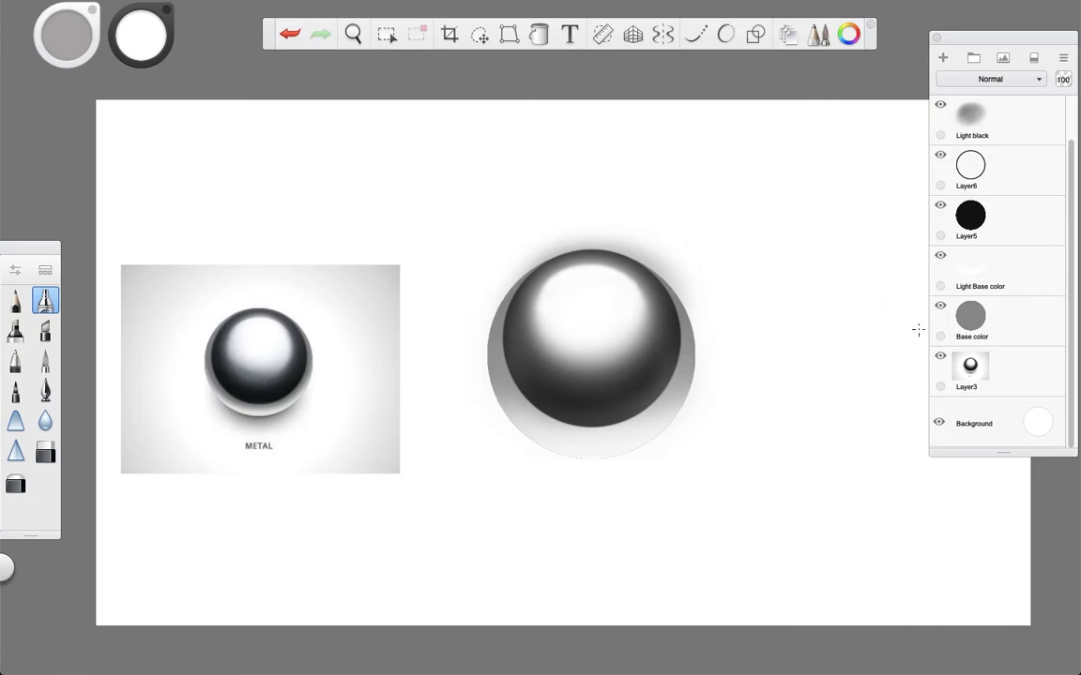
click(944, 58)
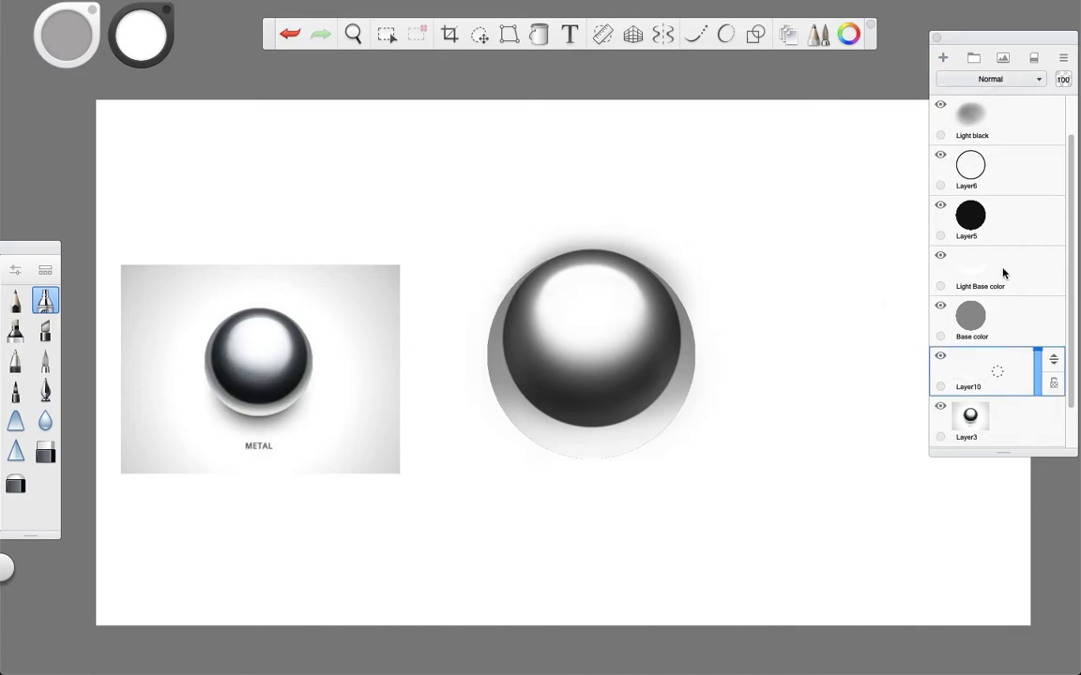
click(966, 422)
text(Bac)
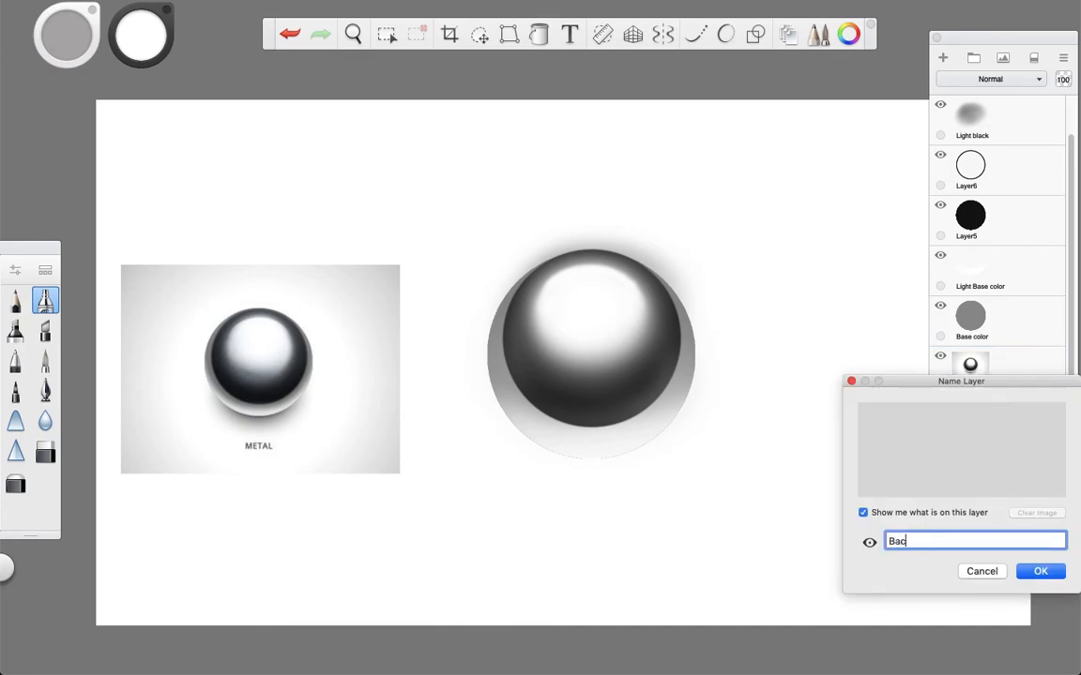
click(1039, 571)
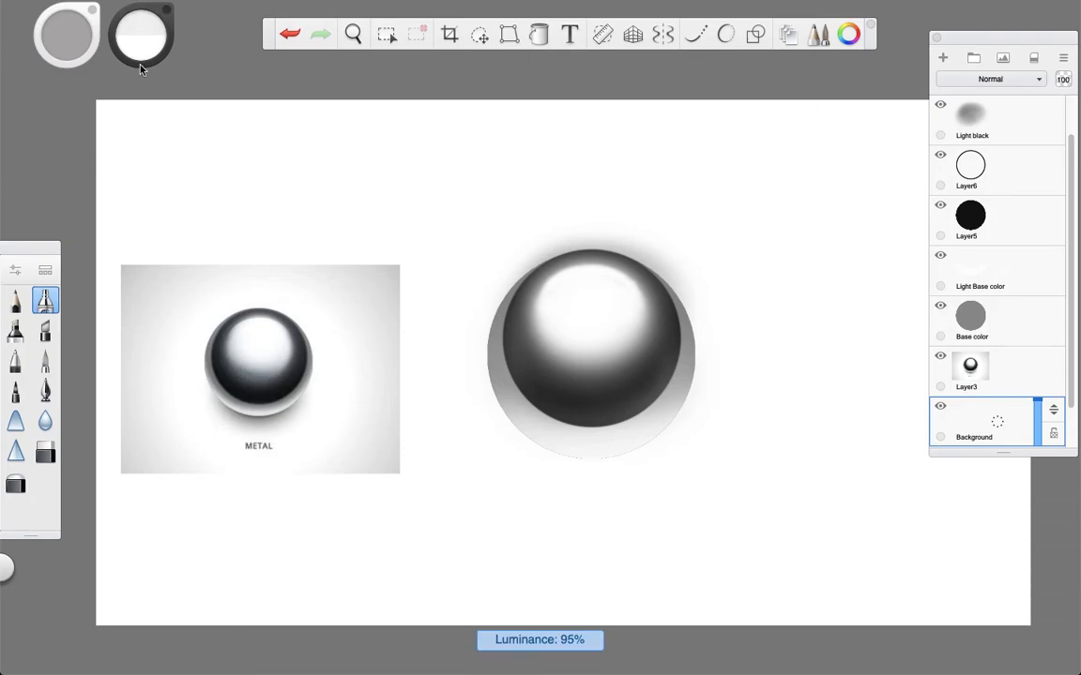
click(541, 34)
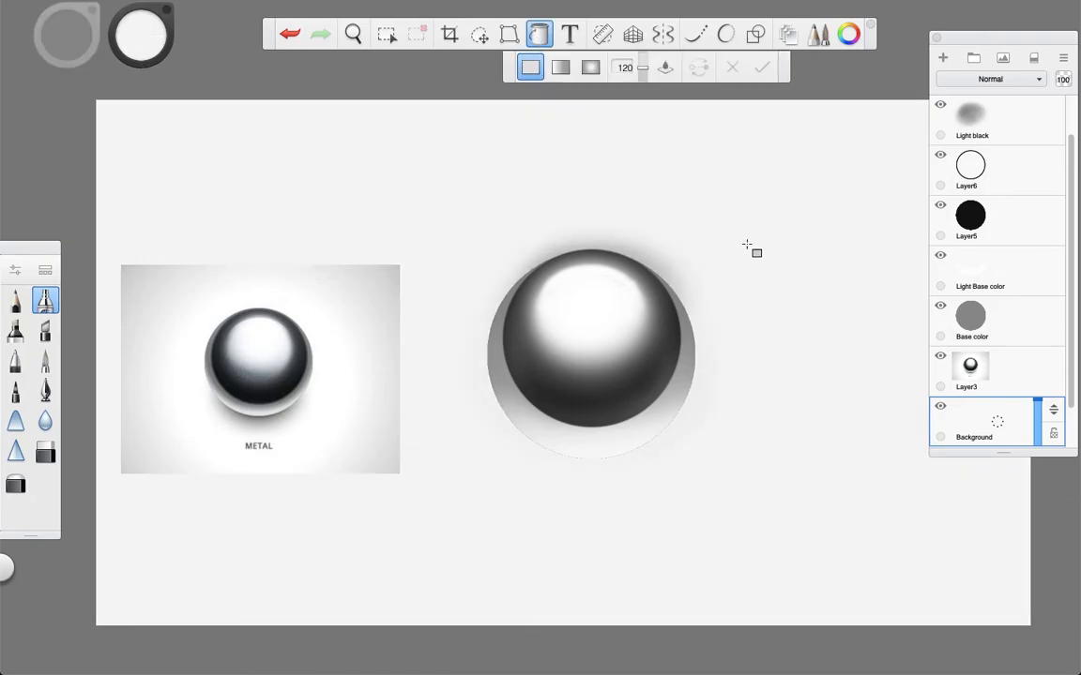
mouse_move(694, 222)
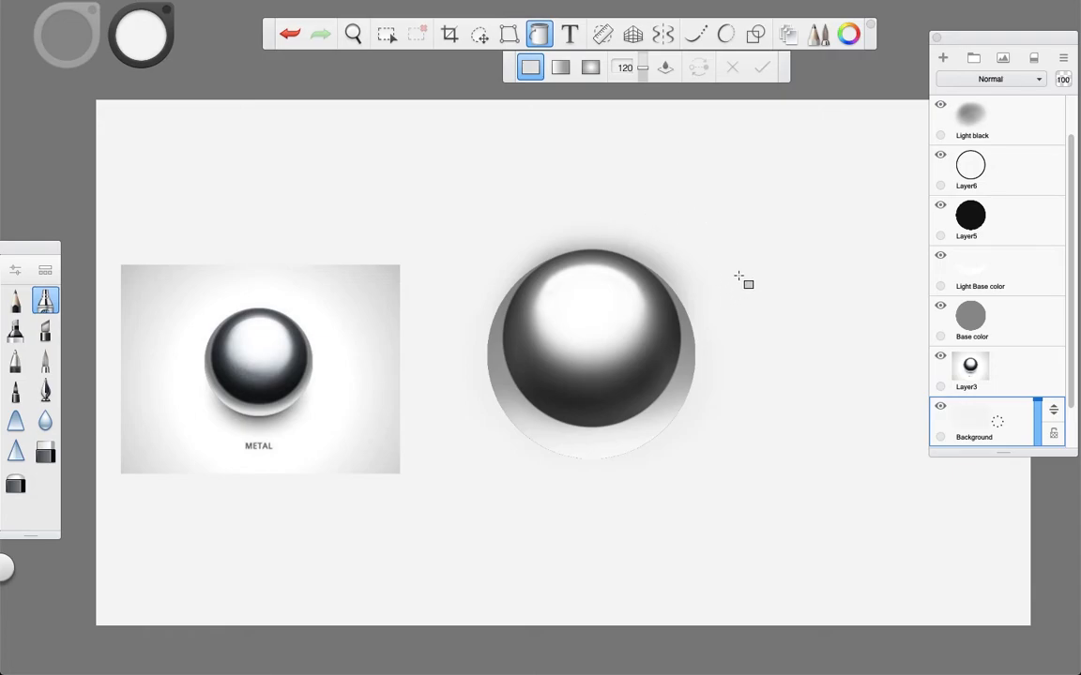
mouse_move(636, 174)
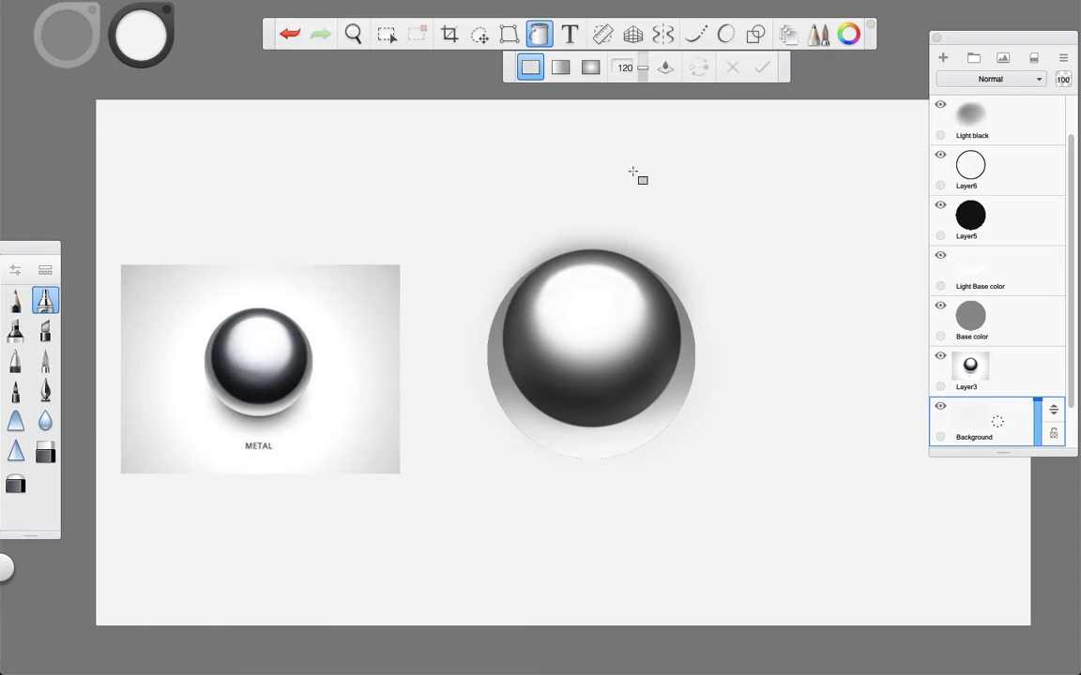
mouse_move(286, 199)
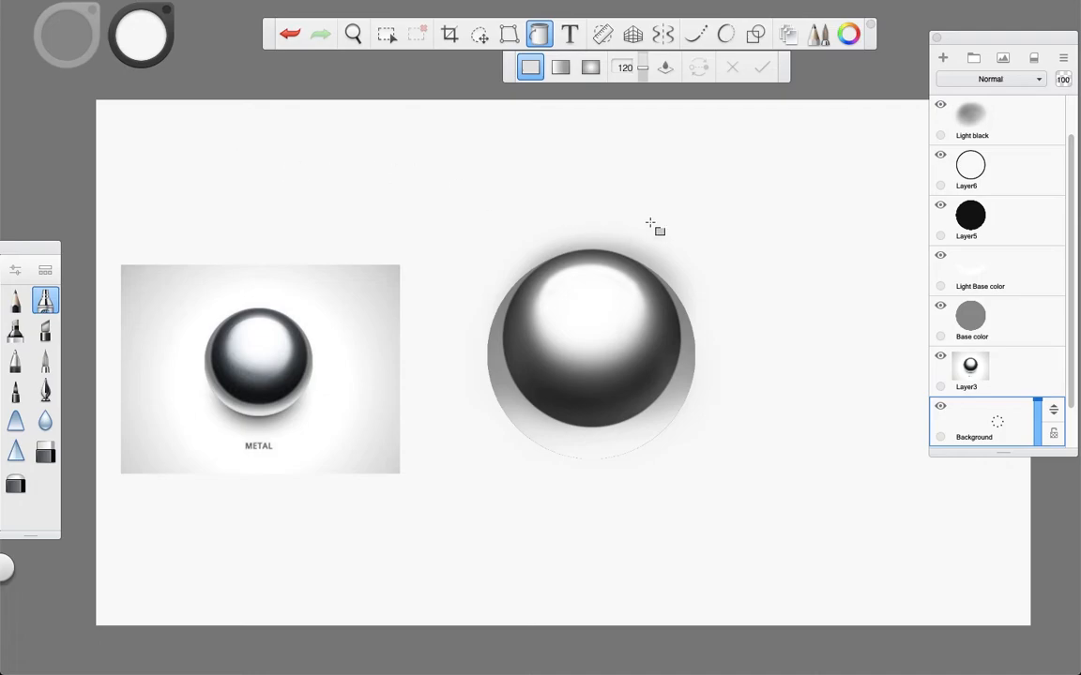
mouse_move(630, 97)
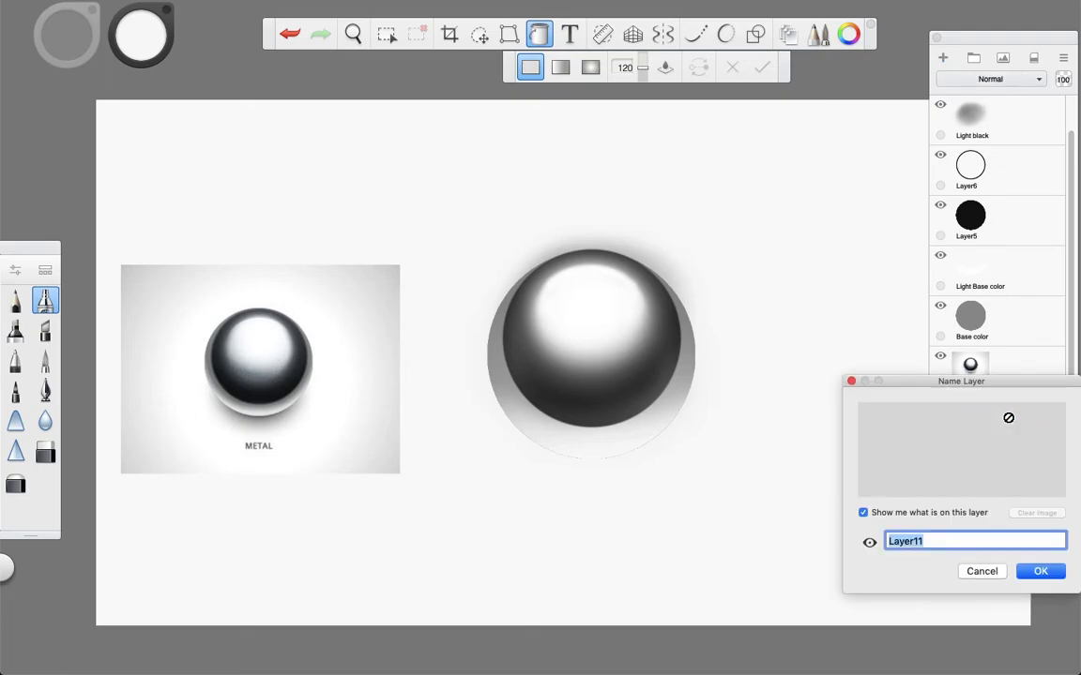
Name the new layer 'Shadow background' and confirm it.
text(Shadow back)
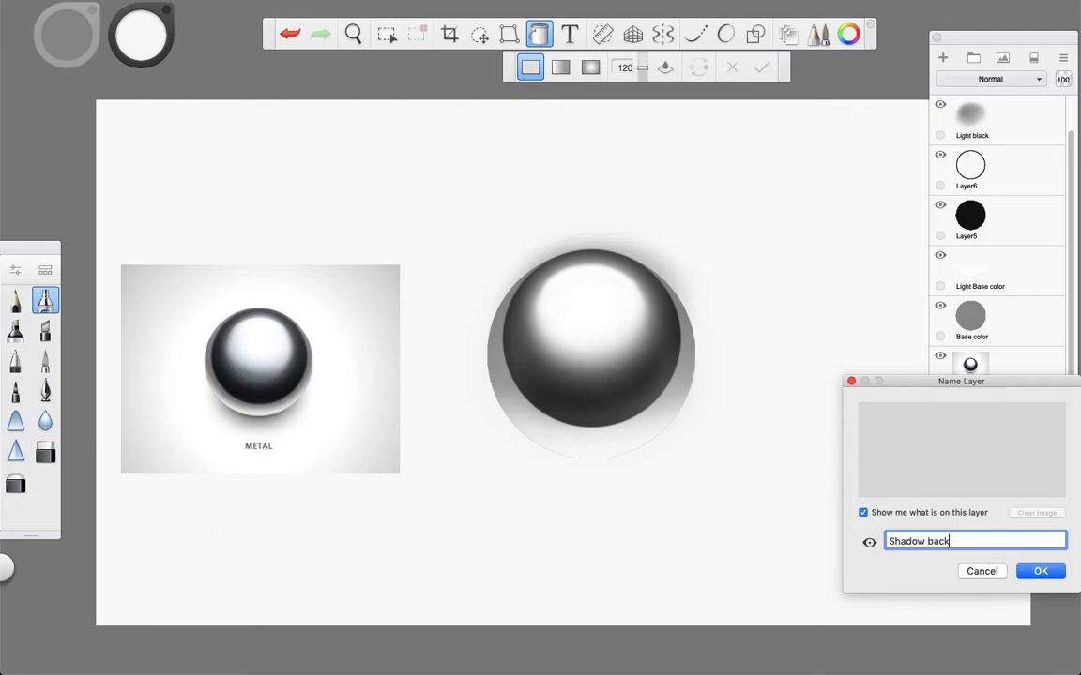
click(1039, 570)
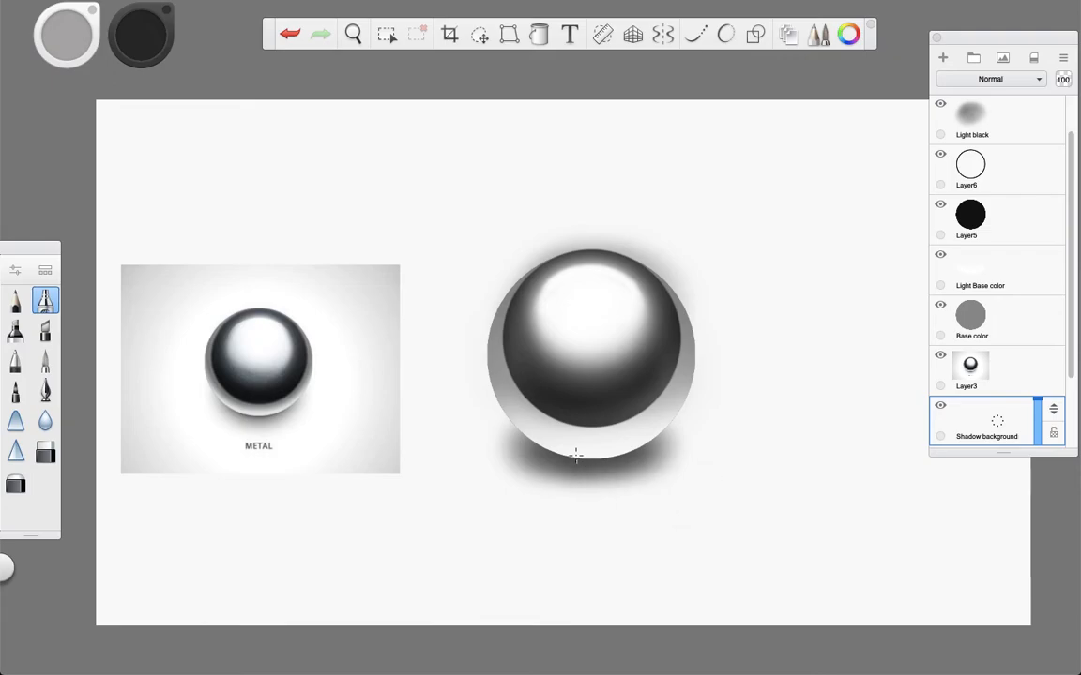
mouse_move(1007, 232)
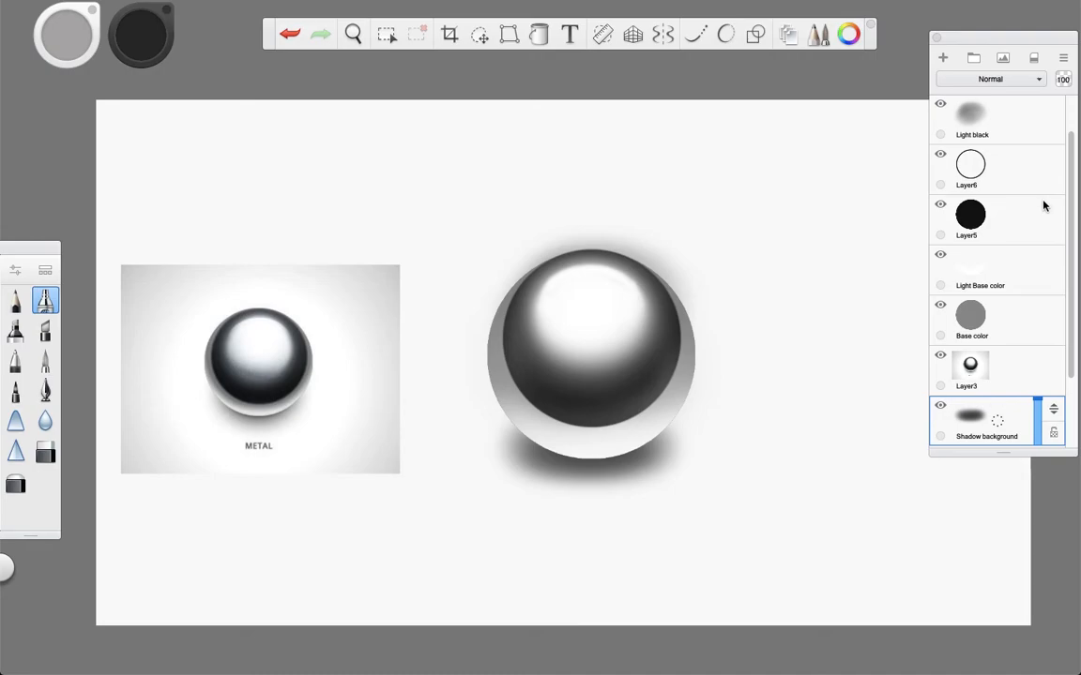
click(972, 116)
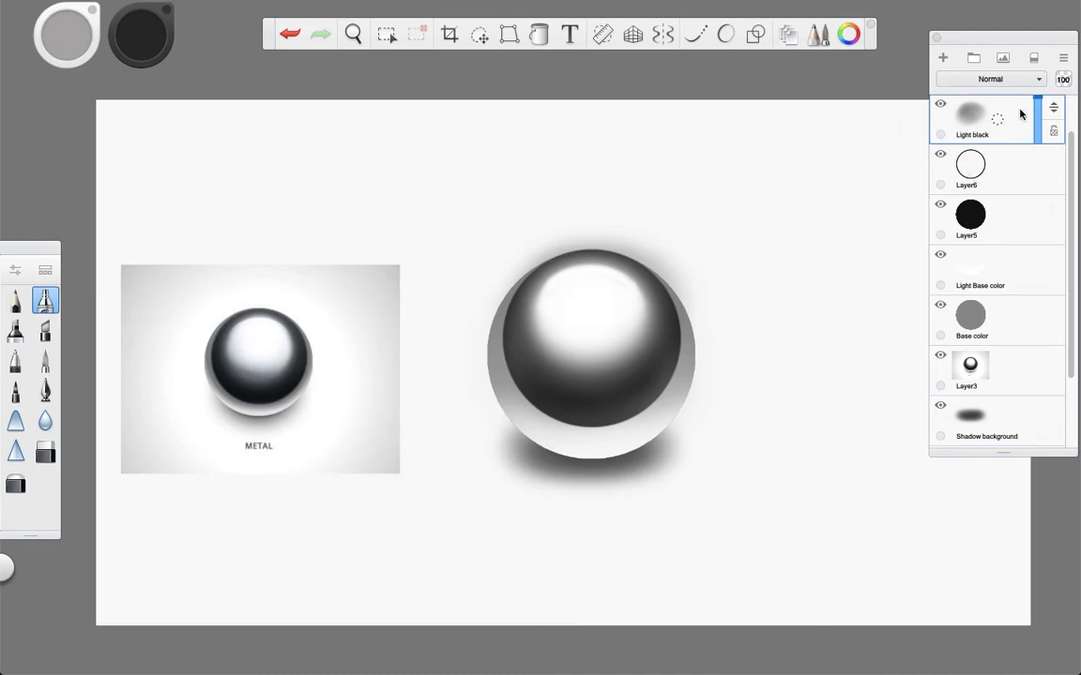
drag(1060, 79, 1032, 78)
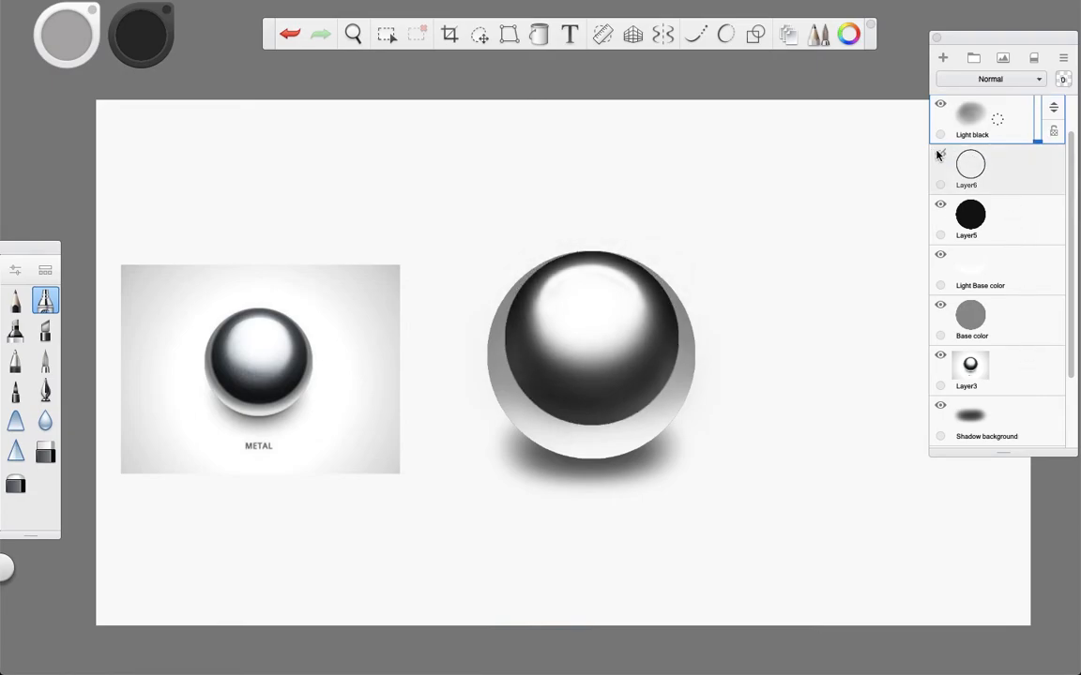
click(940, 105)
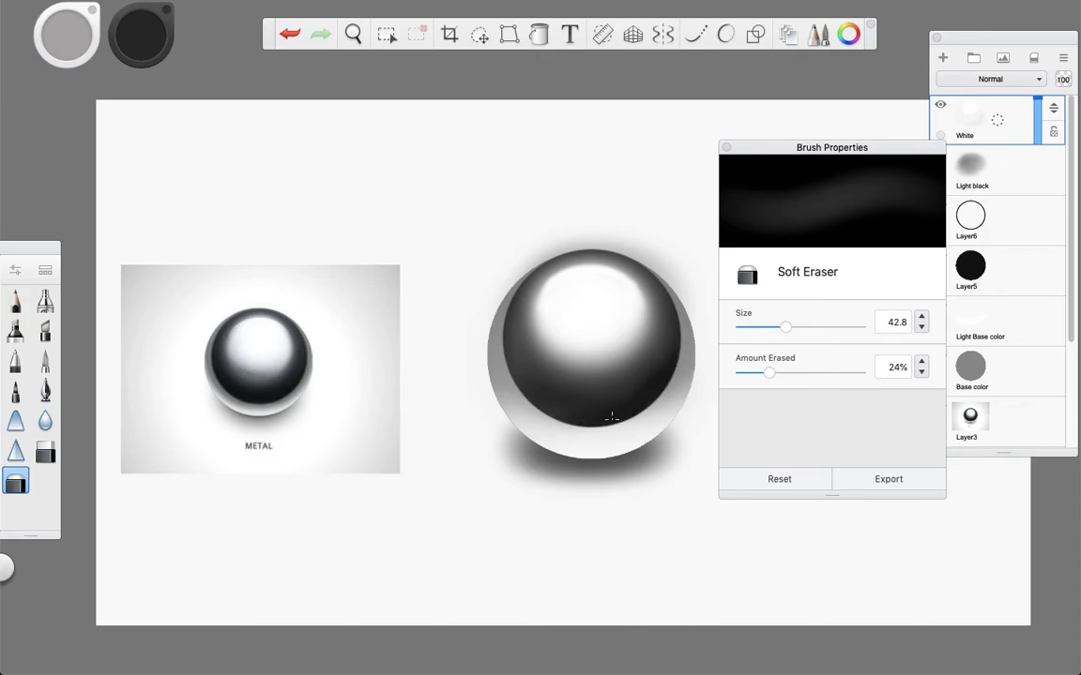
mouse_move(563, 409)
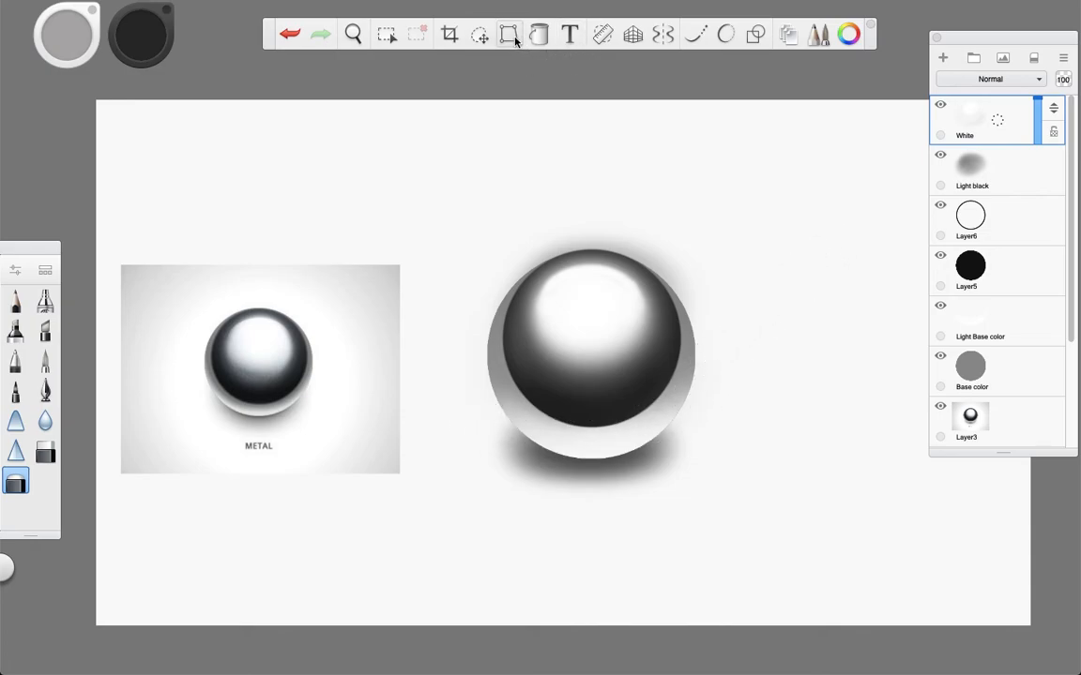
click(387, 34)
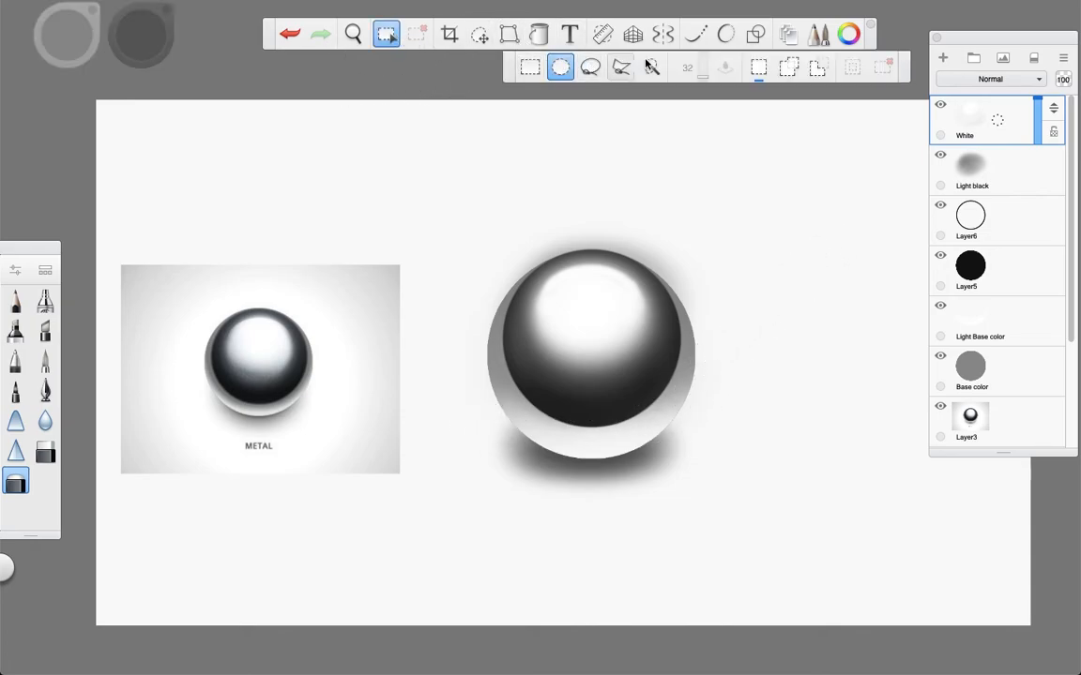
click(649, 68)
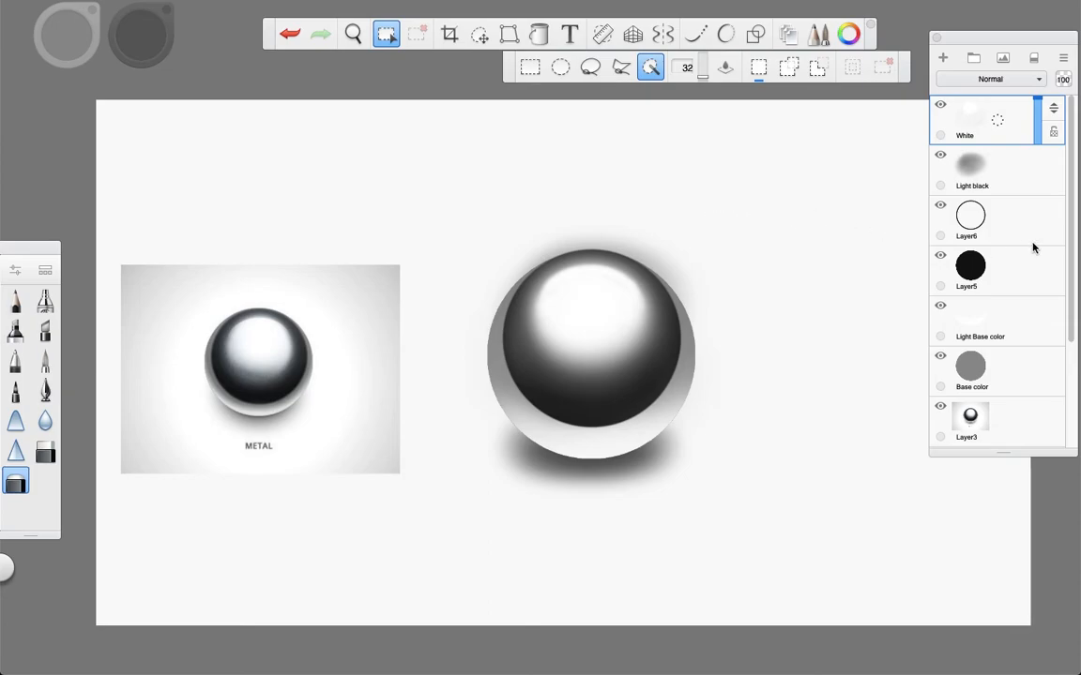
mouse_move(1022, 293)
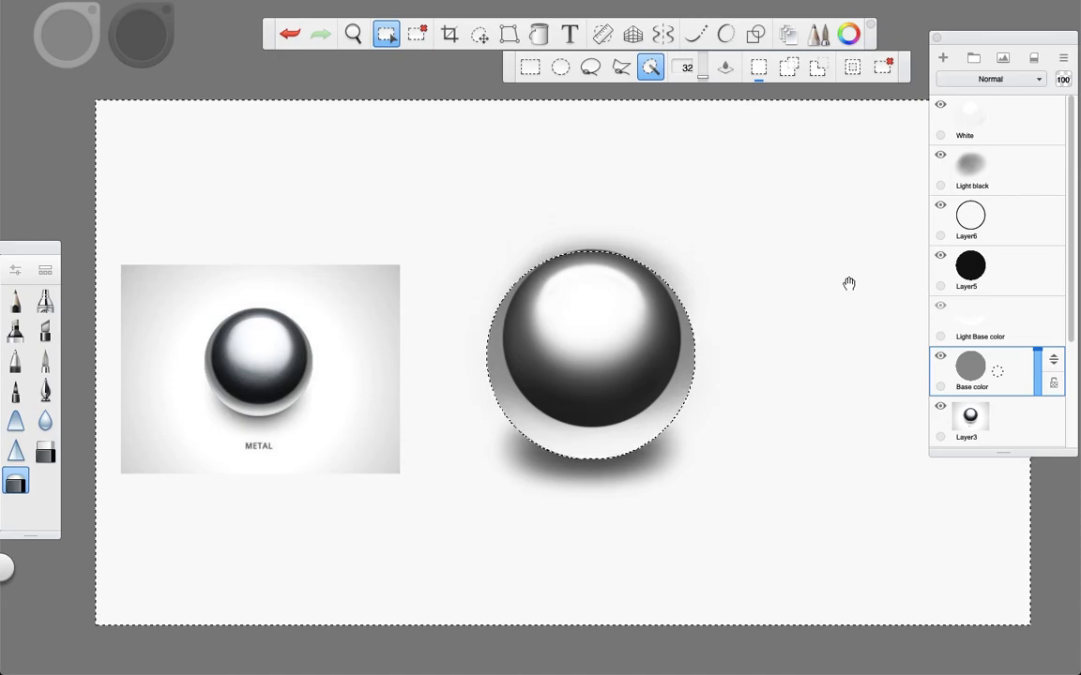
click(972, 120)
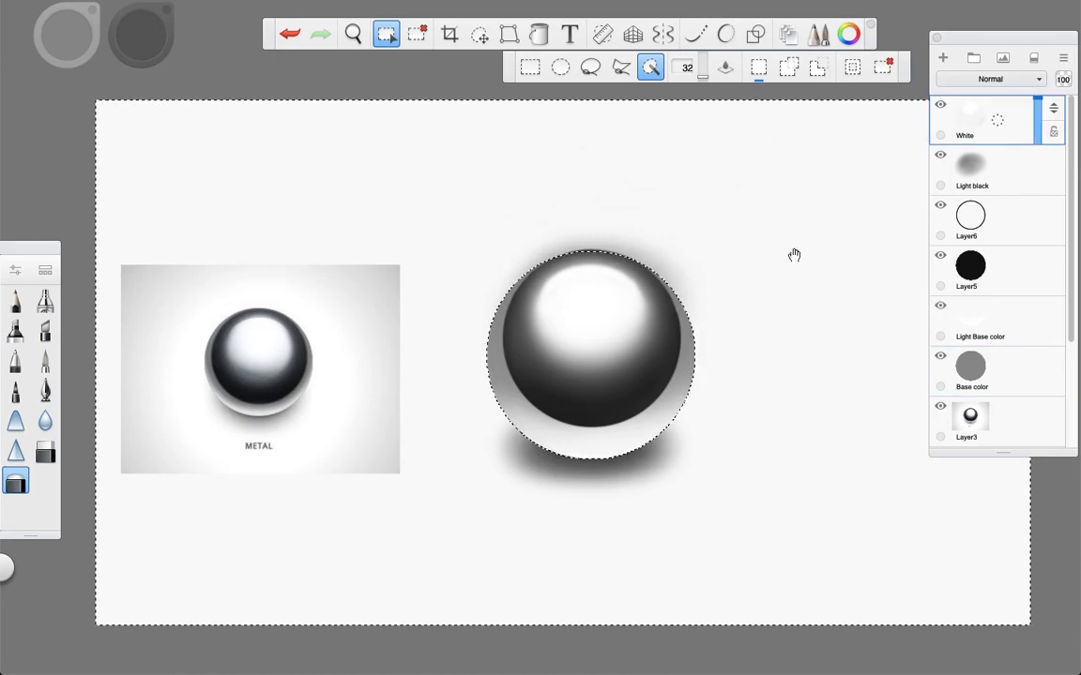
click(971, 169)
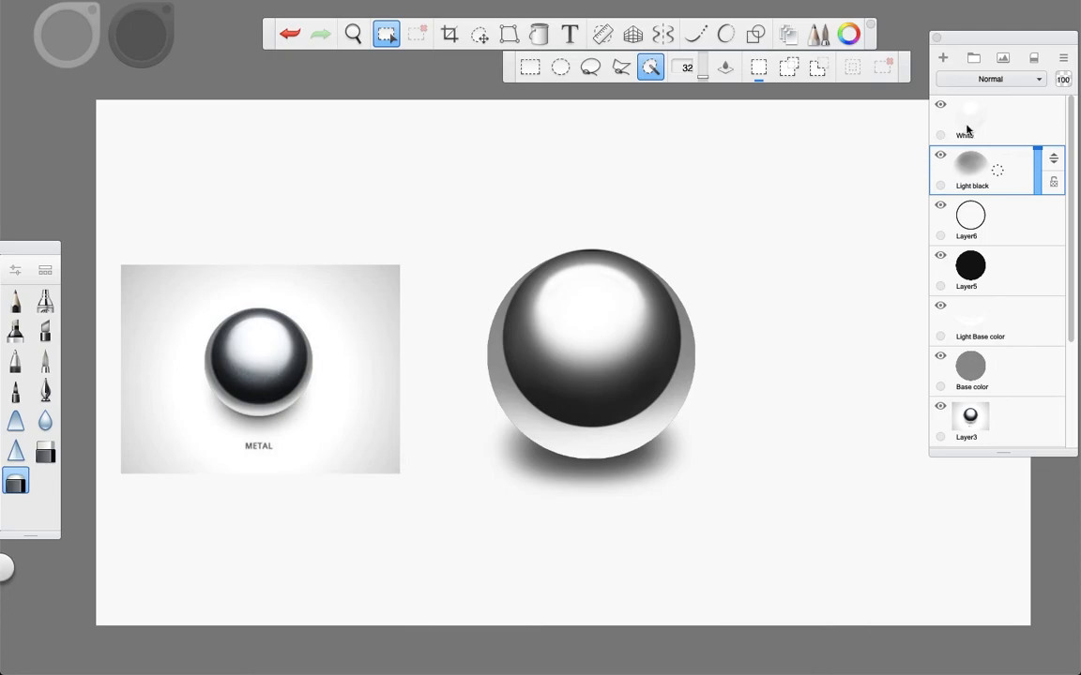
click(970, 117)
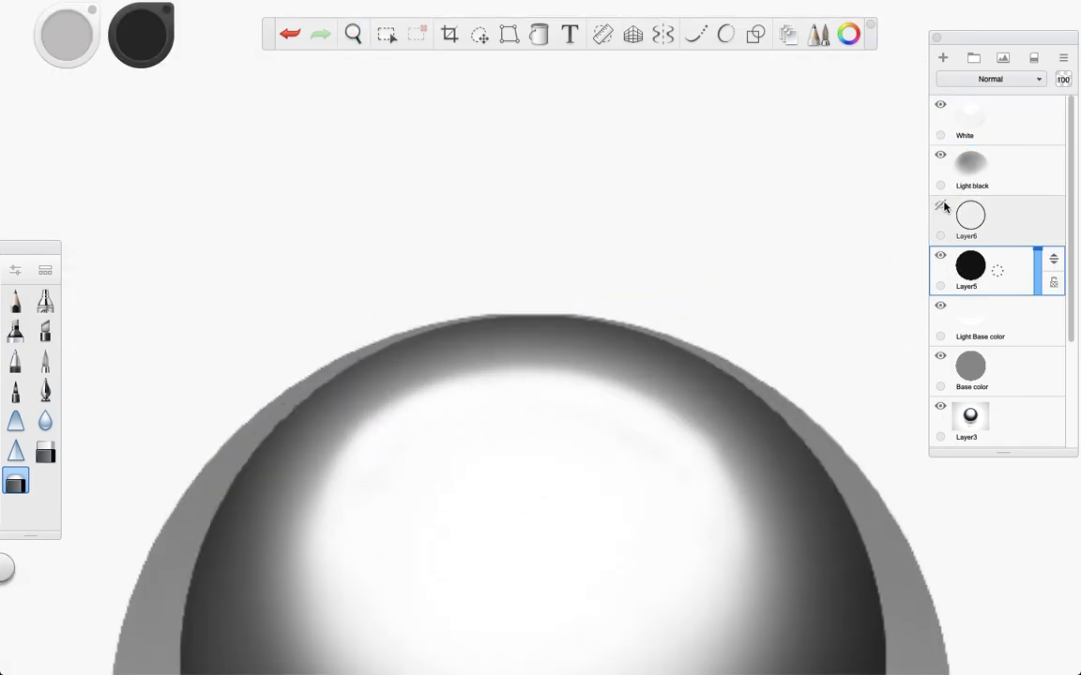
click(979, 221)
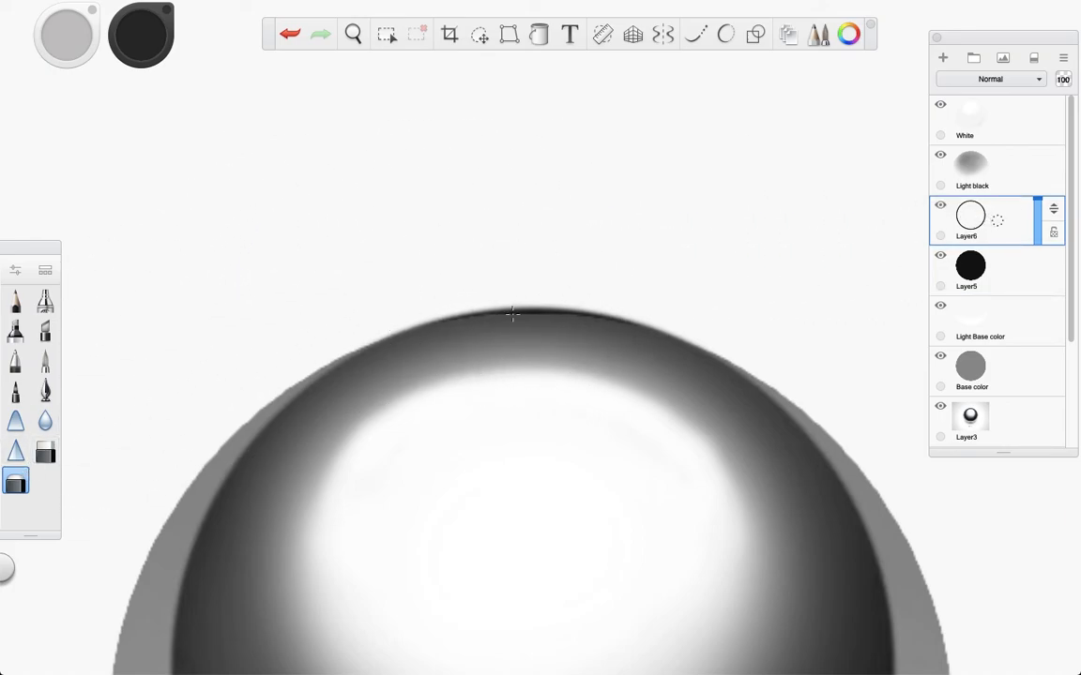
click(353, 33)
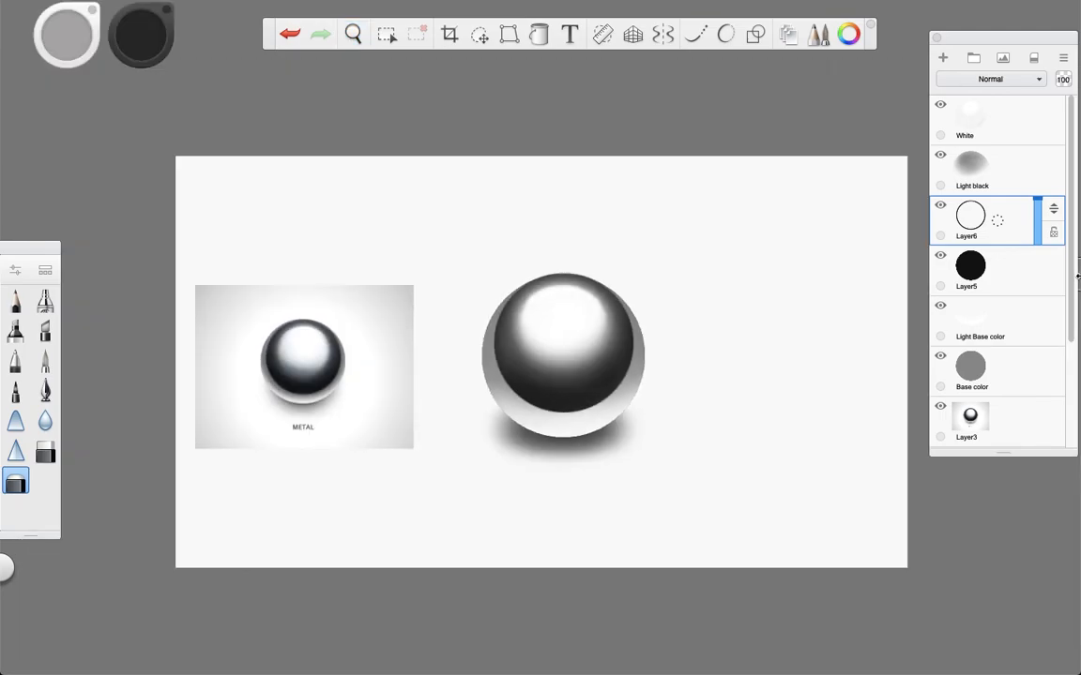
mouse_move(379, 135)
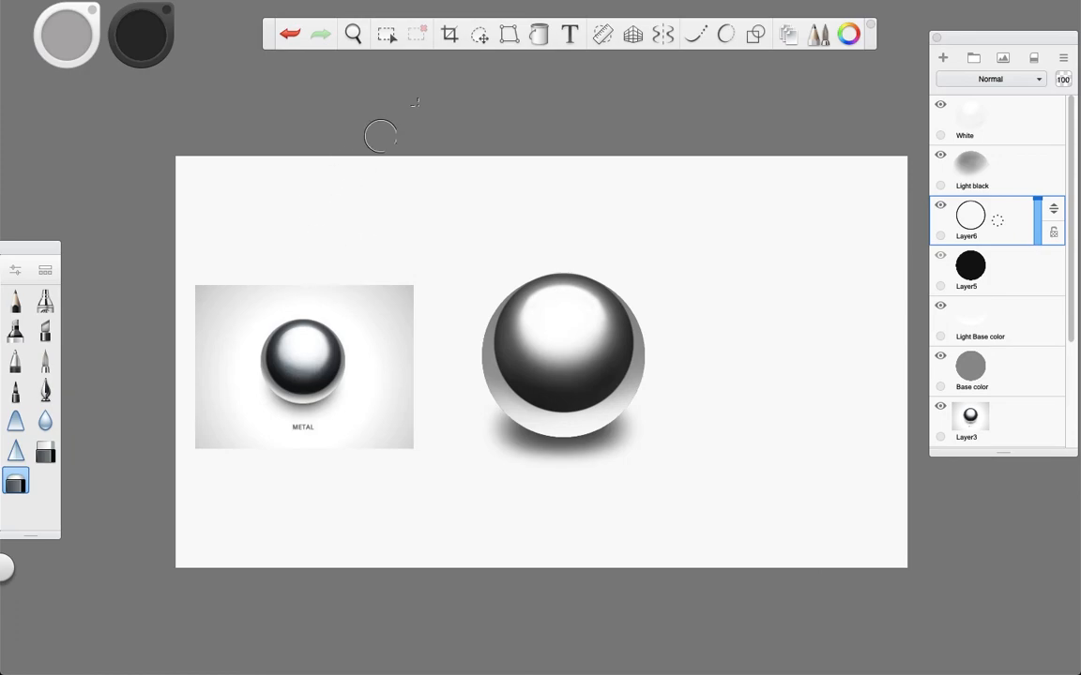
Fill the Background layer mid gray and add an empty Layer12 above it.
scroll(down, 3)
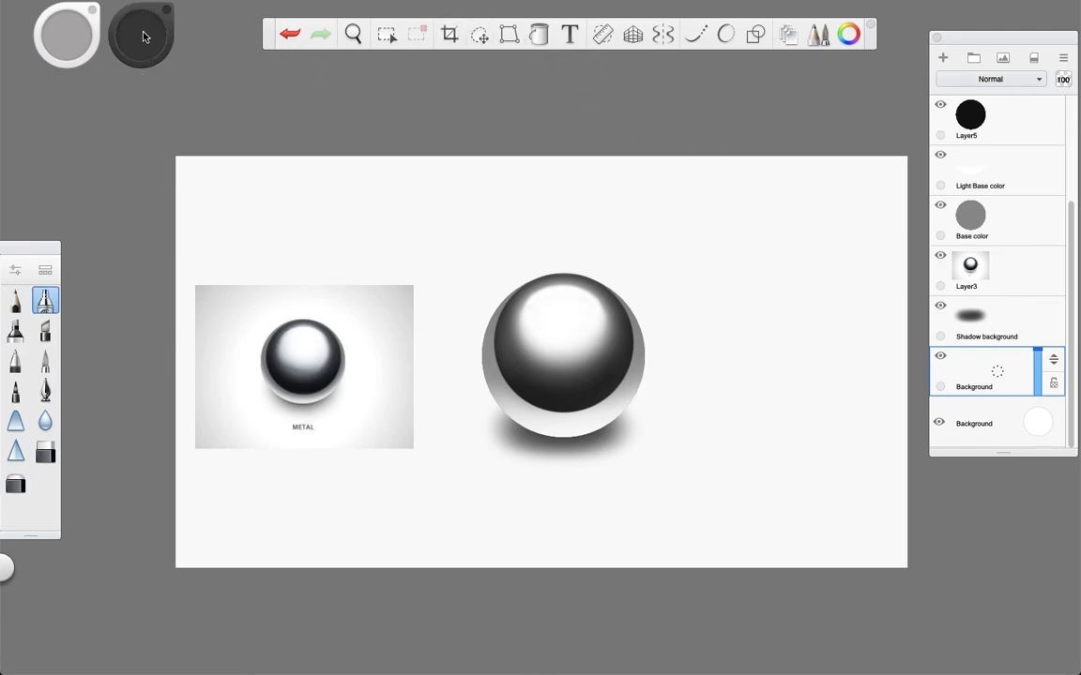
click(540, 34)
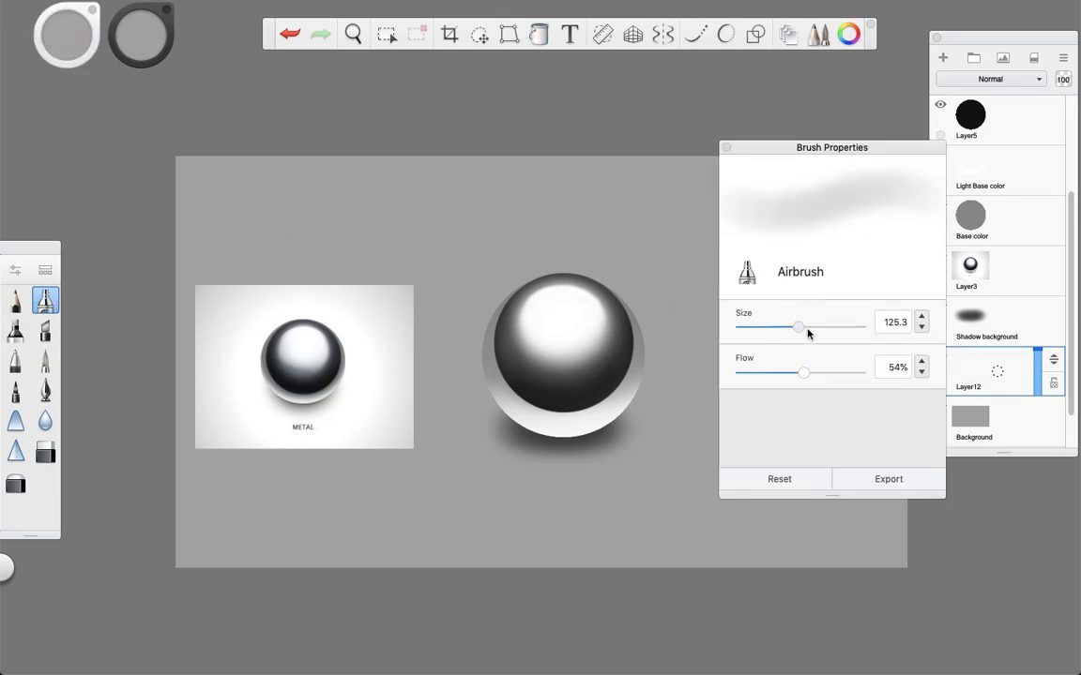
With the airbrush at about 255 size and near-white colour, spray a large soft glow around the sphere.
drag(799, 327, 822, 326)
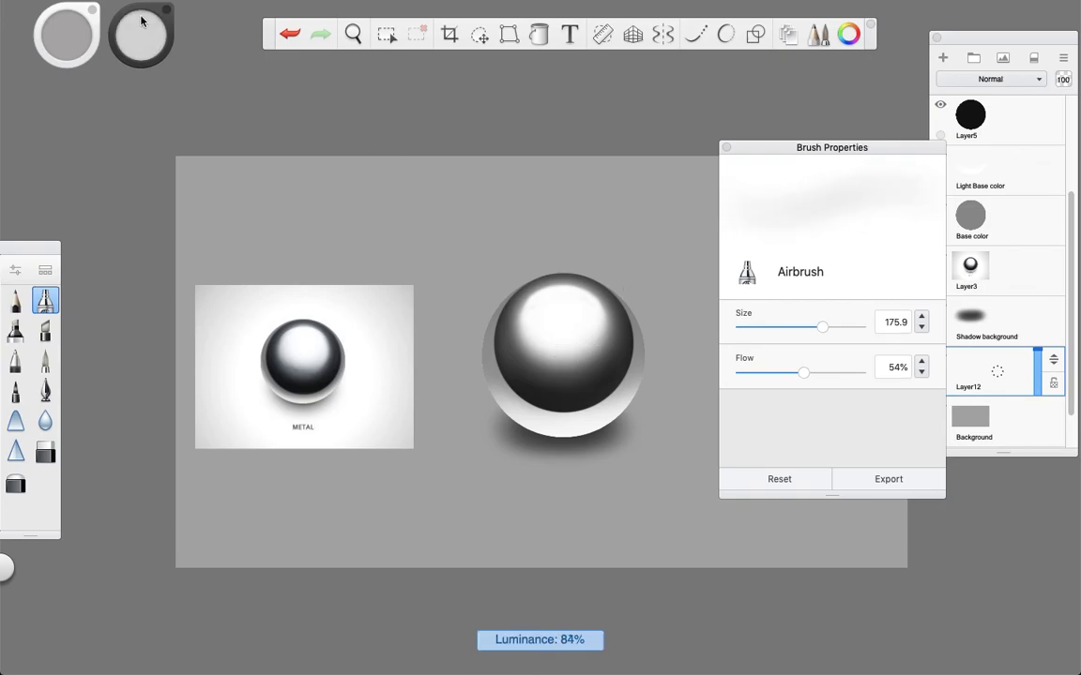
click(141, 34)
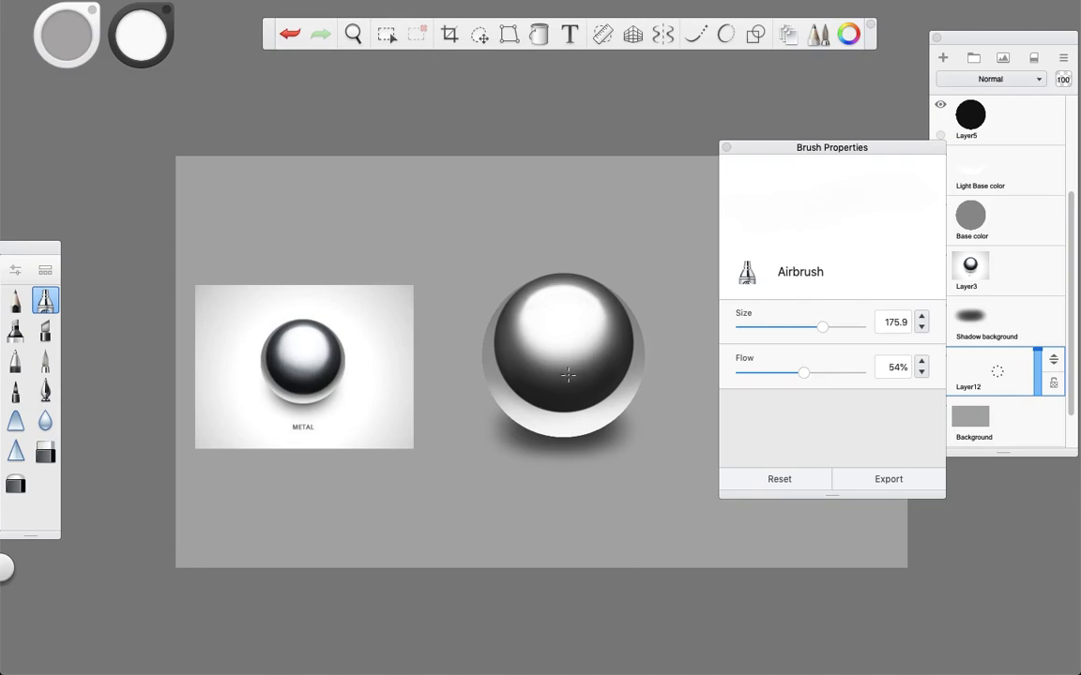
drag(822, 326, 856, 326)
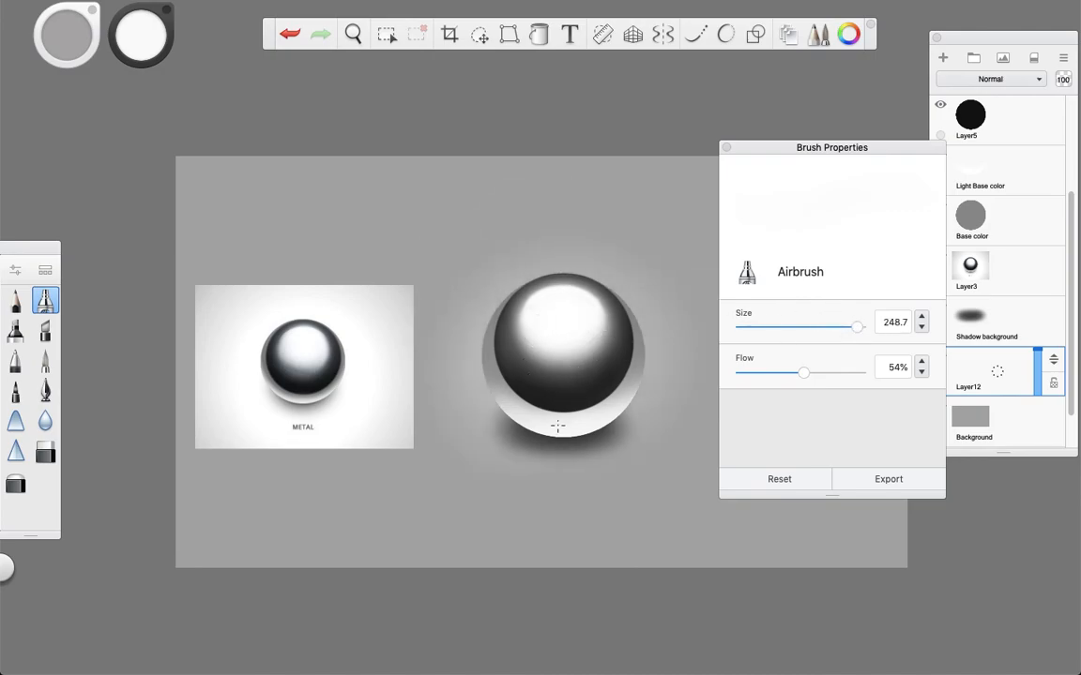
click(557, 428)
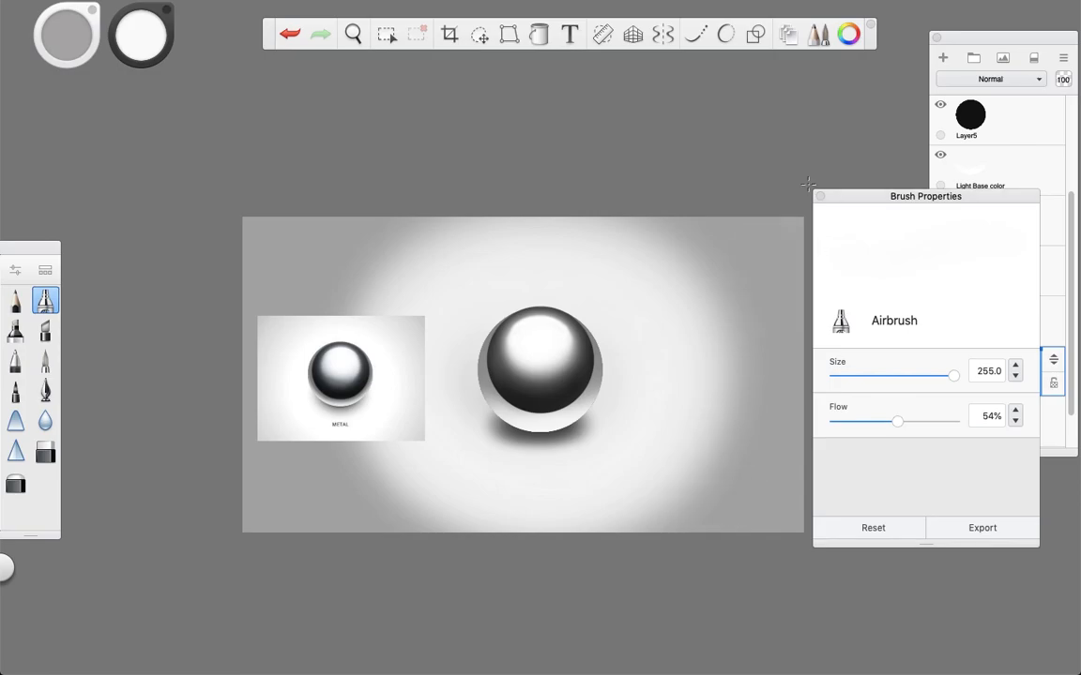
click(821, 197)
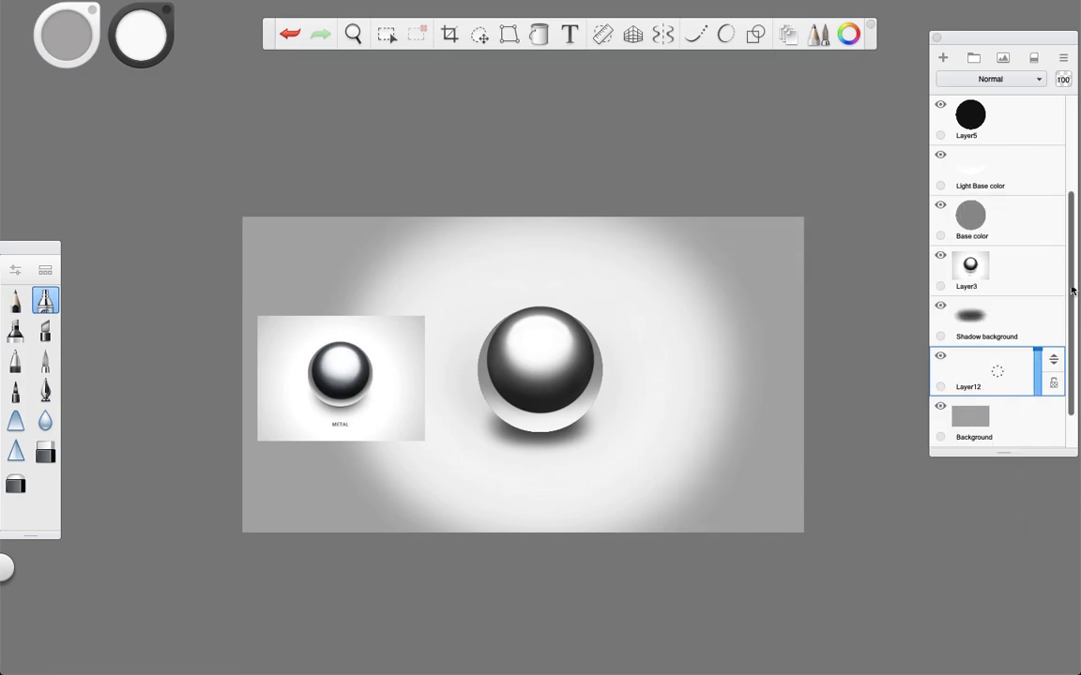
Hide the metal reference Layer3 and select the sphere's layers together for moving.
scroll(down, 3)
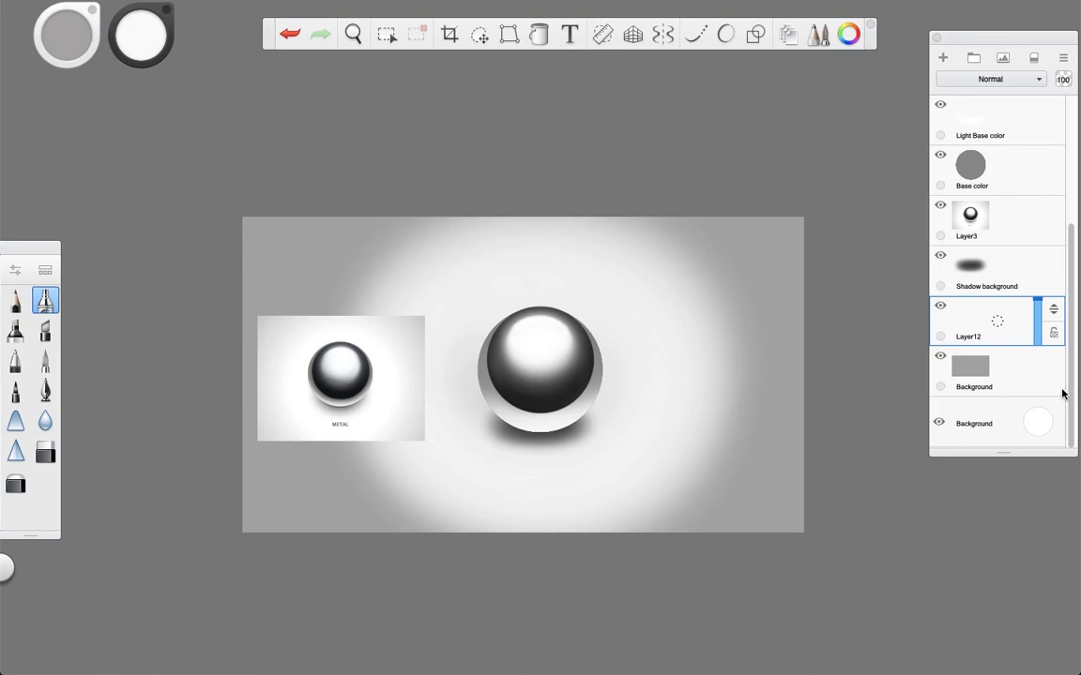
scroll(up, 3)
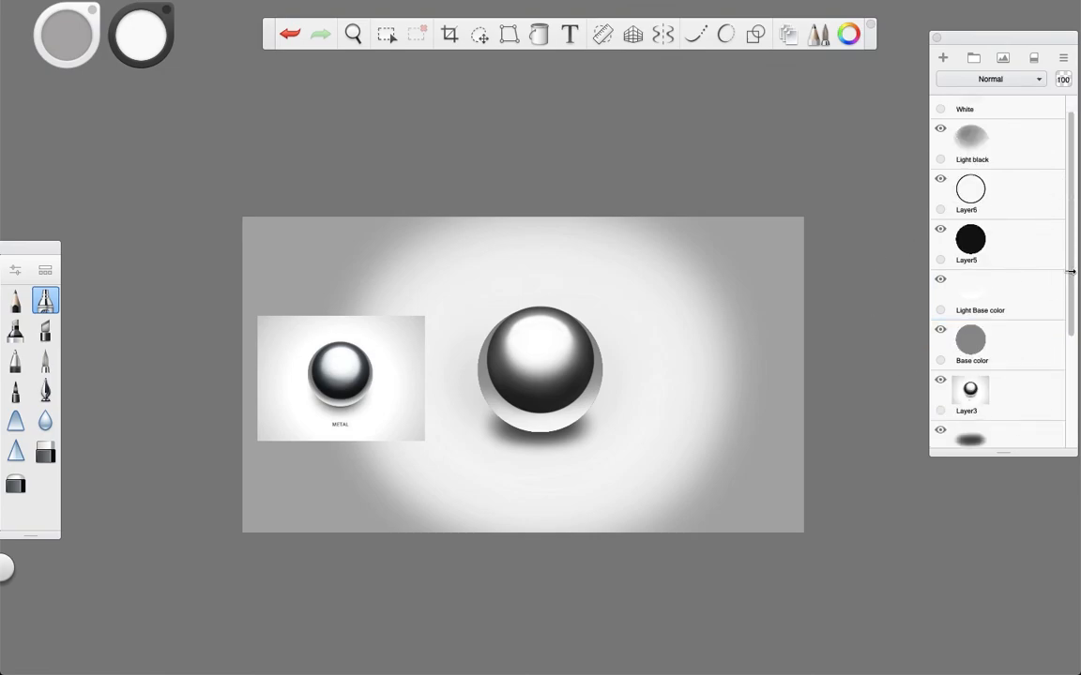
click(938, 379)
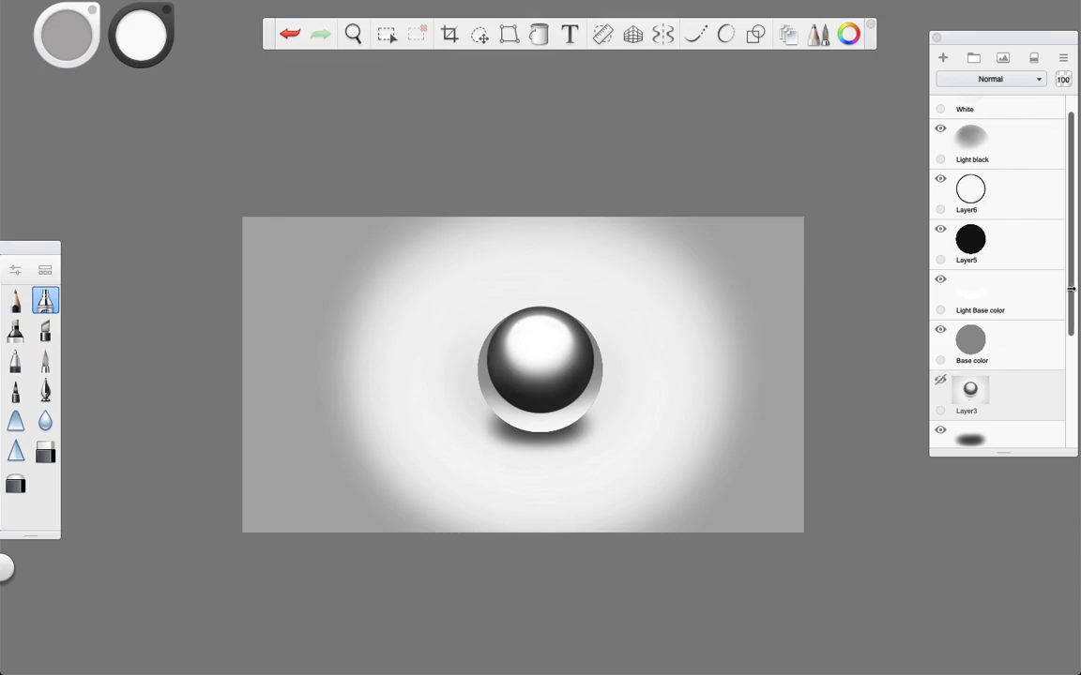
scroll(down, 3)
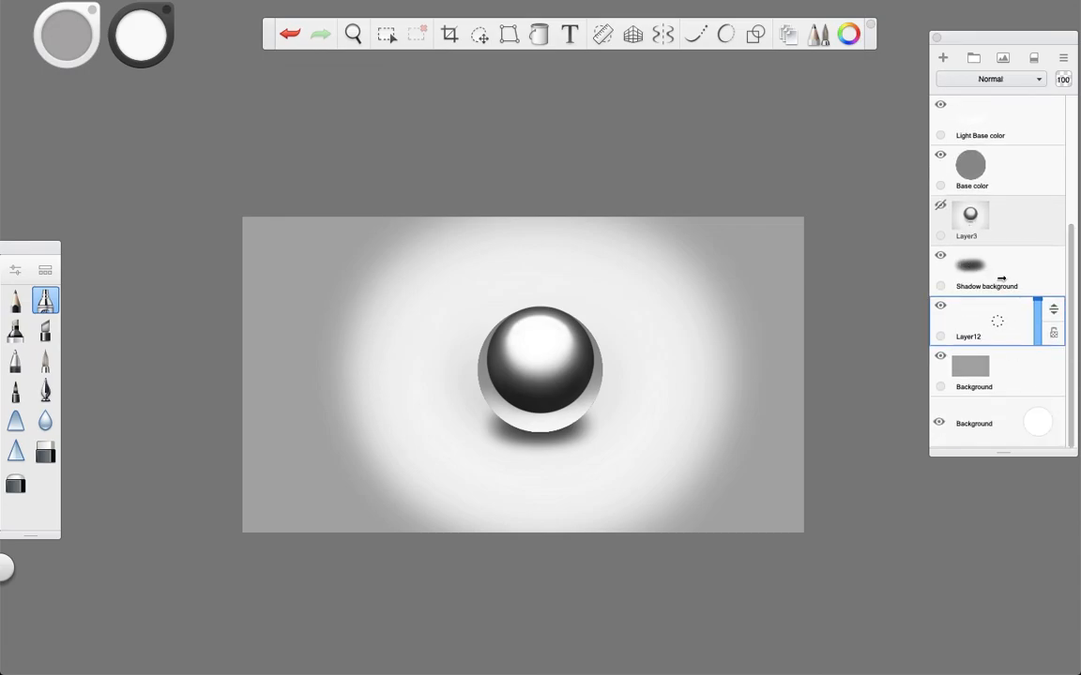
click(940, 357)
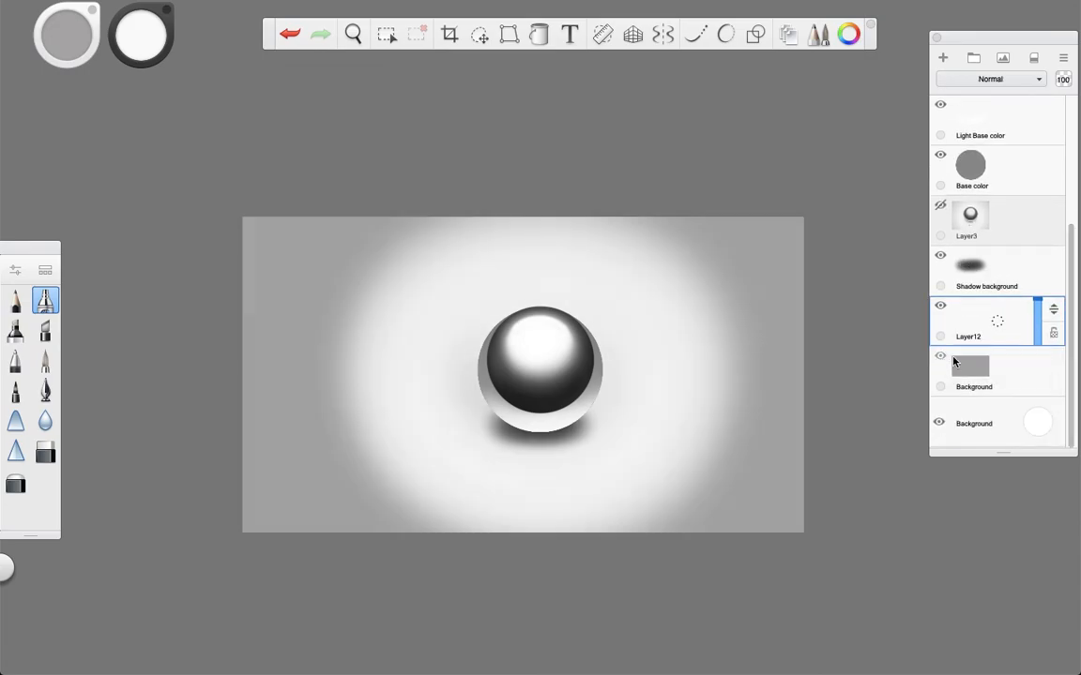
scroll(up, 3)
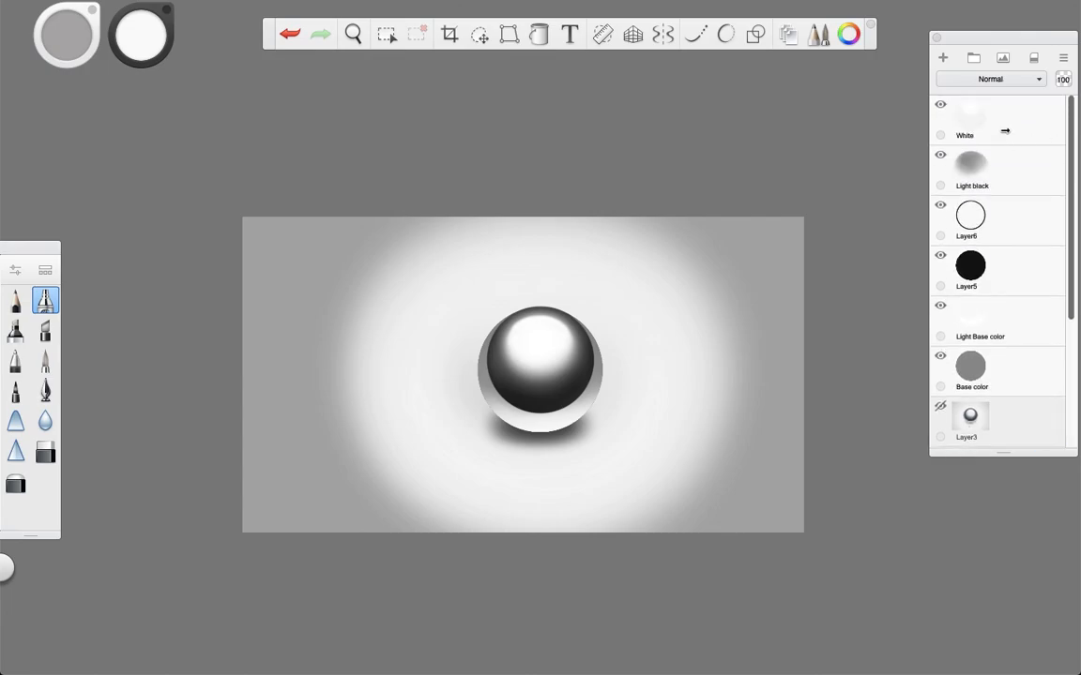
click(481, 34)
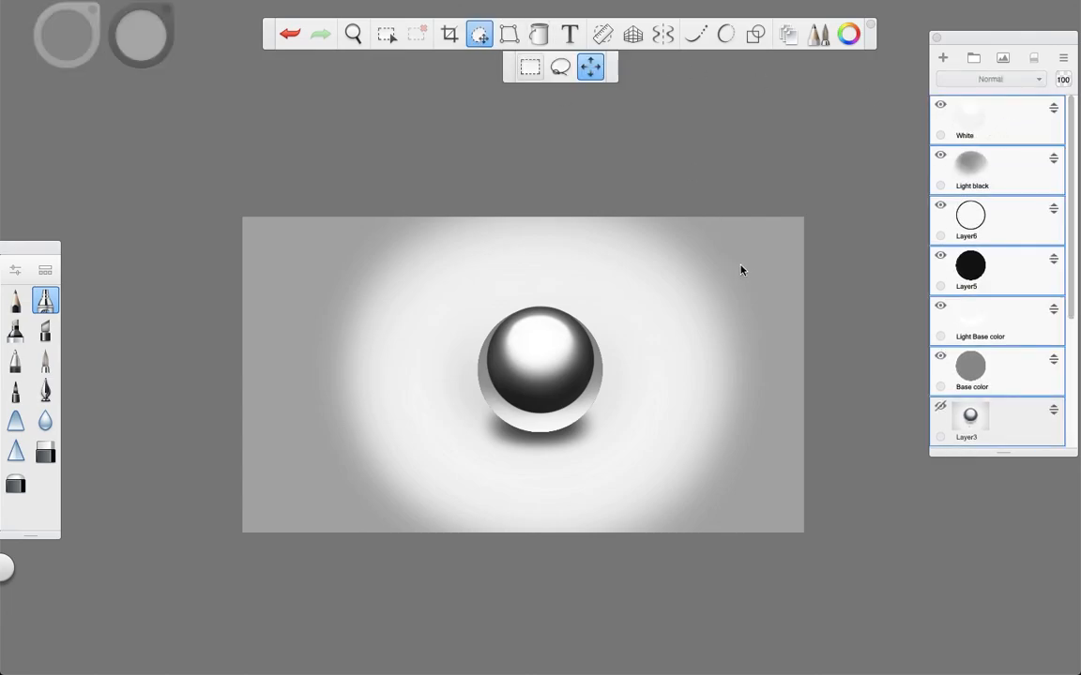
mouse_move(761, 255)
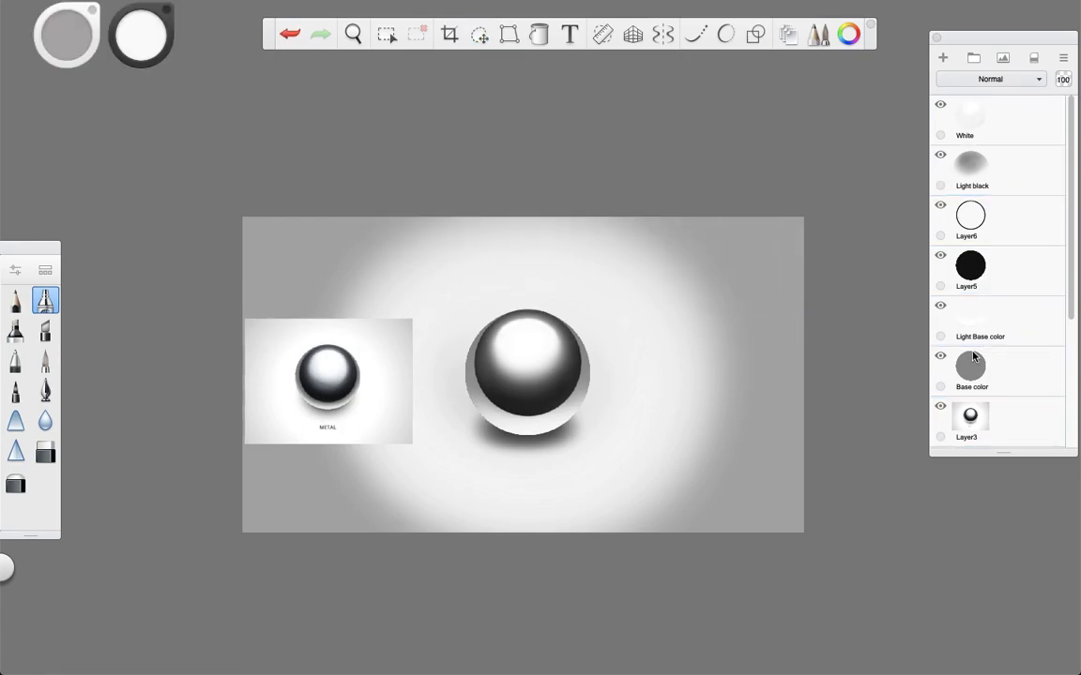
click(352, 33)
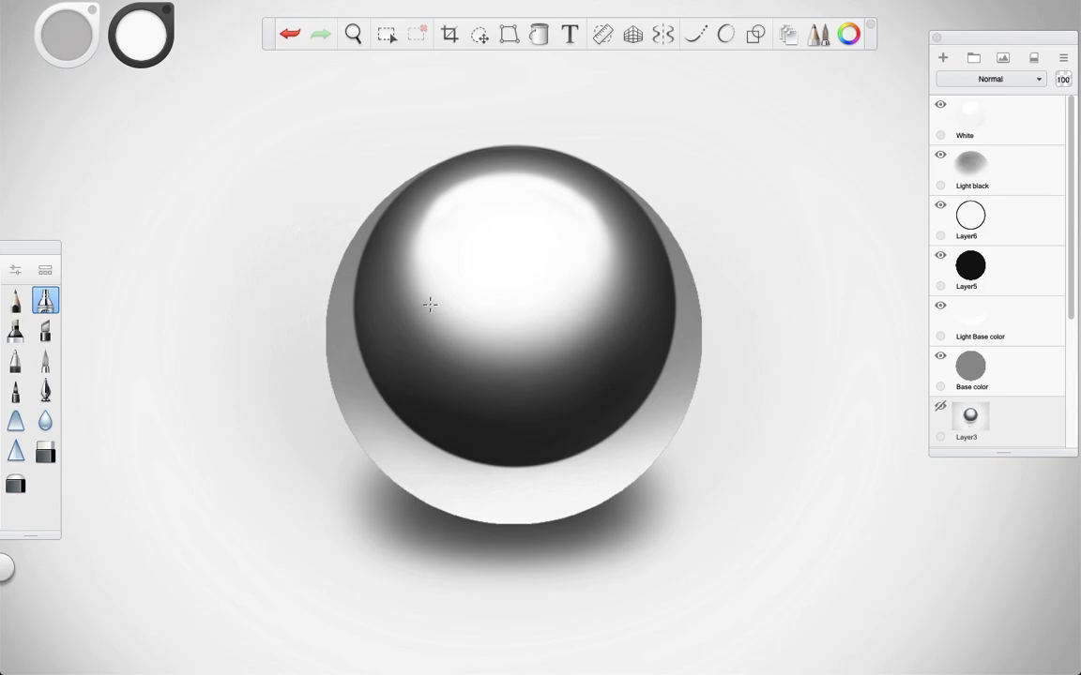
mouse_move(435, 285)
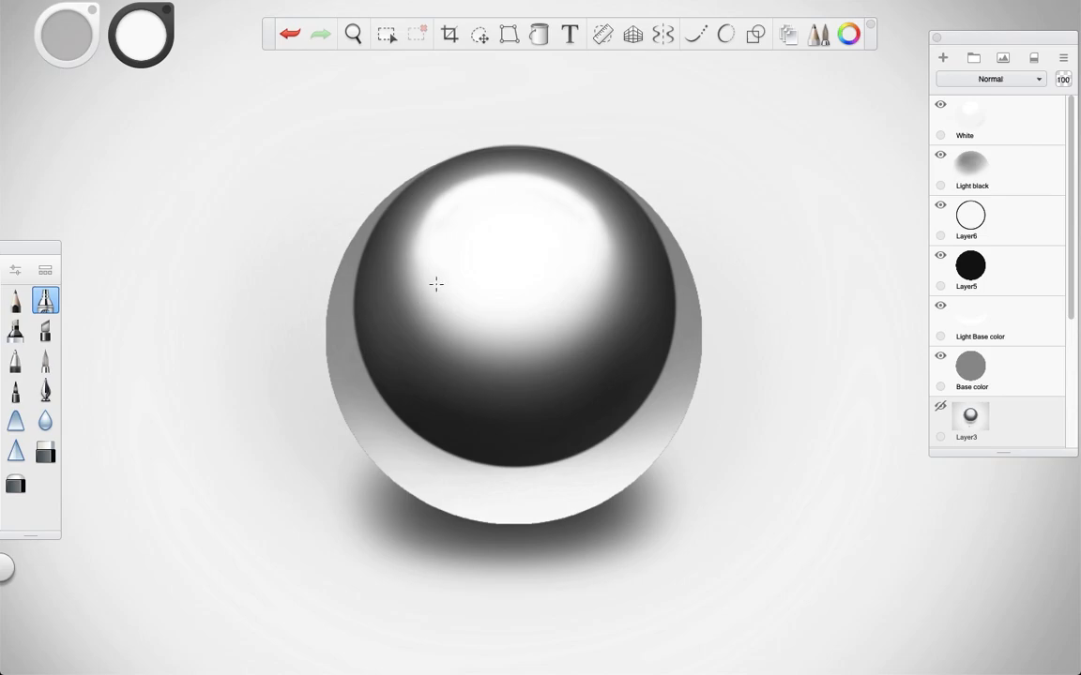
mouse_move(456, 255)
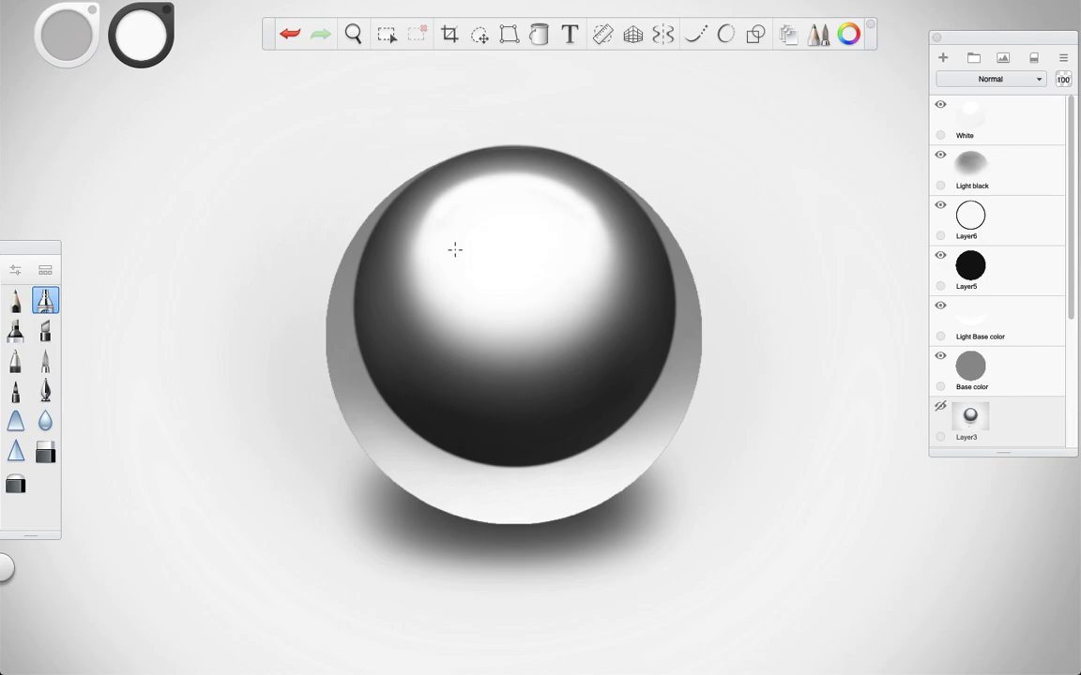
mouse_move(484, 224)
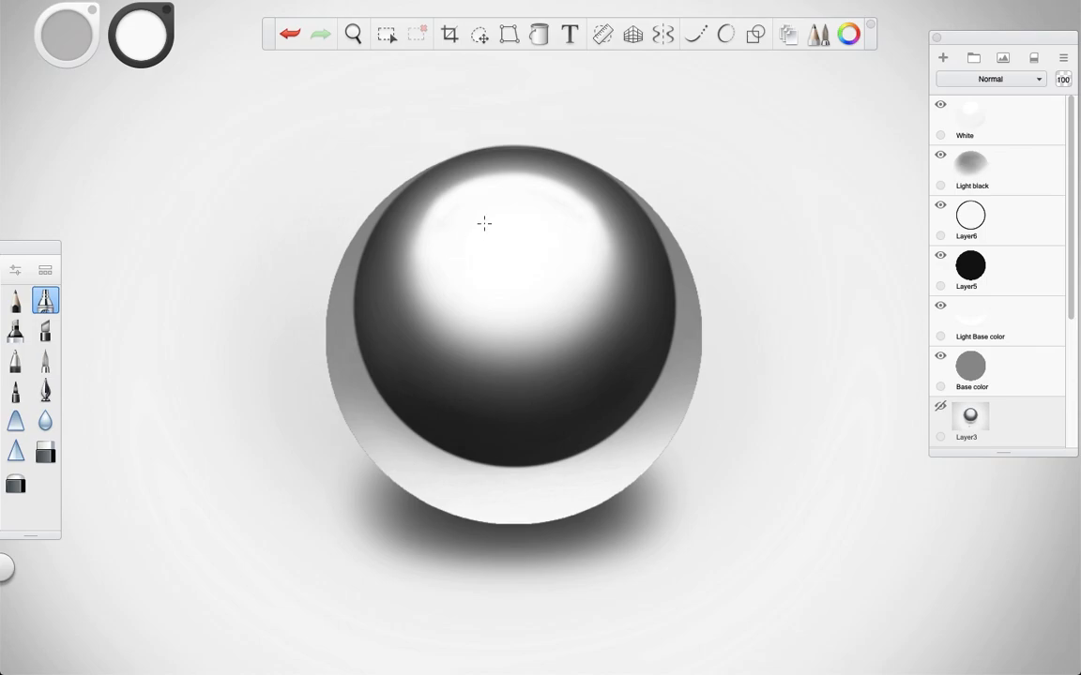